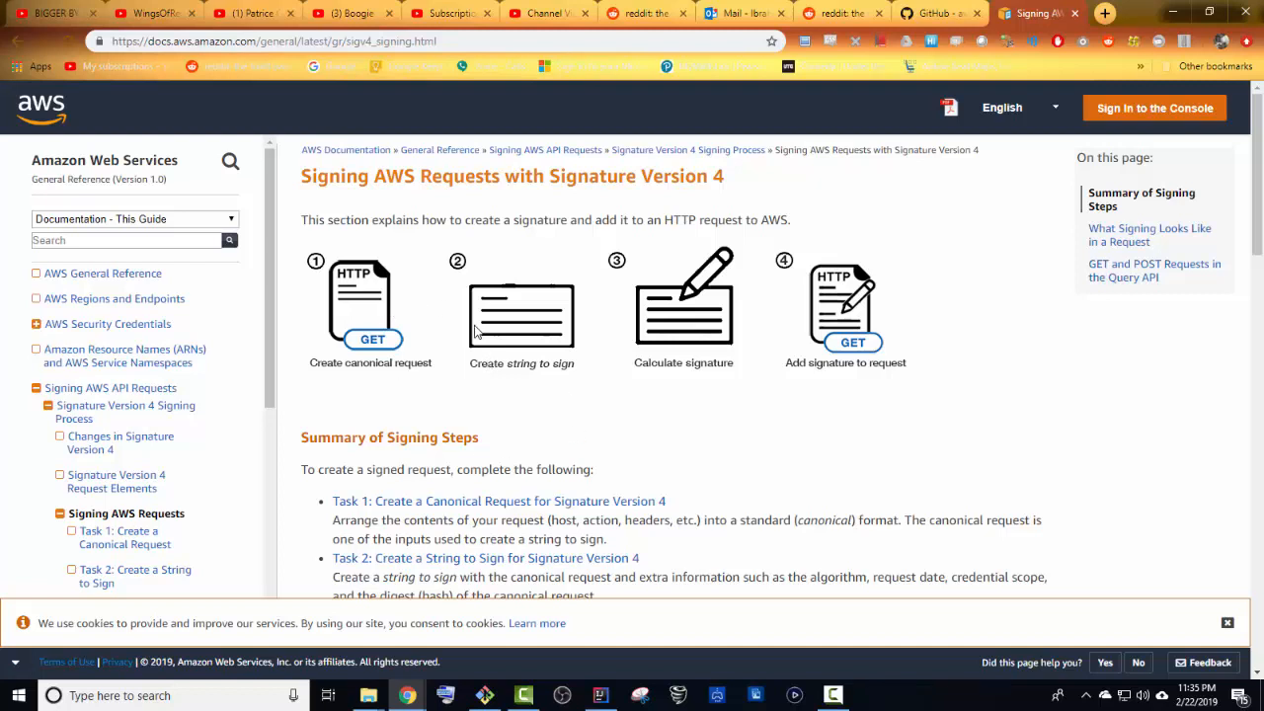
mouse_move(363, 168)
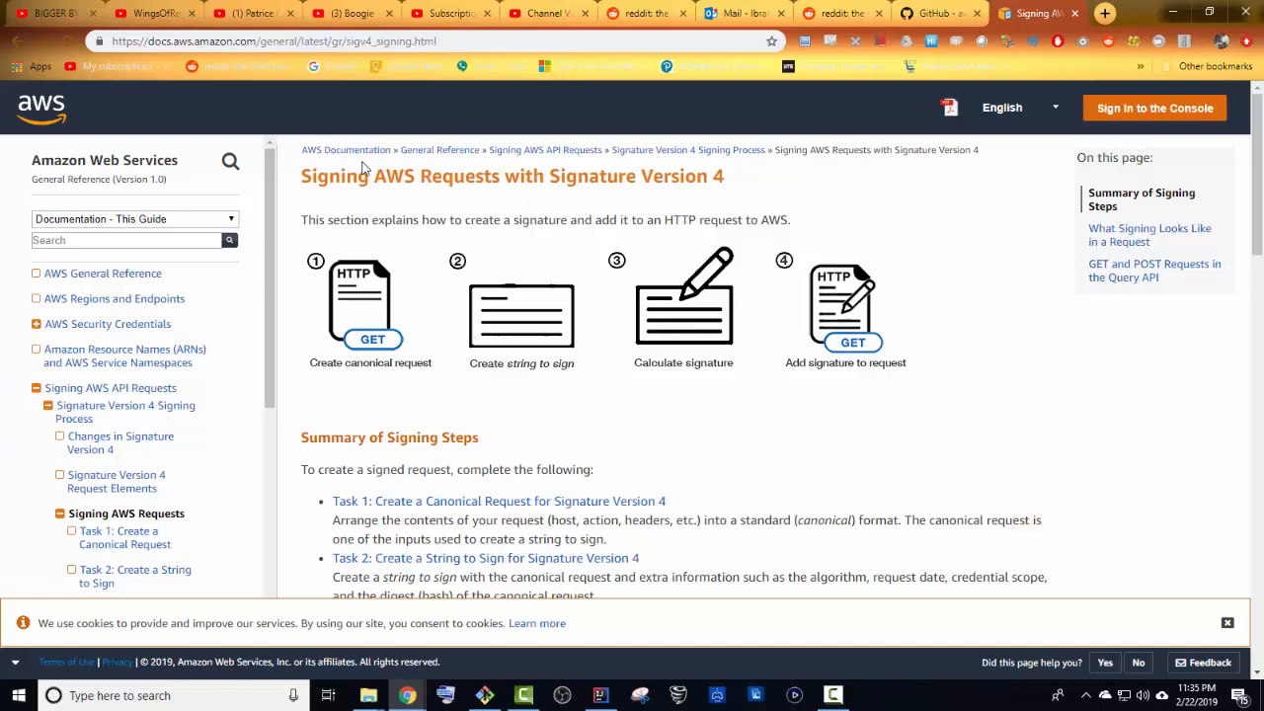
mouse_move(687, 196)
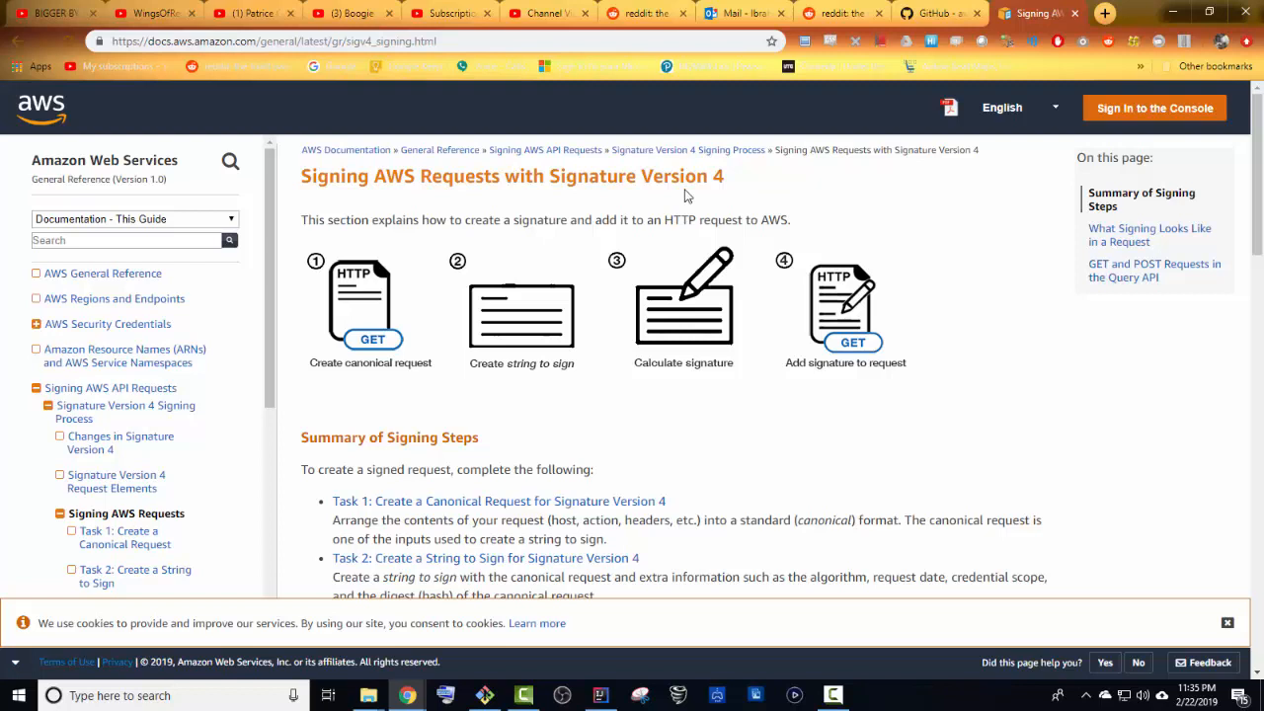
mouse_move(746, 296)
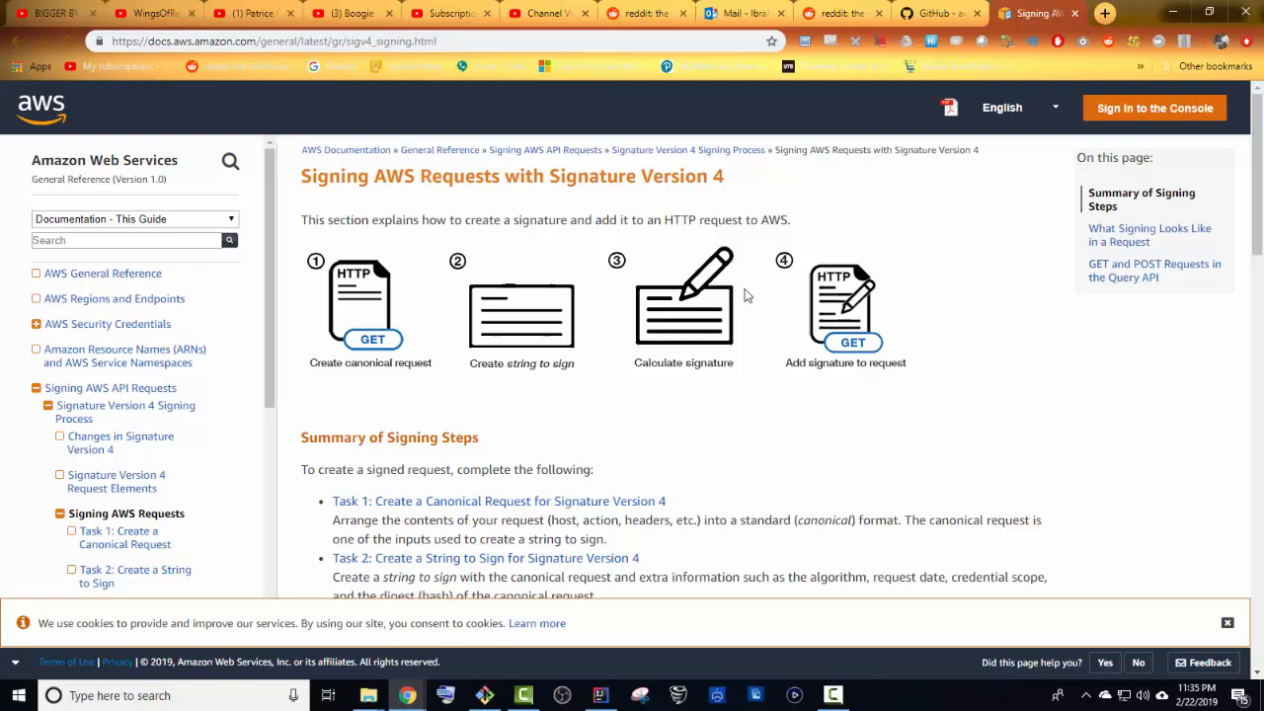
mouse_move(726, 308)
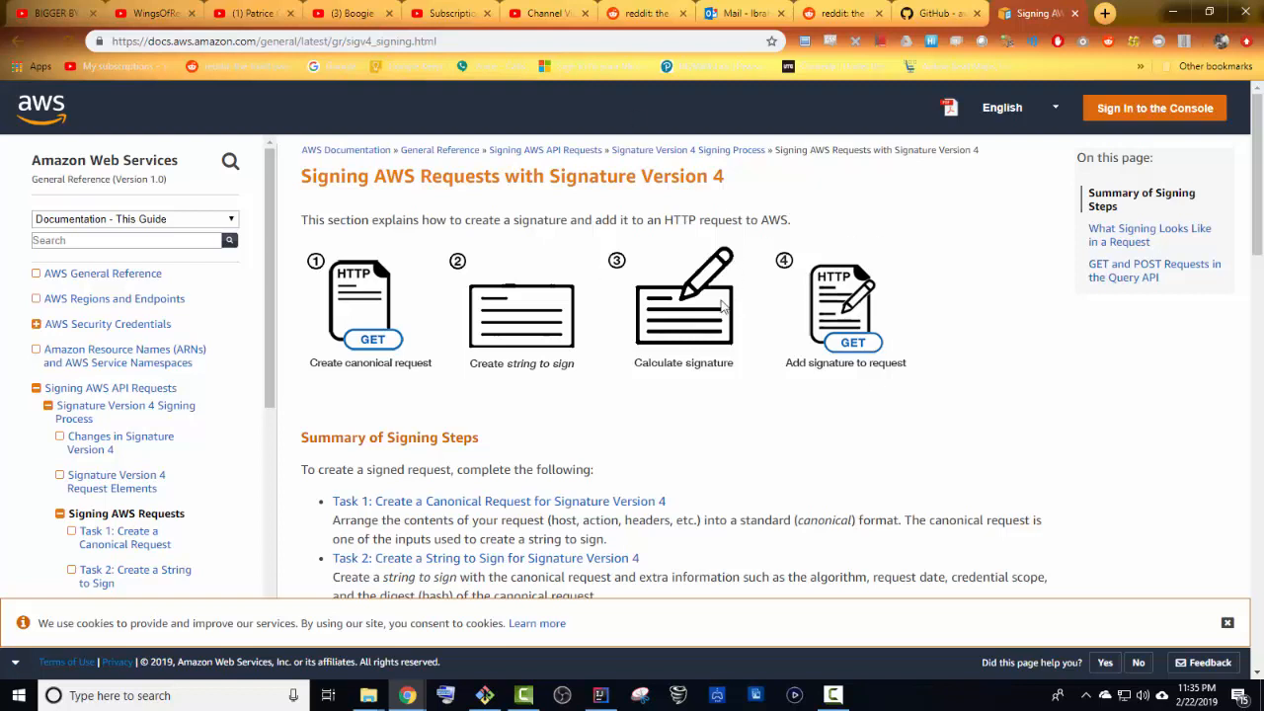
mouse_move(571, 288)
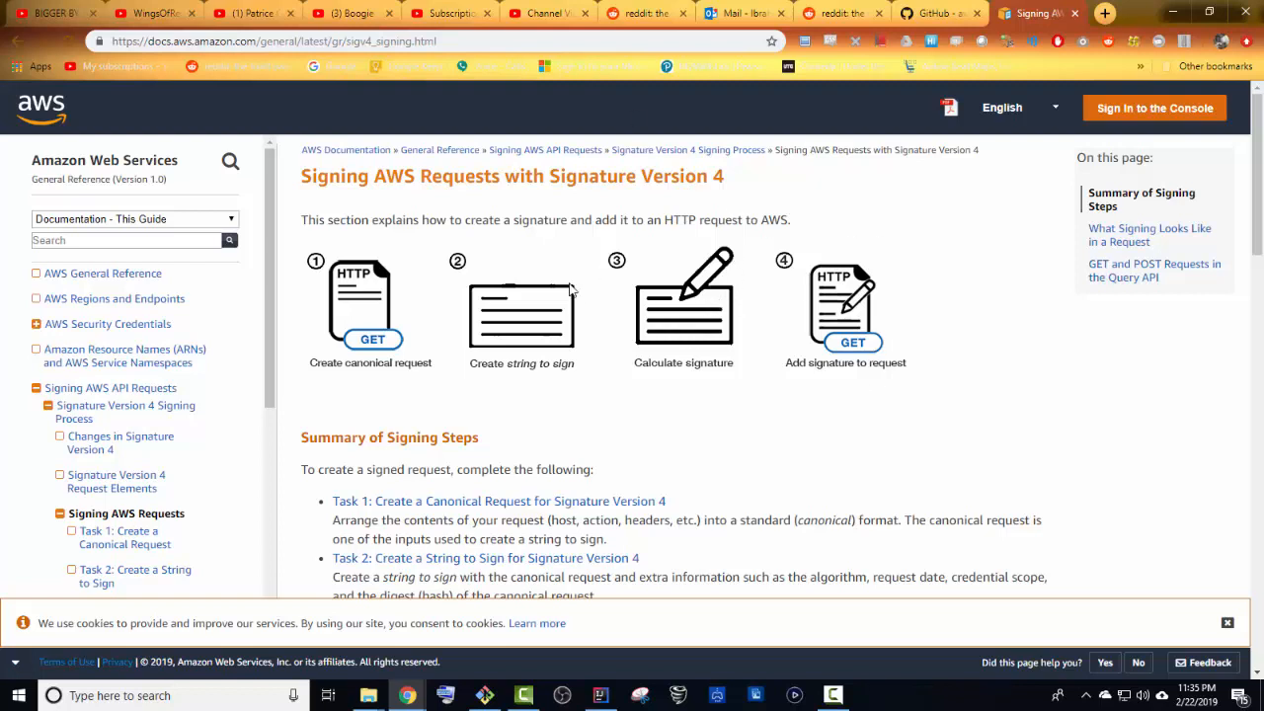
mouse_move(630, 284)
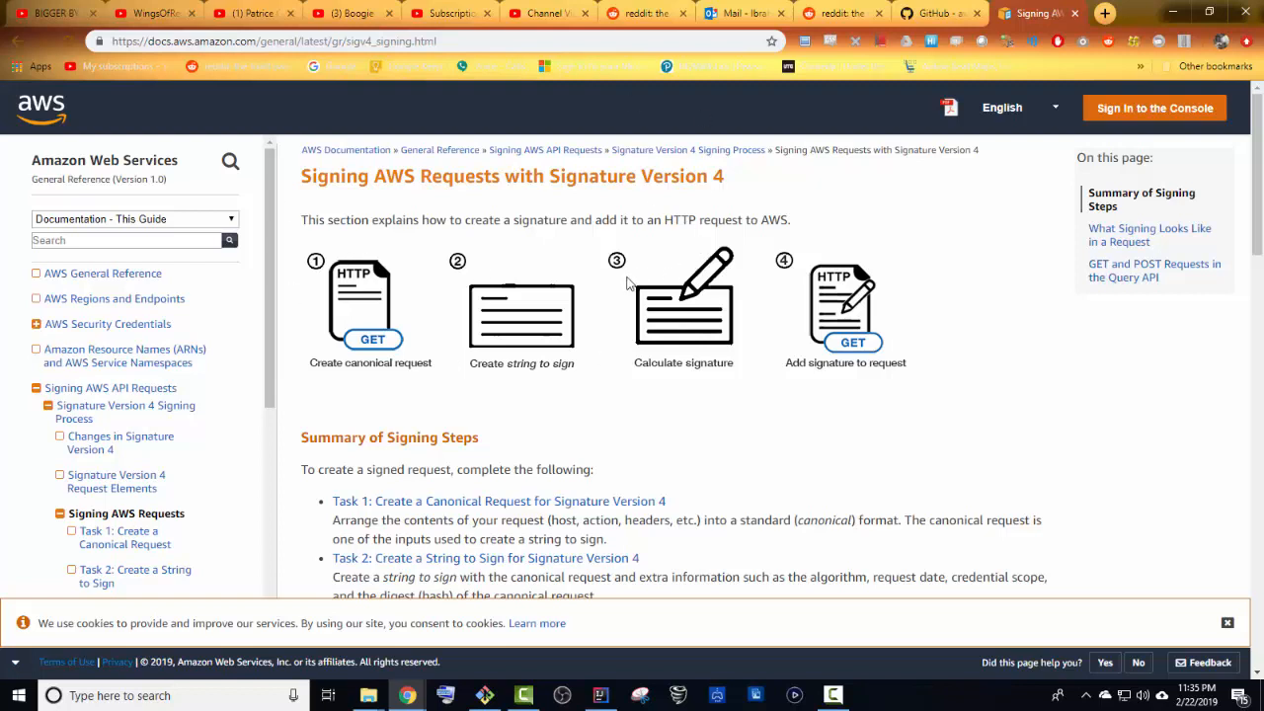
mouse_move(624, 285)
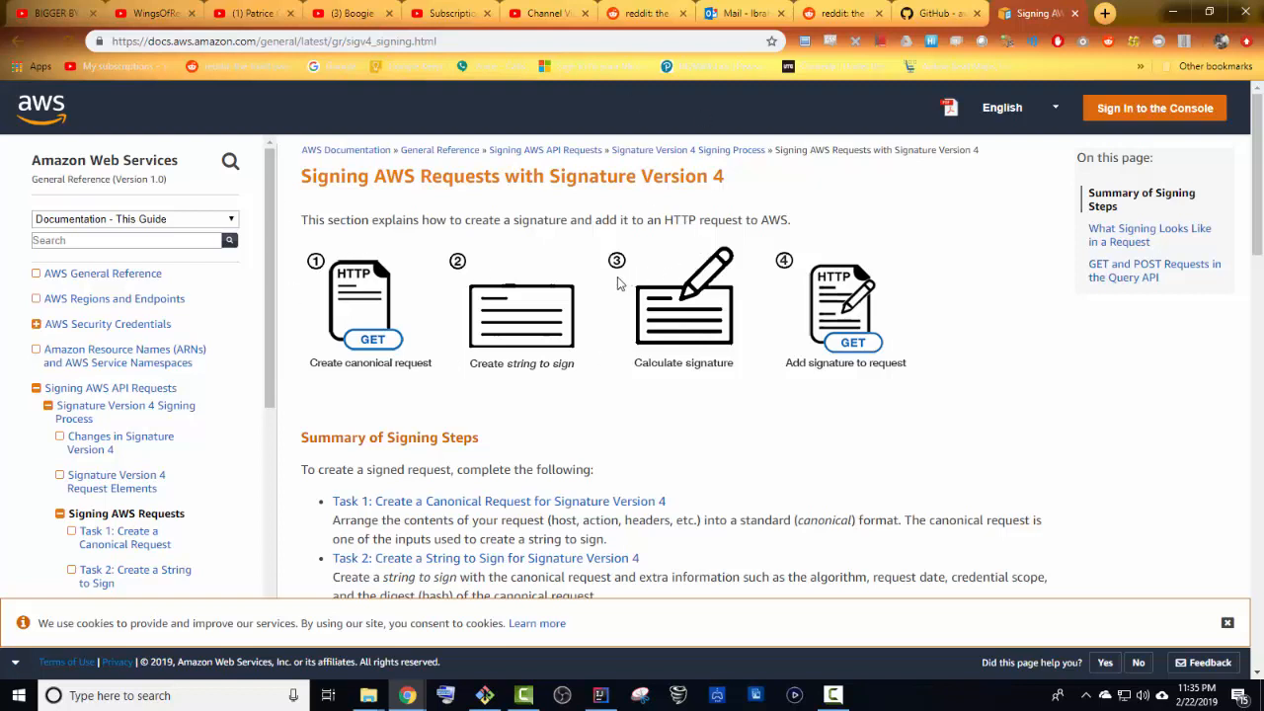
mouse_move(543, 274)
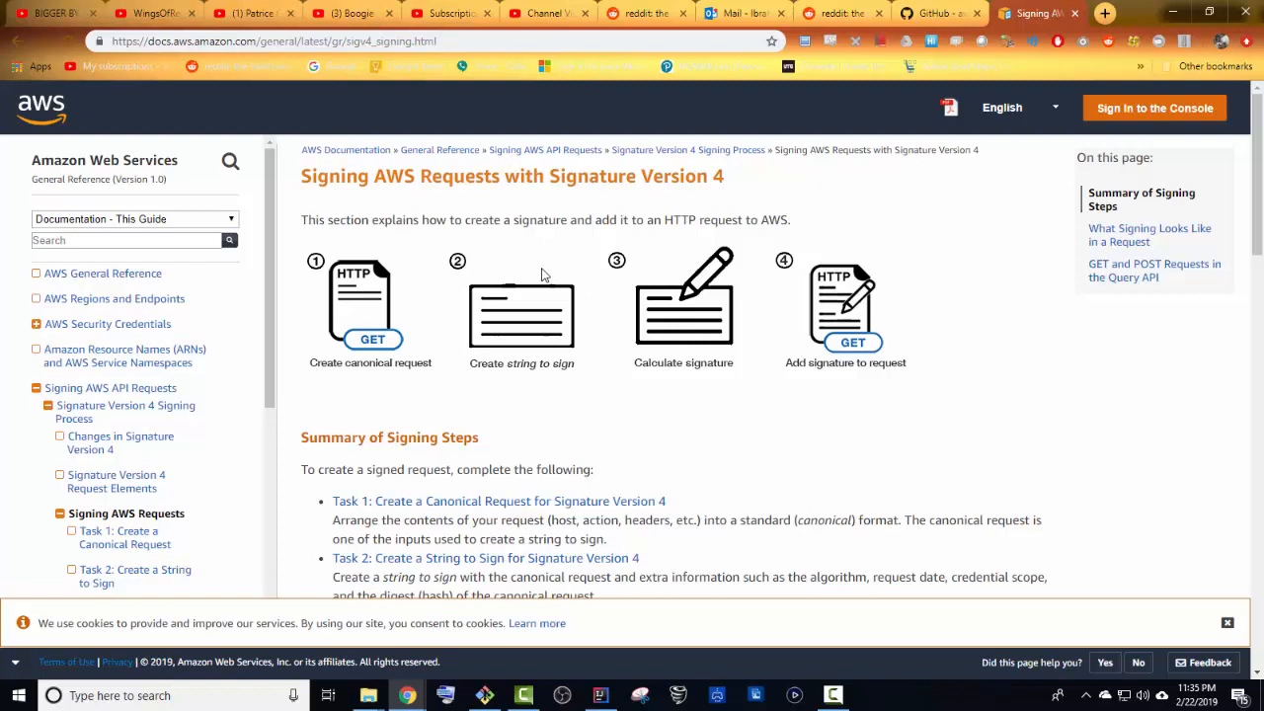
mouse_move(715, 264)
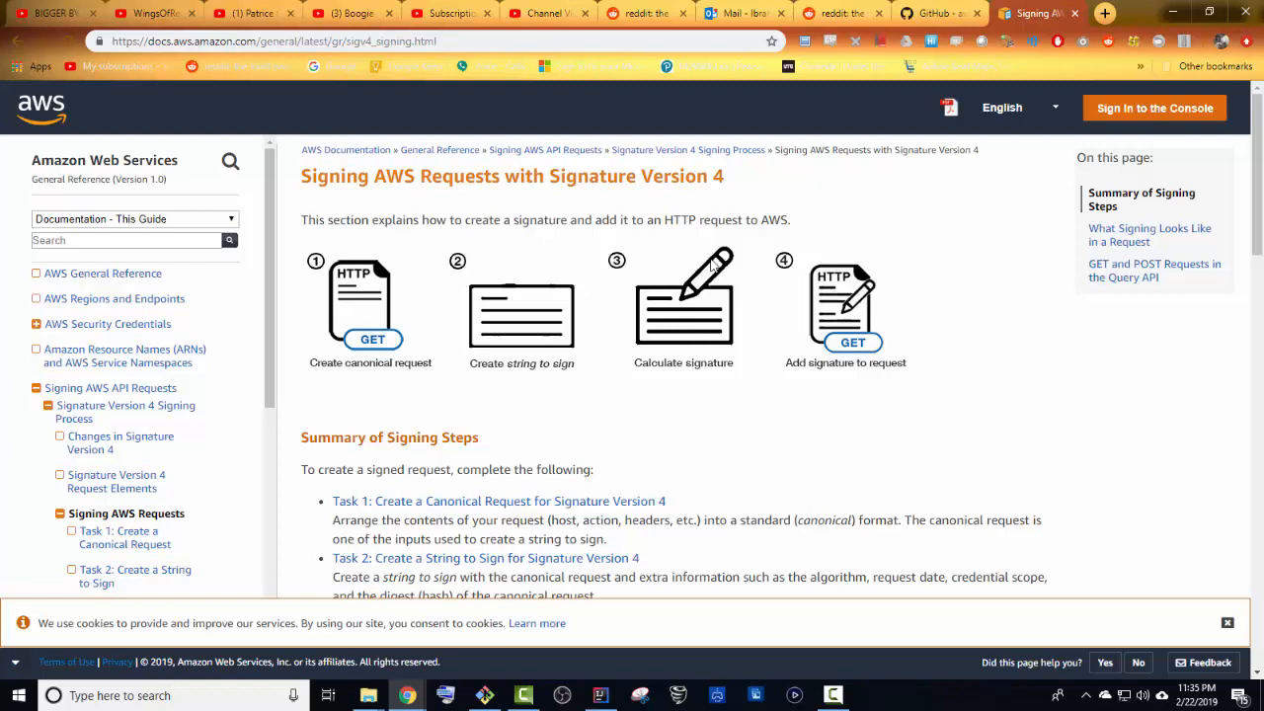
mouse_move(545, 316)
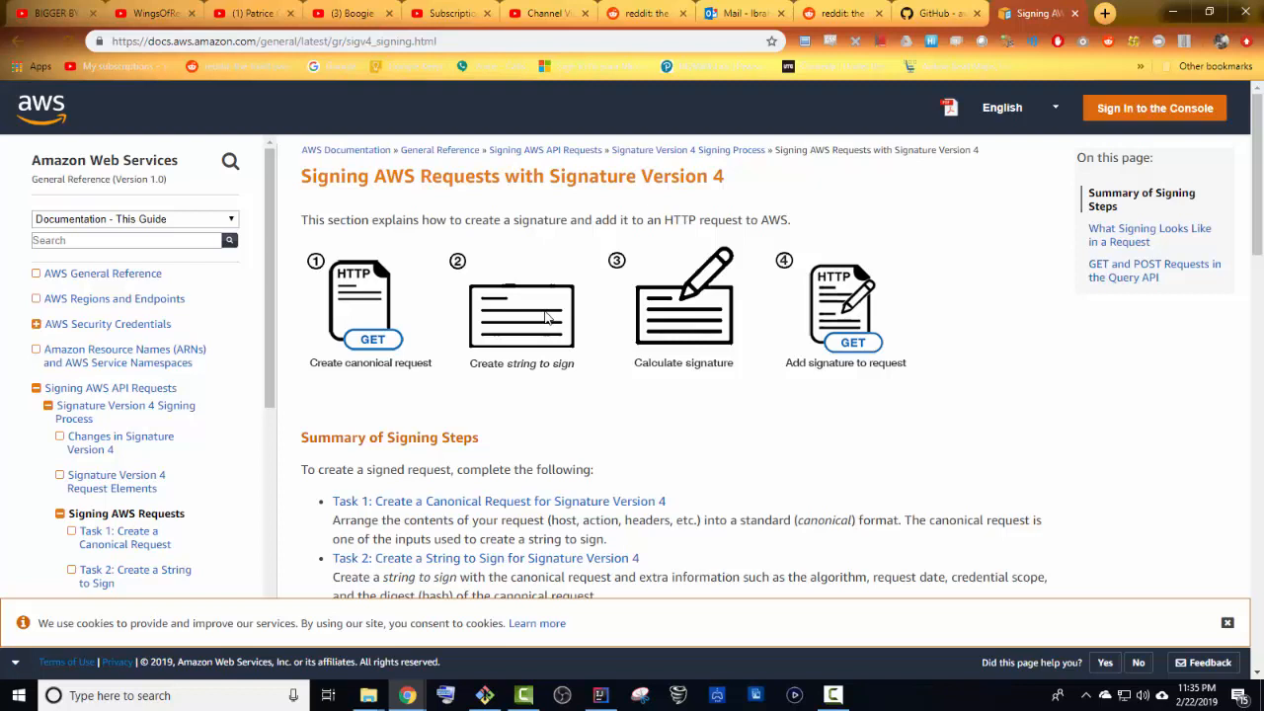
mouse_move(669, 327)
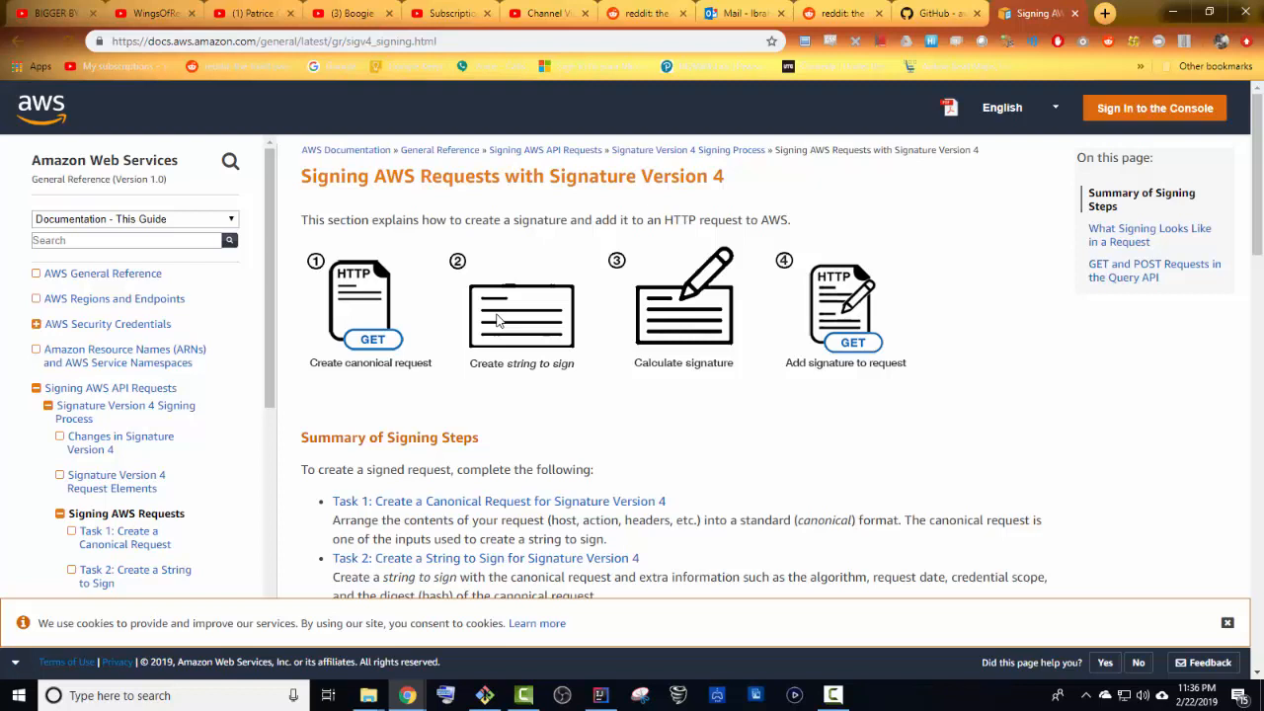
mouse_move(809, 277)
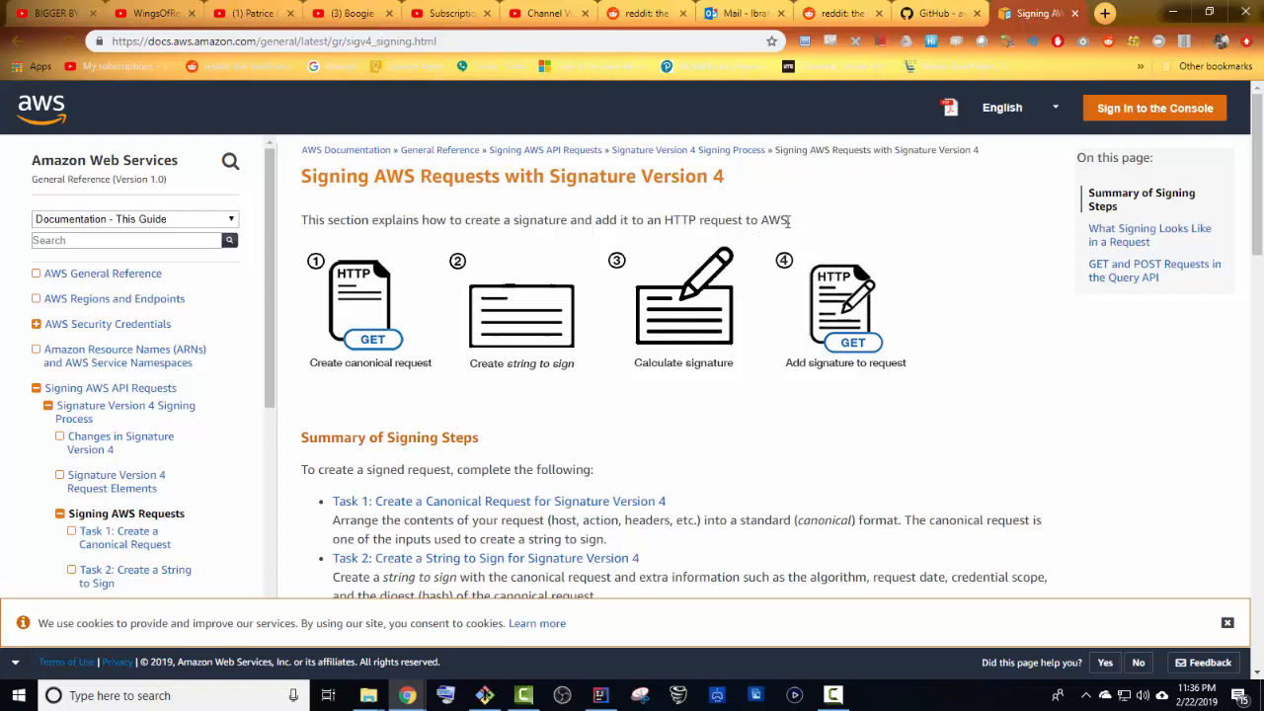
mouse_move(424, 247)
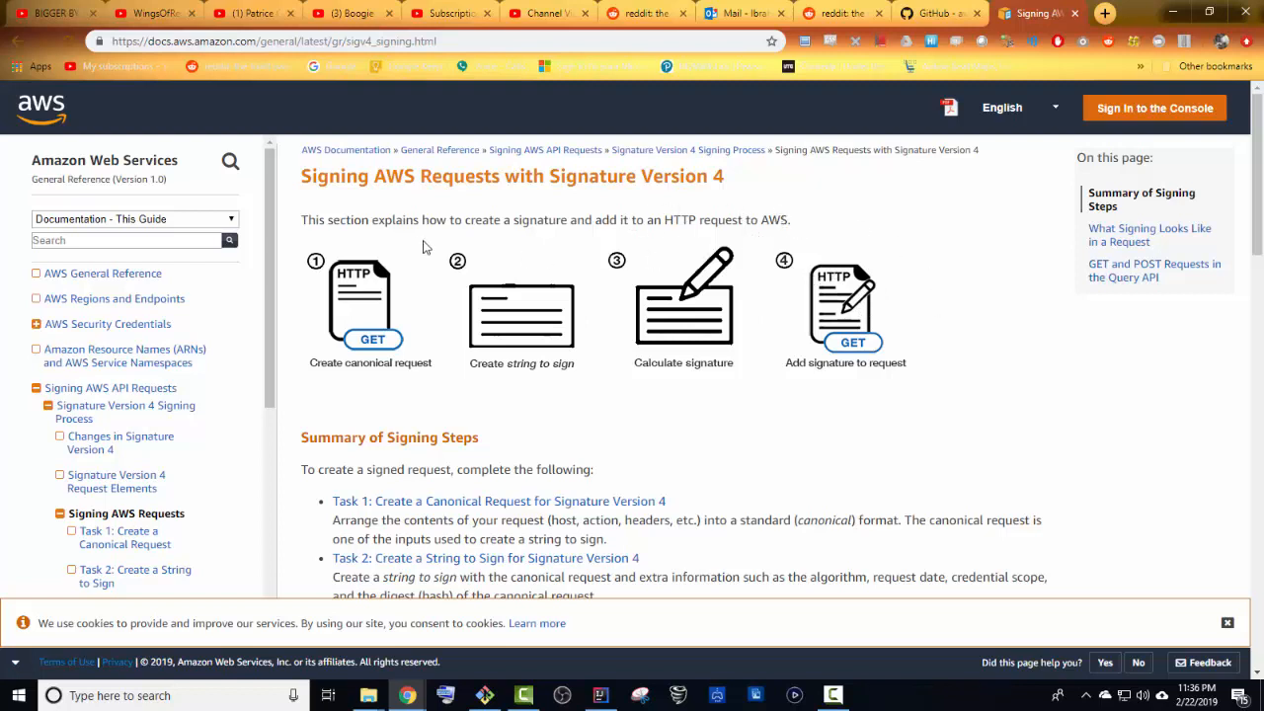
mouse_move(829, 316)
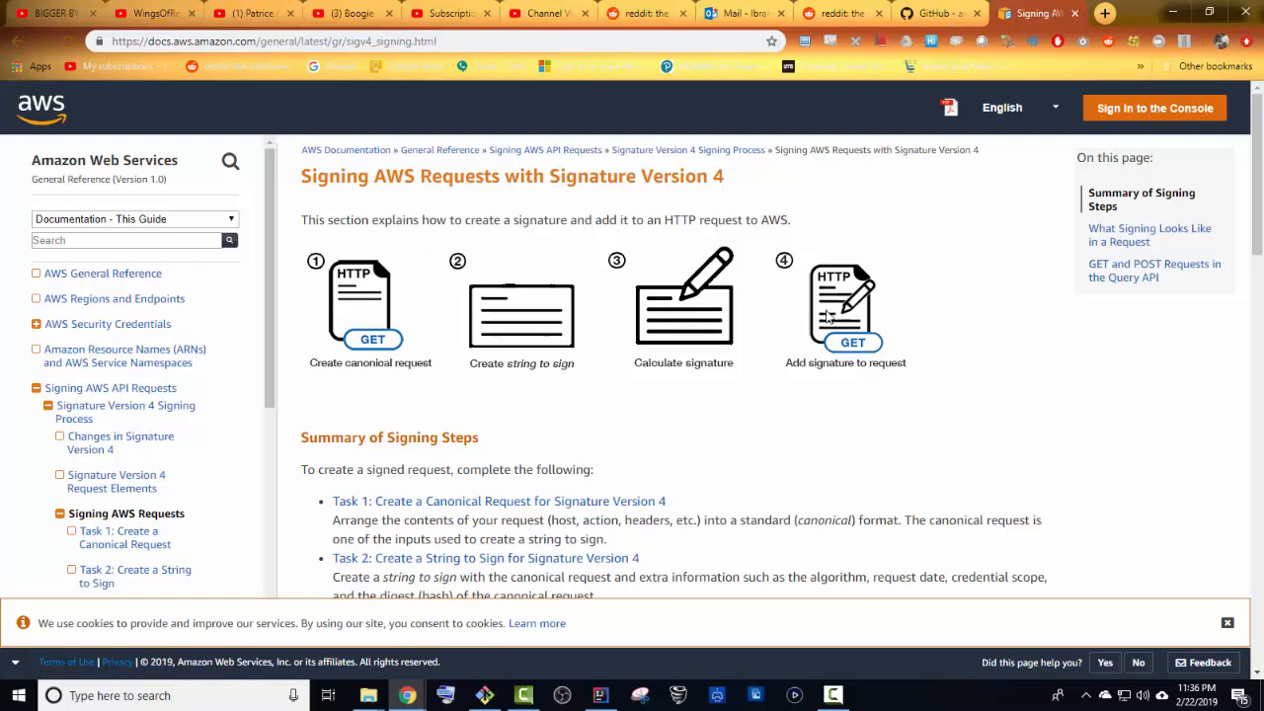
mouse_move(829, 318)
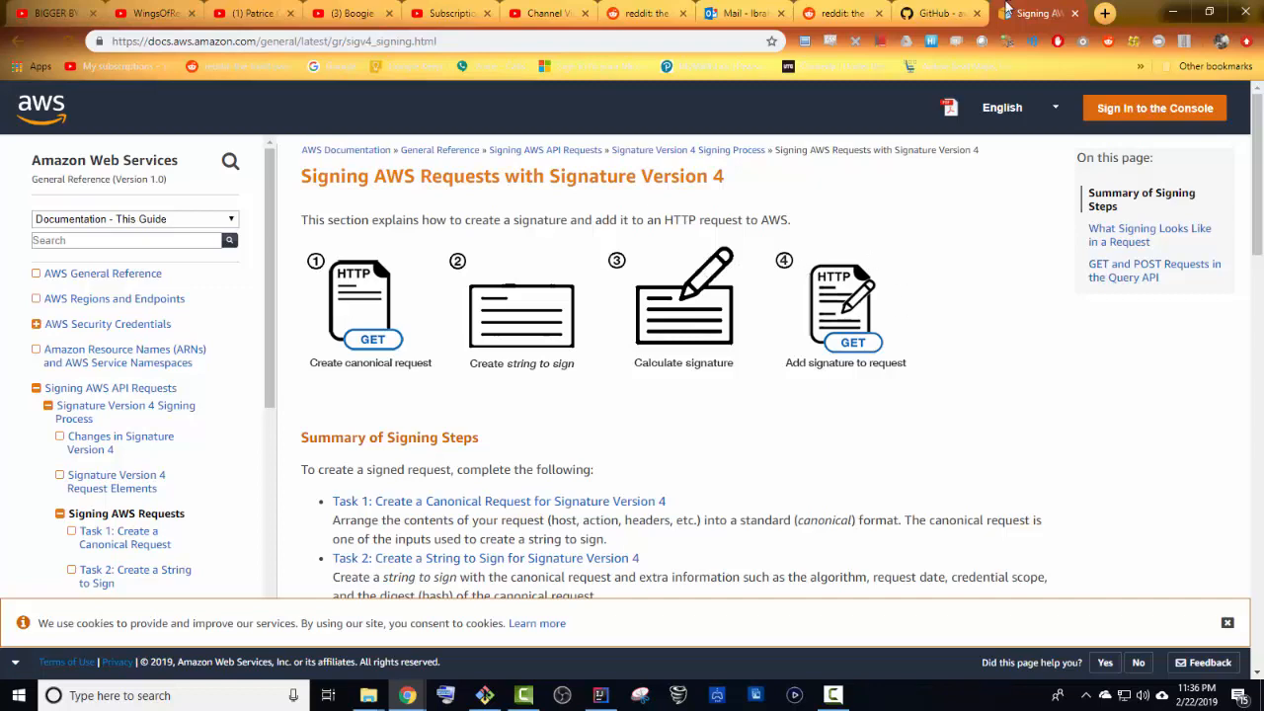
- Switch to the aws-request-signing-apache-interceptor repo and read the AWS4Signer line in the Usage snippet
left_click(934, 12)
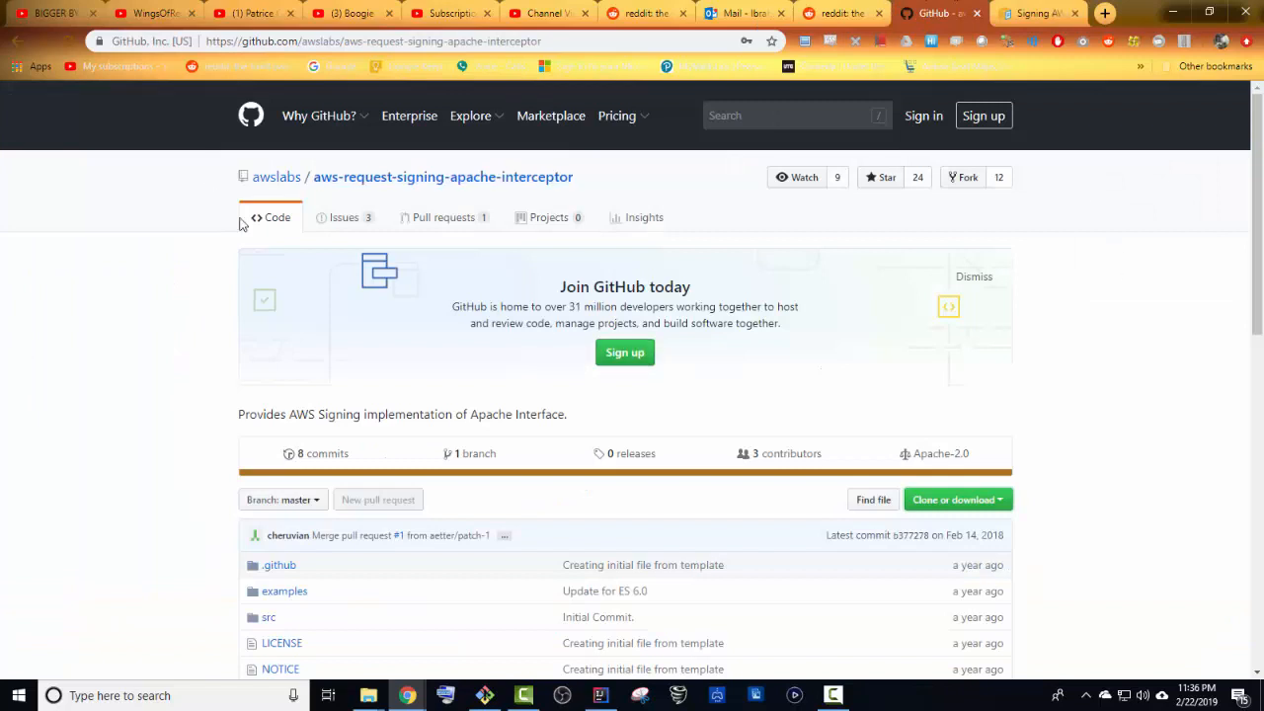
mouse_move(360, 195)
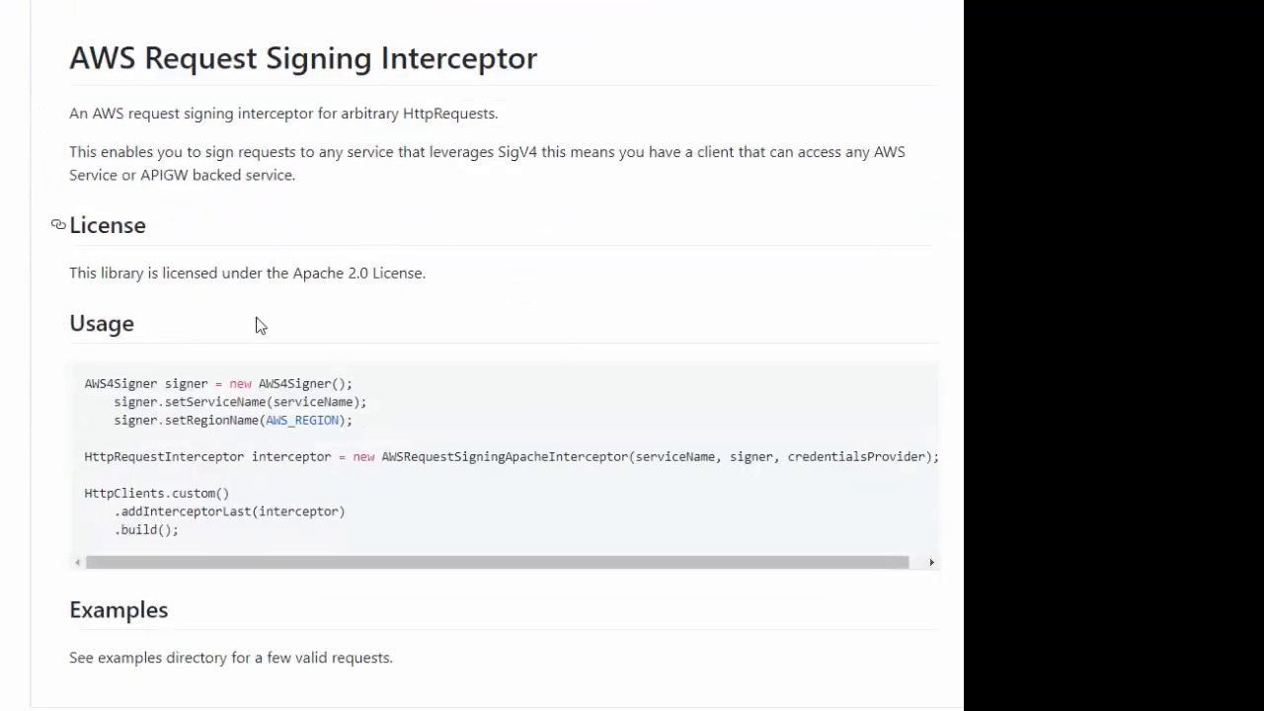
triple_click(217, 383)
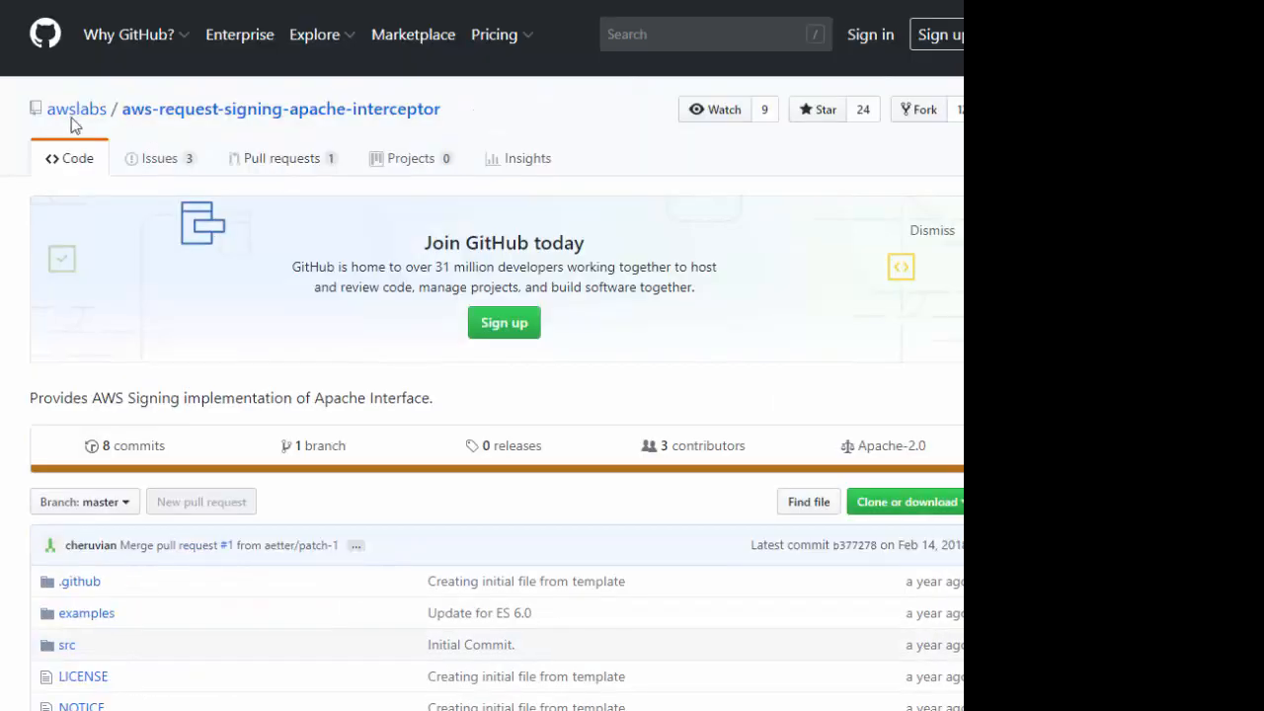
scroll("down", 3)
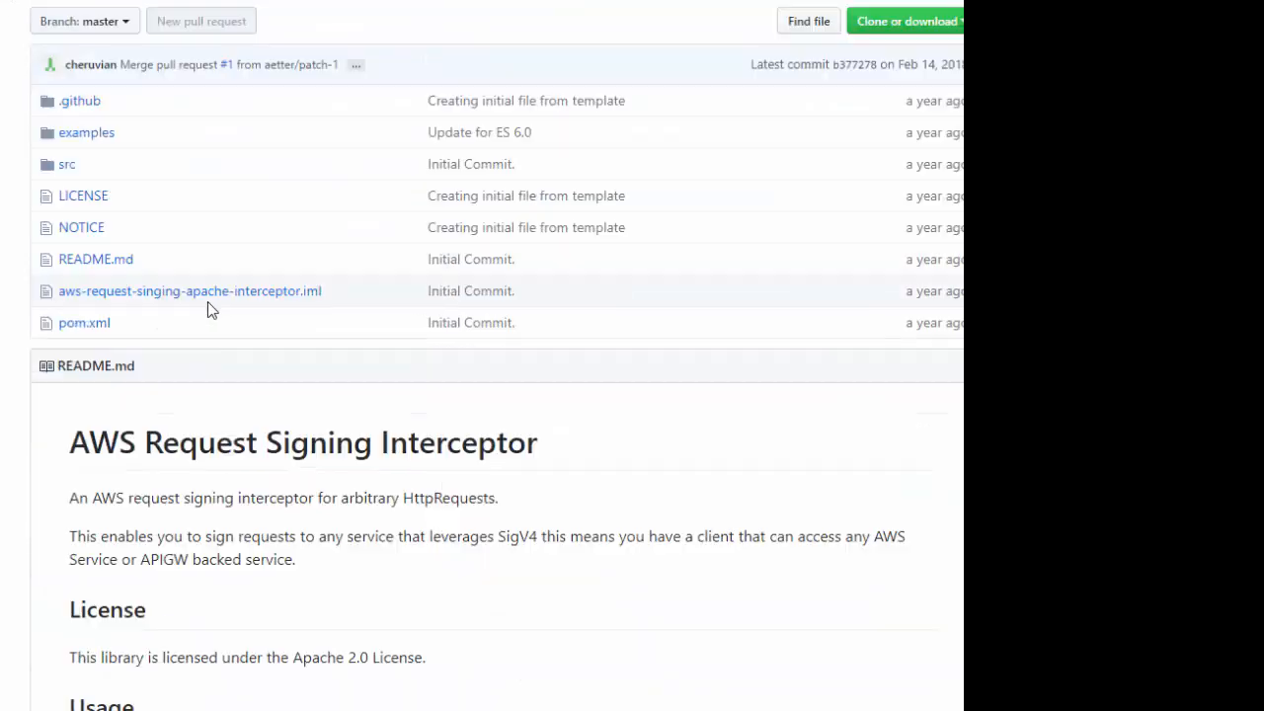
scroll("down", 3)
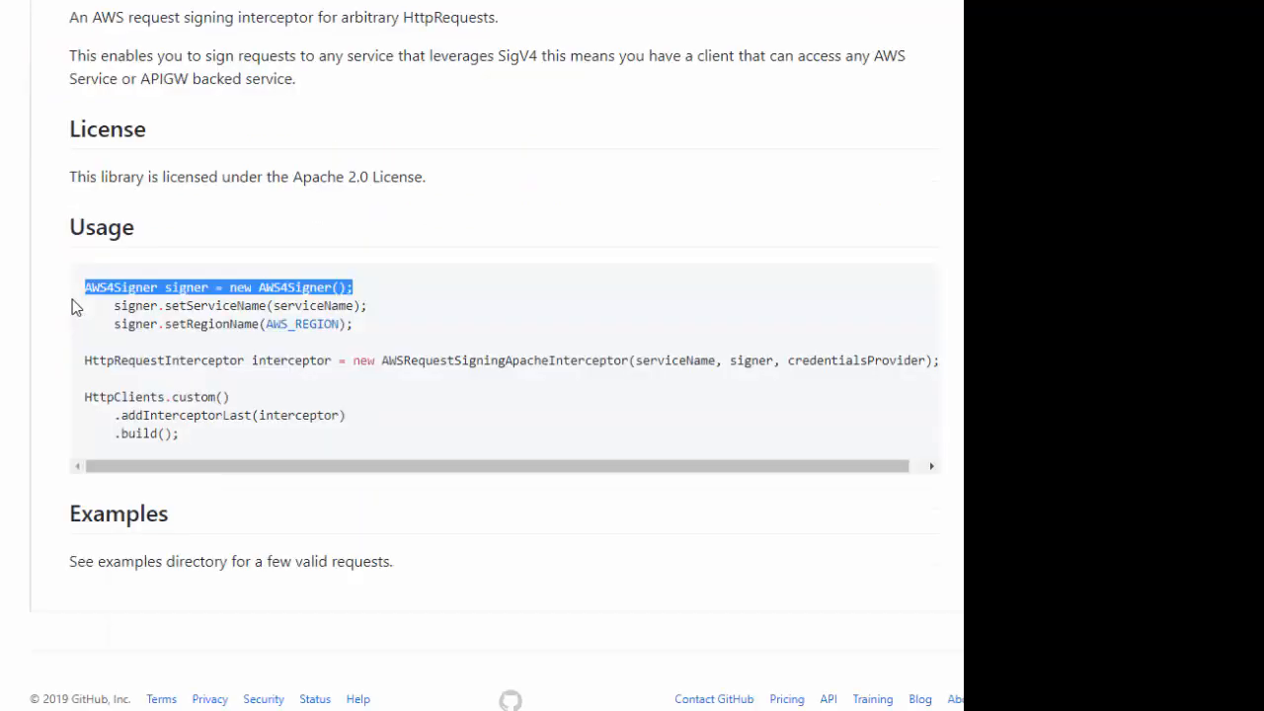
scroll("up", 3)
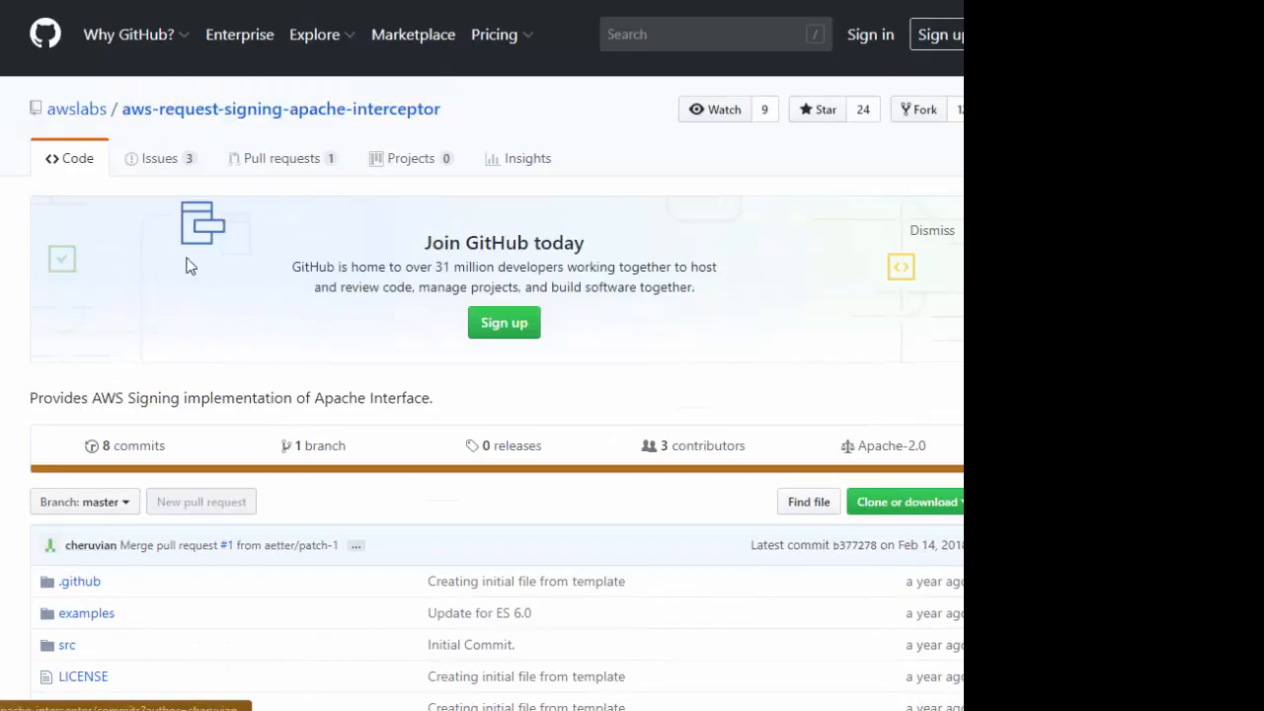
- Check the repository's Issues, viewing the 'Publish to maven' issue, then return to the code listing
left_click(158, 158)
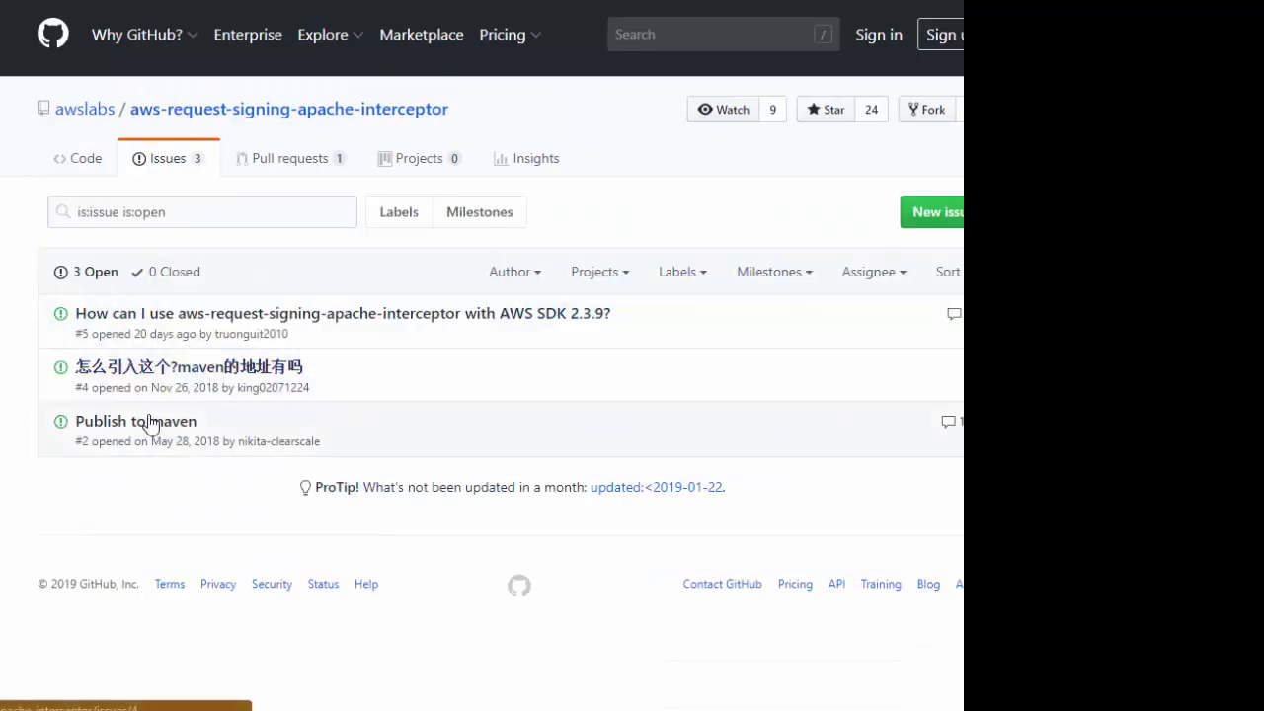
left_click(134, 421)
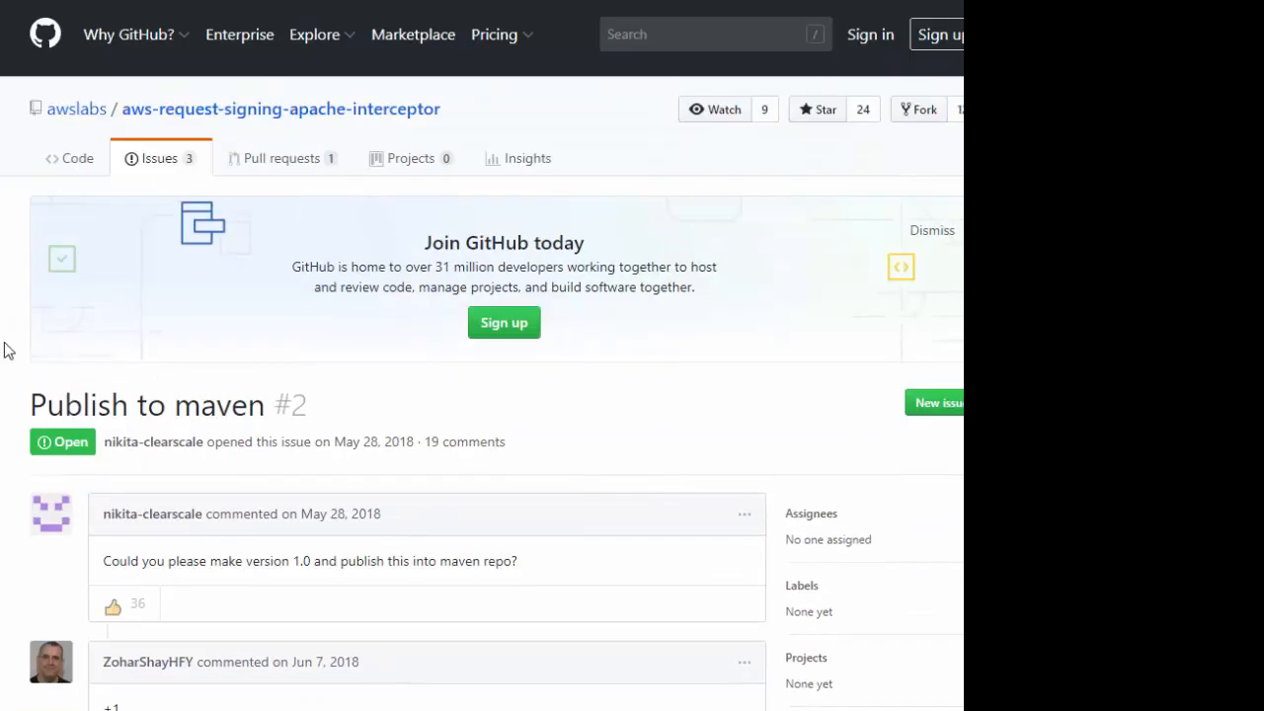
left_click(75, 158)
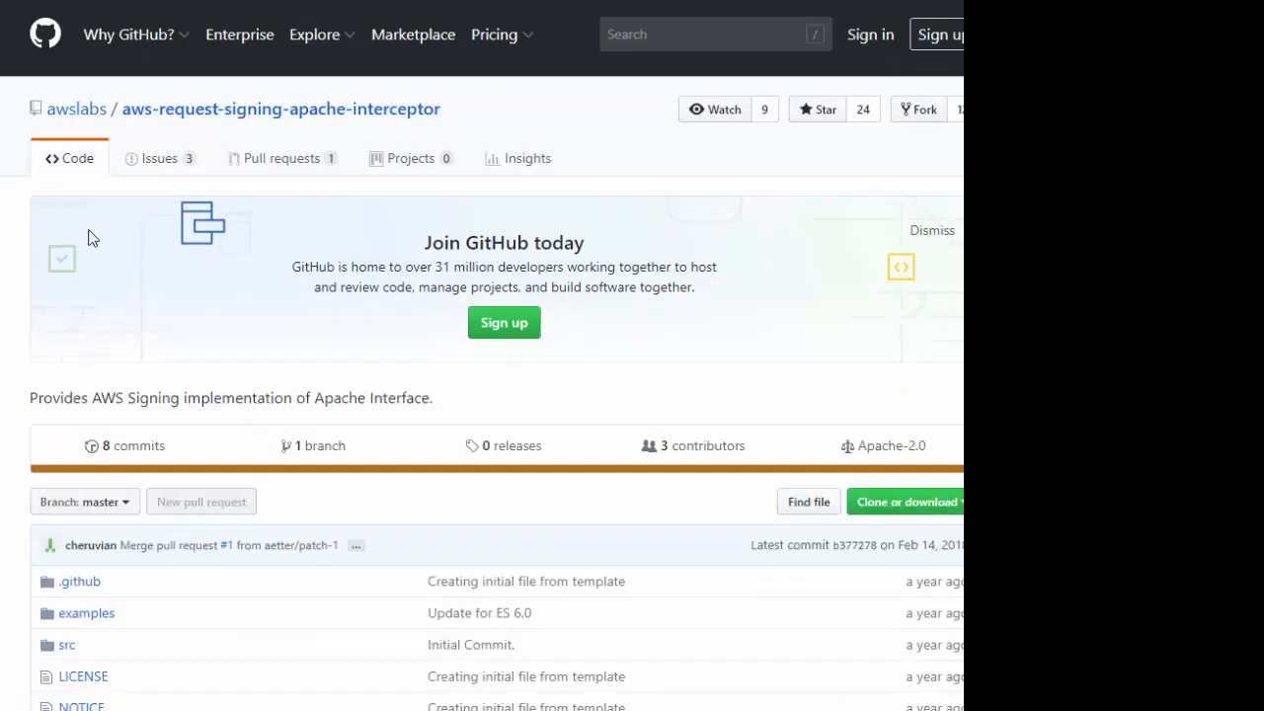
- Review the interceptor line with serviceName in the README Usage example and return toward the top
scroll("down", 3)
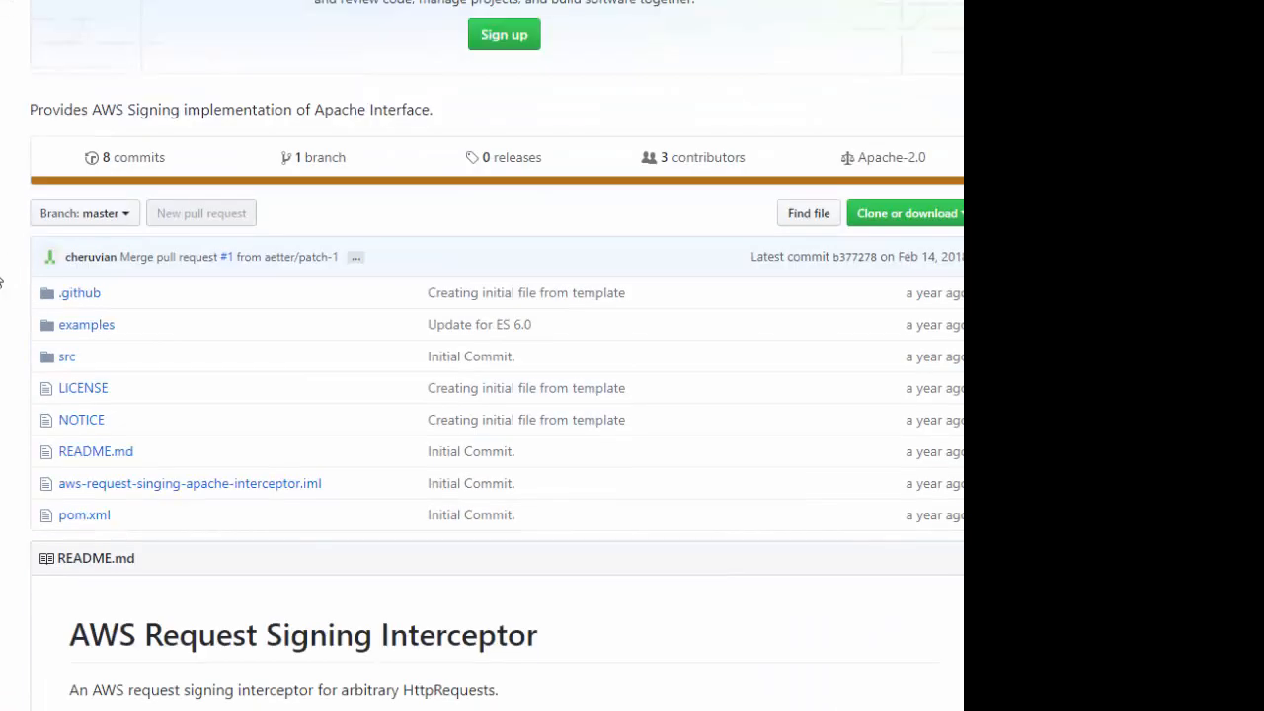
mouse_move(68, 197)
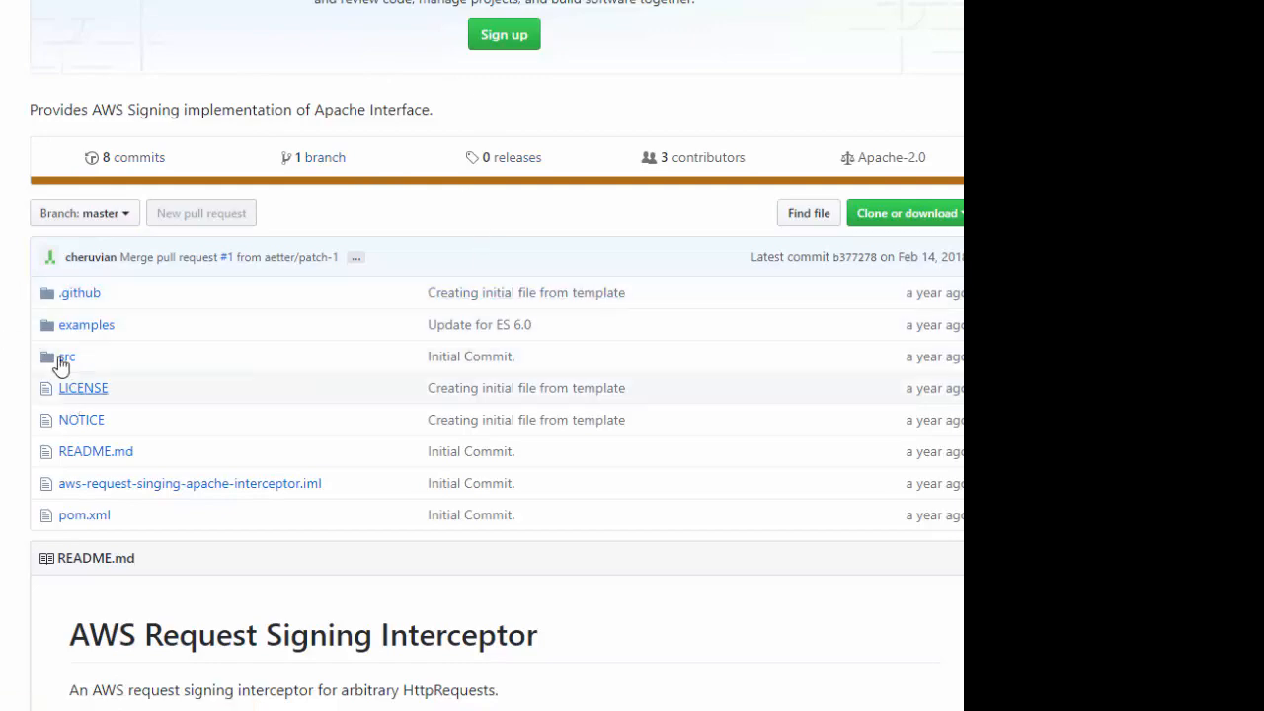
scroll("down", 3)
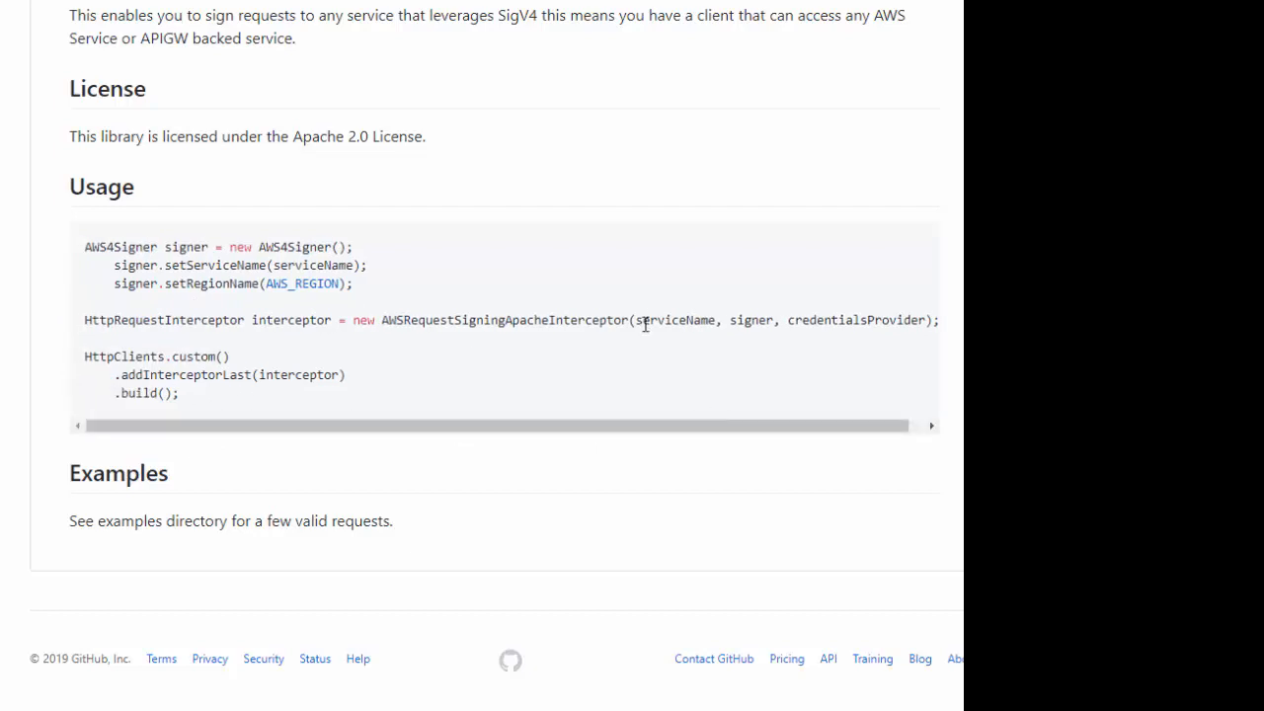
double_click(671, 320)
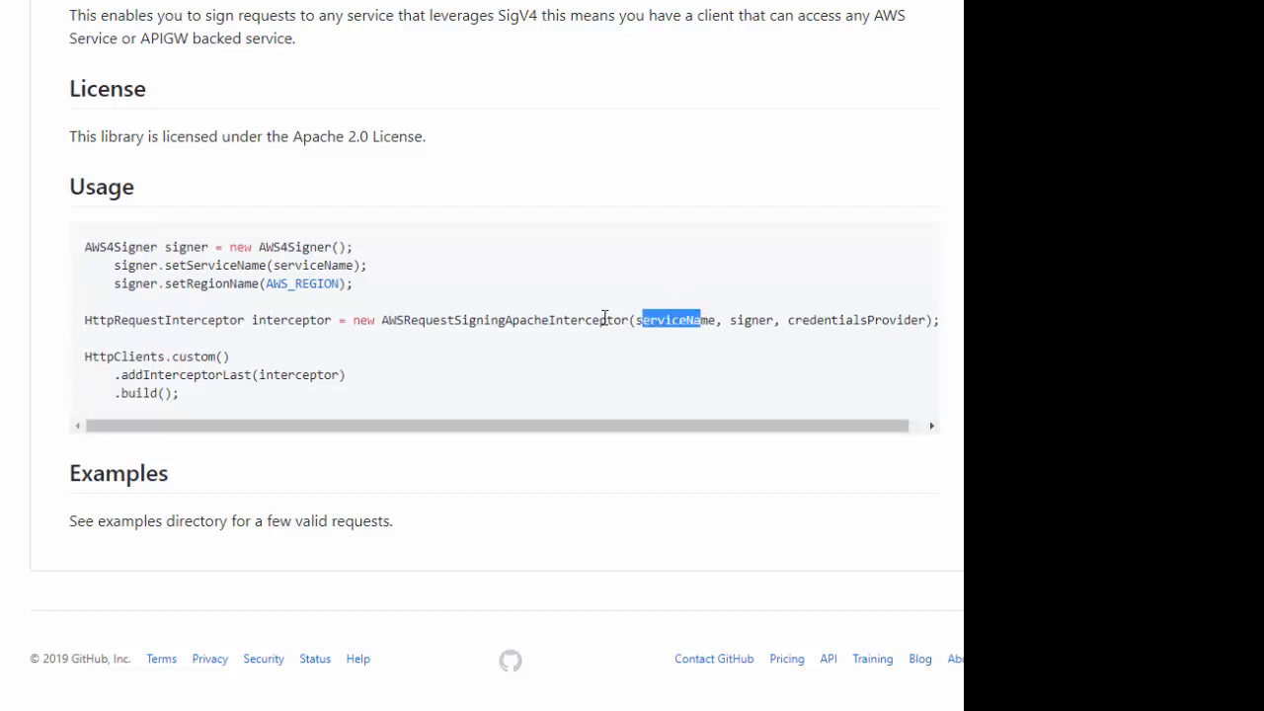
left_click(754, 320)
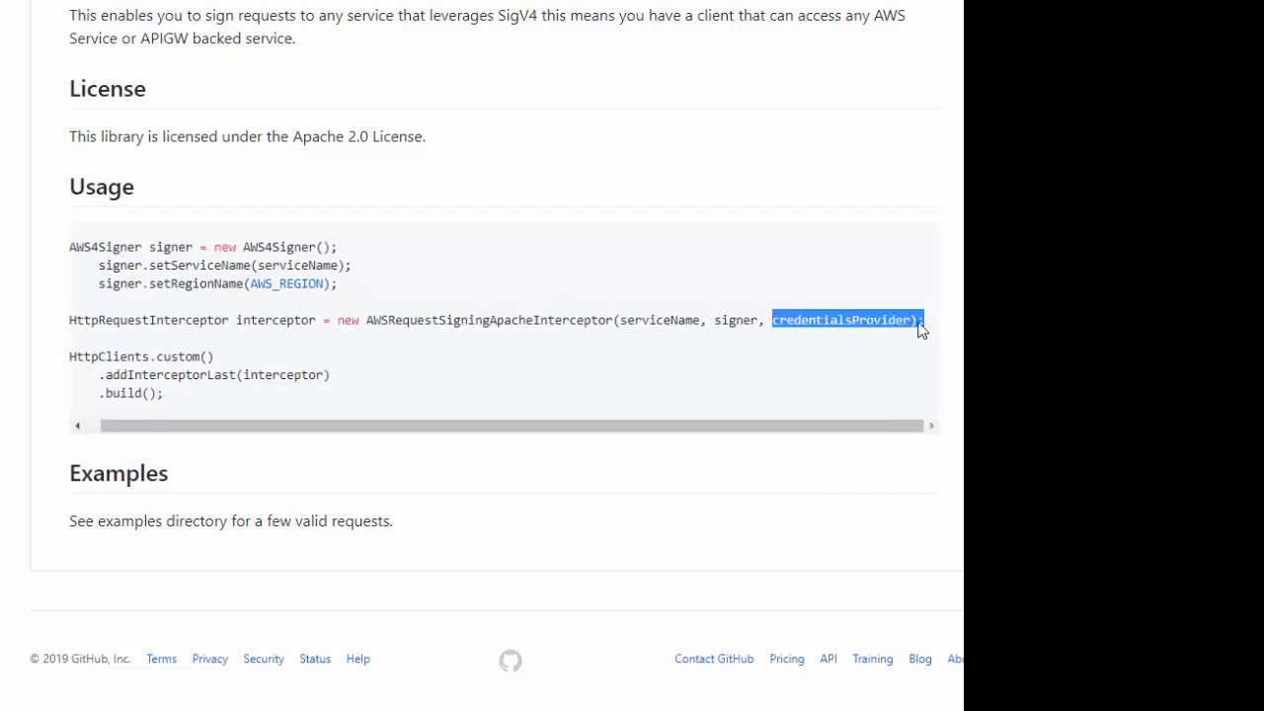
scroll("left", 3)
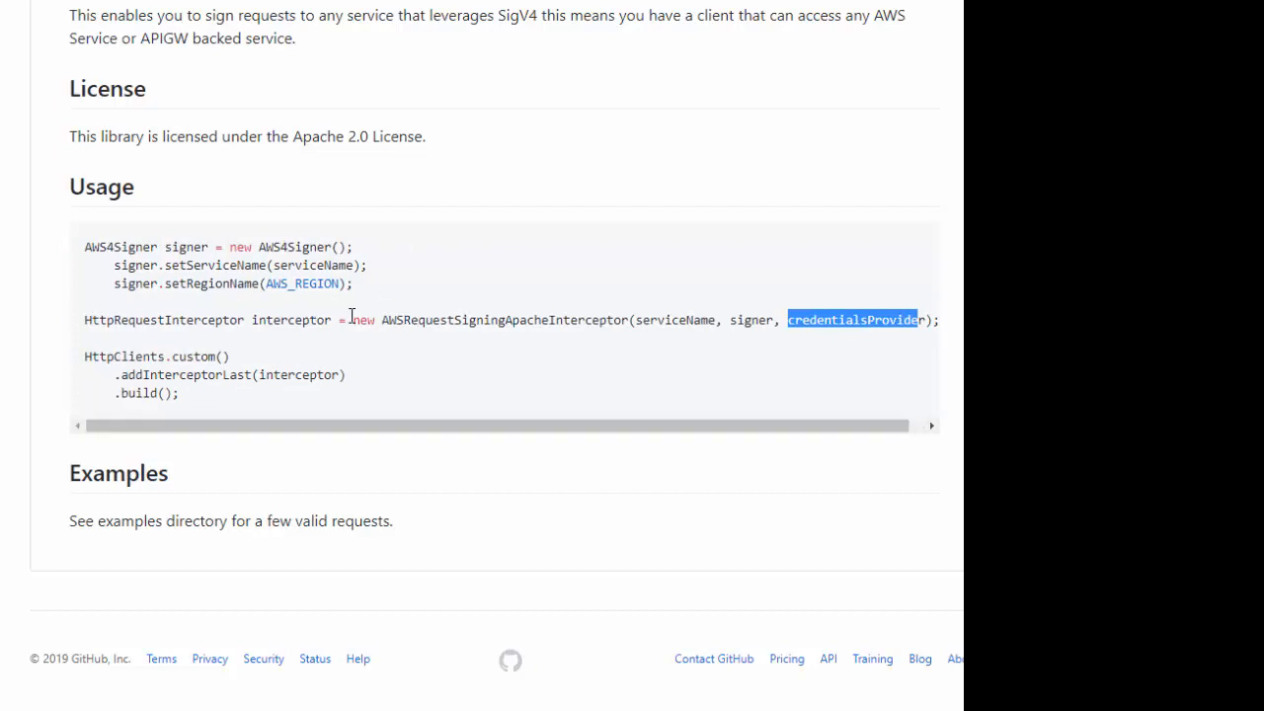
mouse_move(213, 369)
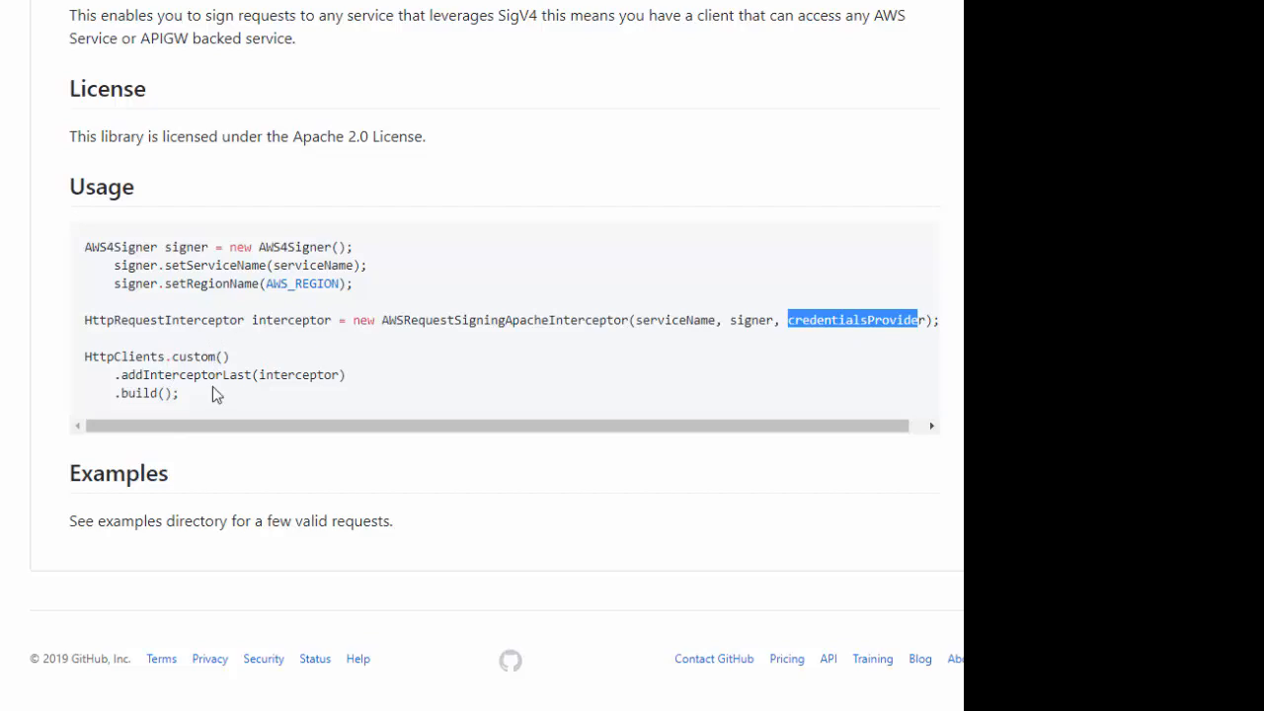
mouse_move(195, 377)
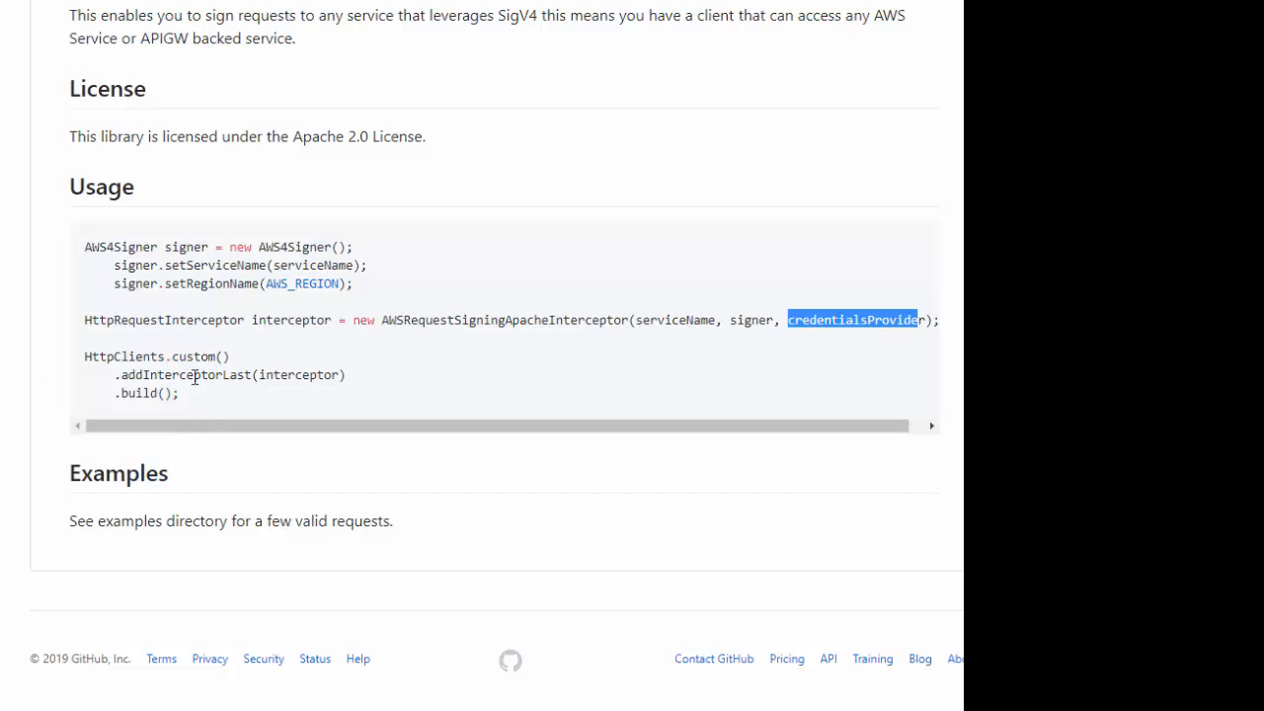
scroll("up", 3)
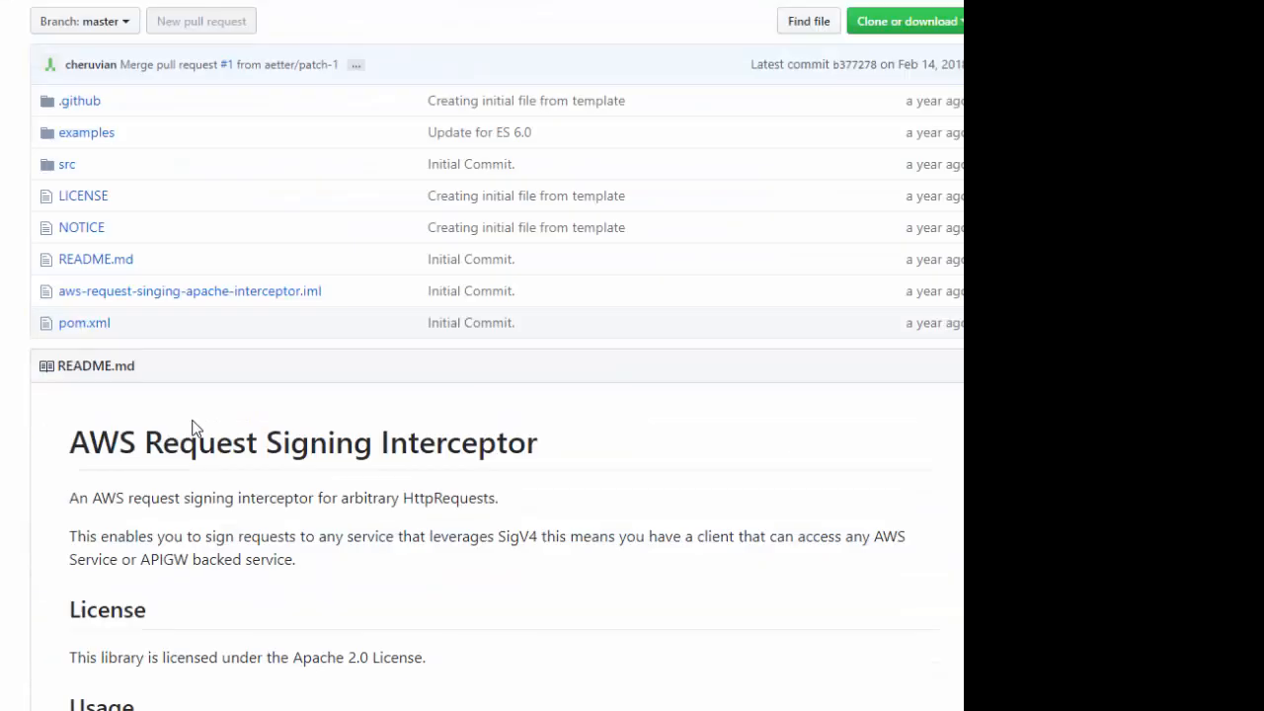
scroll("down", 3)
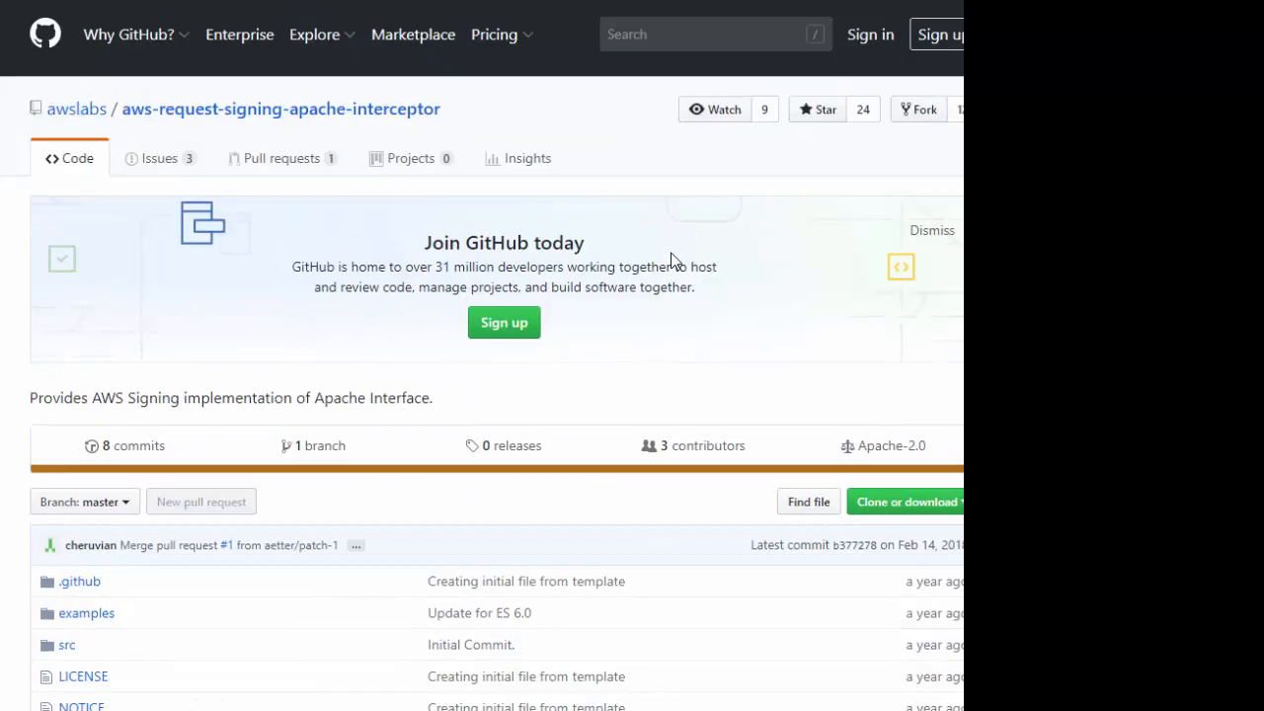
mouse_move(916, 509)
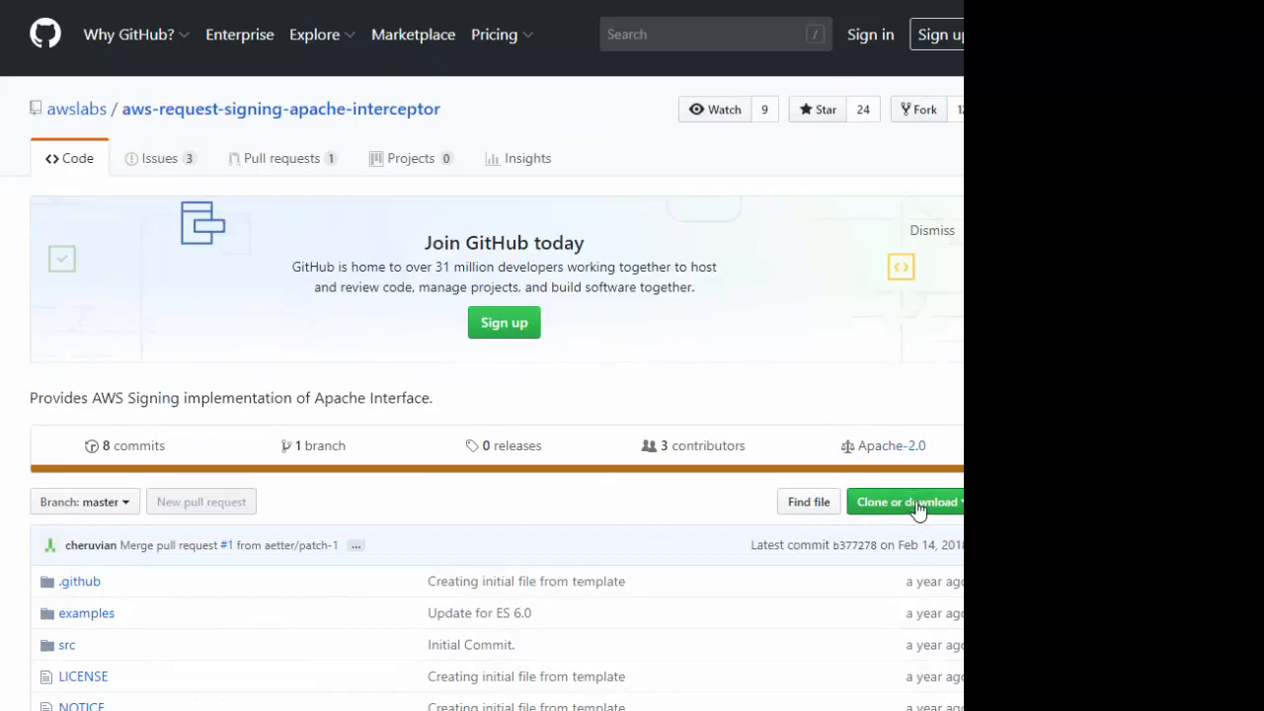
- Open the extracted aws-request-signing-apache-interceptor-master folder from Downloads
left_click(904, 501)
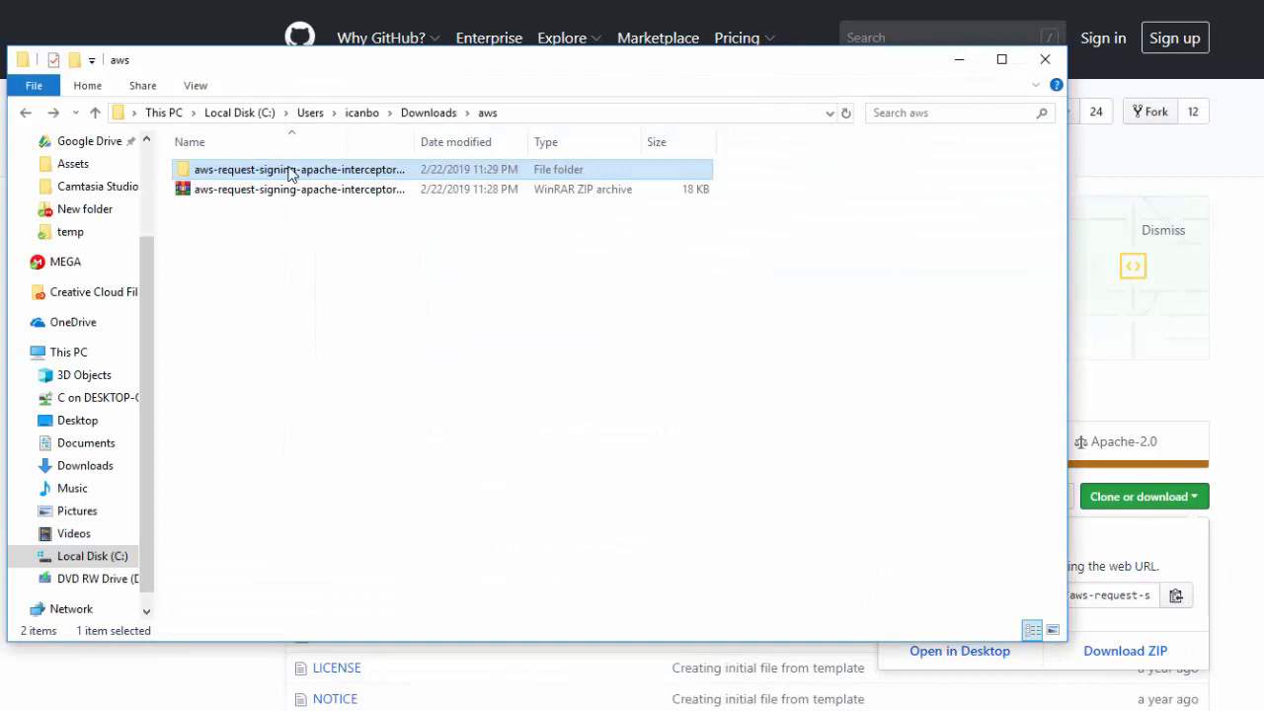
double_click(297, 170)
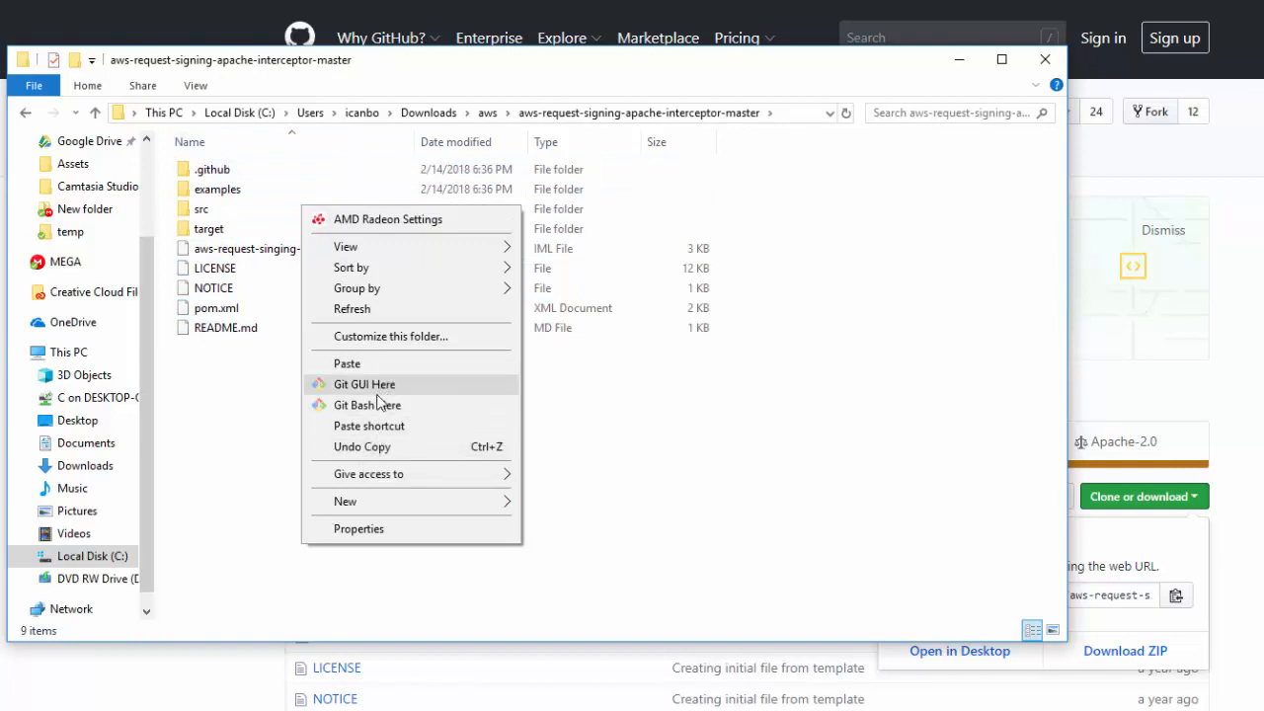
- Run mvn clean install in a Git Bash terminal in the interceptor-master folder until BUILD SUCCESS
left_click(367, 404)
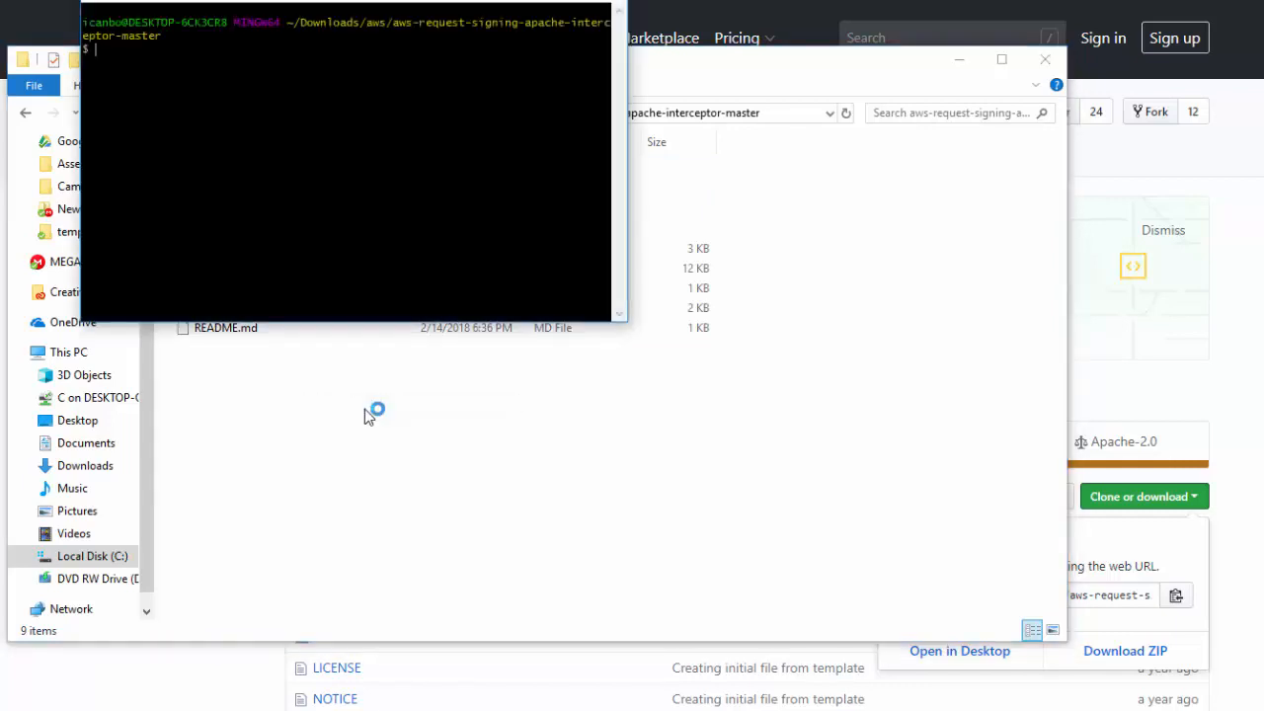
type("mvn clean install")
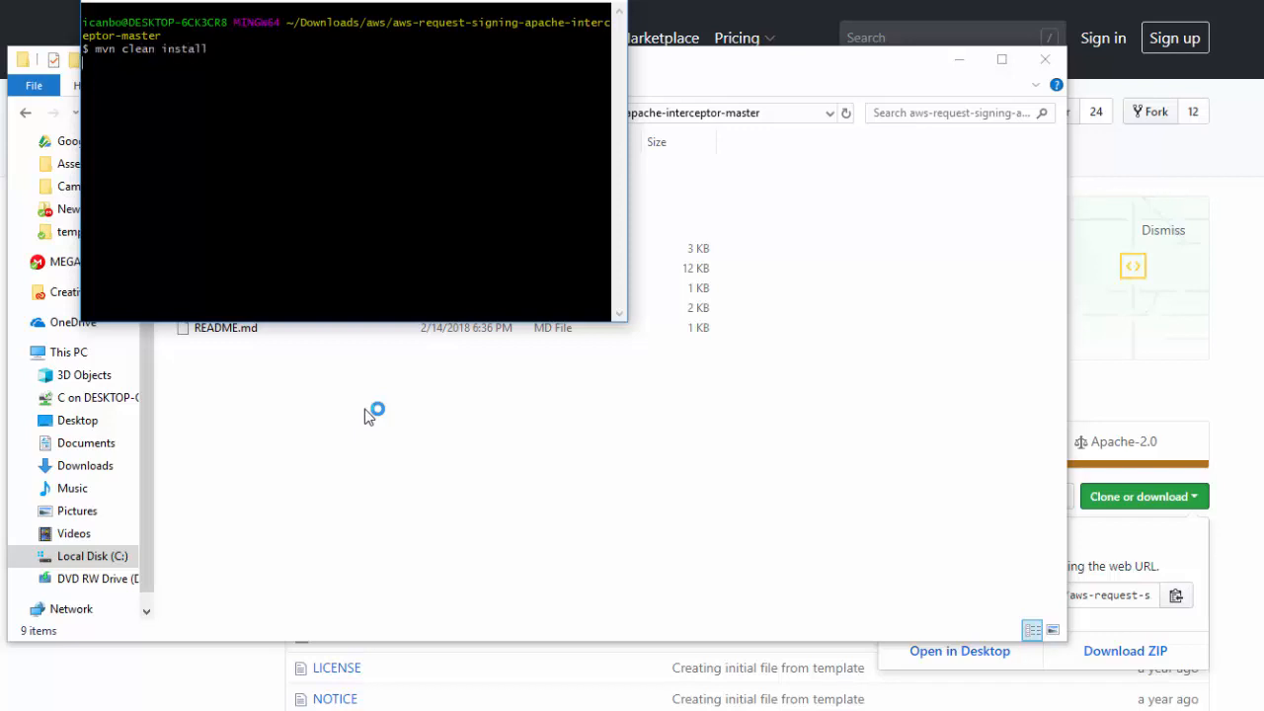
key("Return")
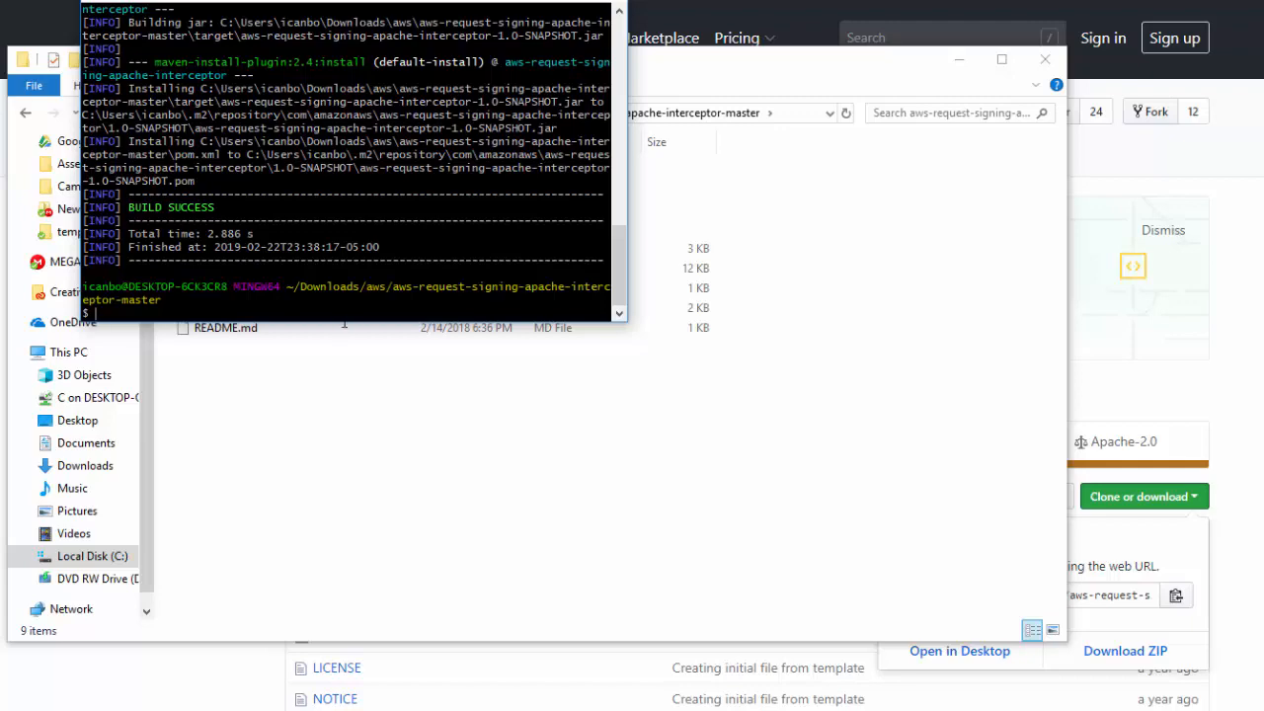
mouse_move(264, 396)
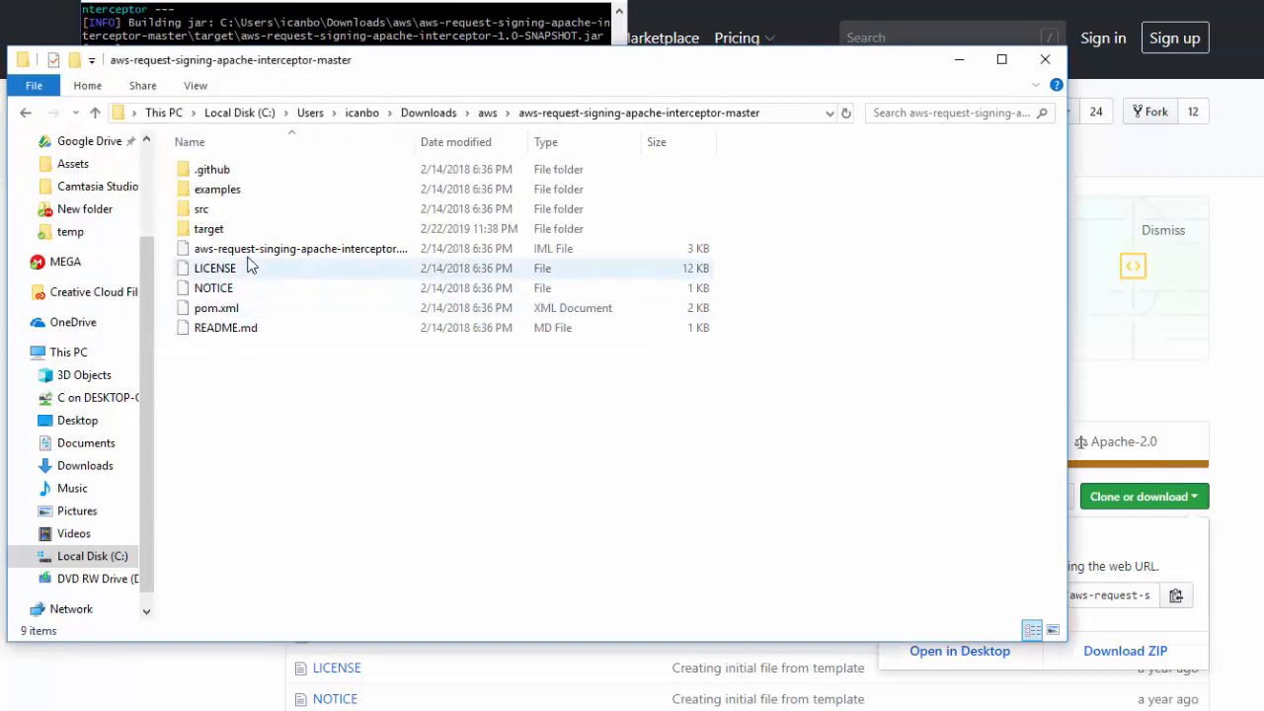
- Locate the built aws-request-signing-apache-interceptor snapshot jar in the target folder
double_click(209, 229)
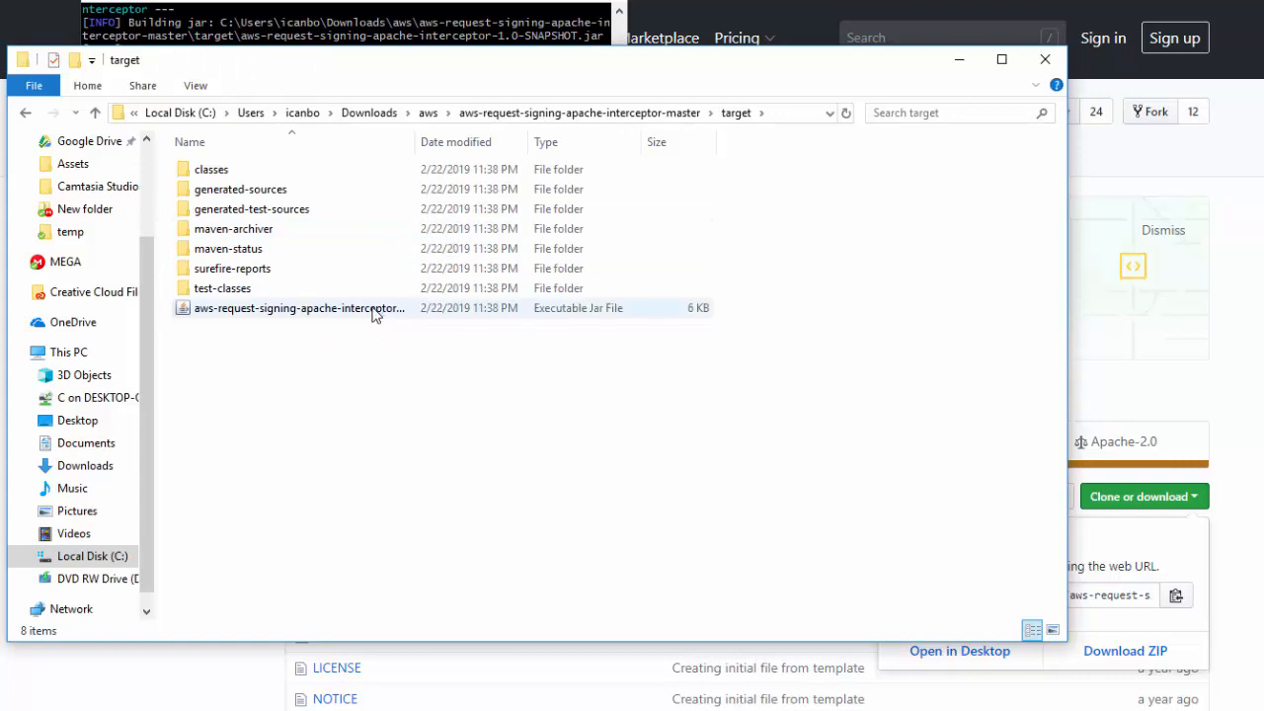
left_click(298, 308)
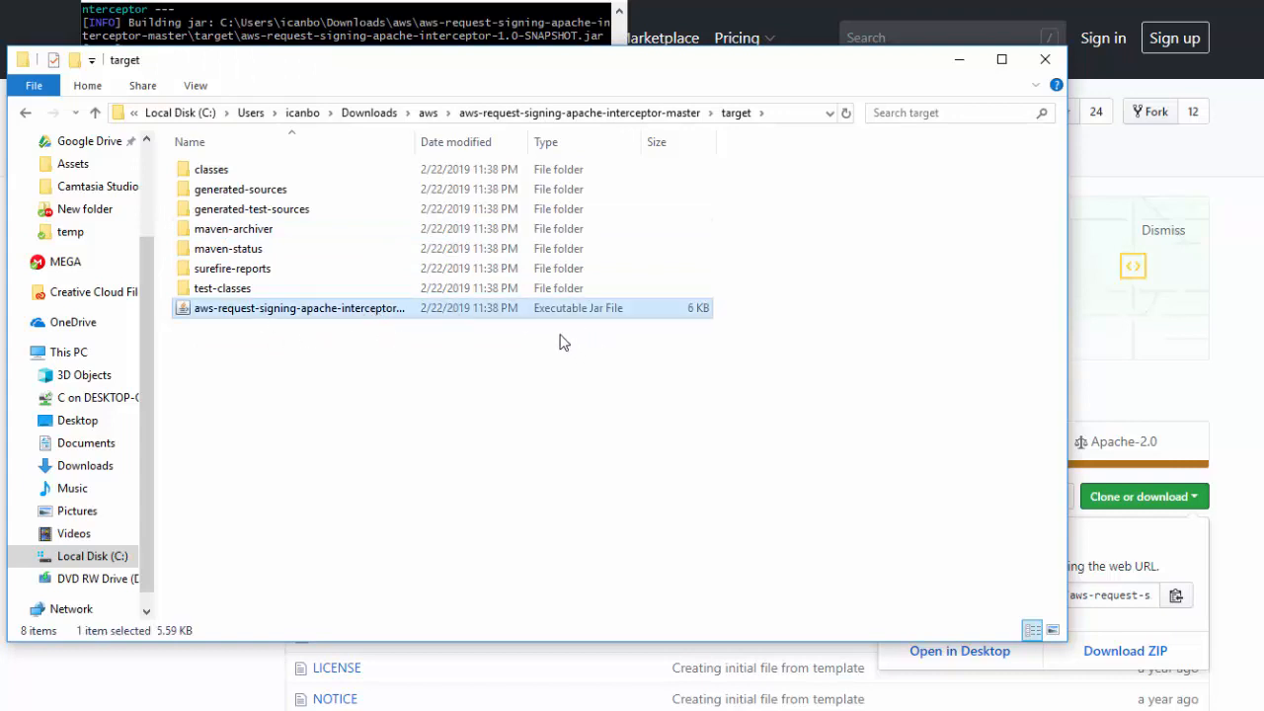
left_click(299, 308)
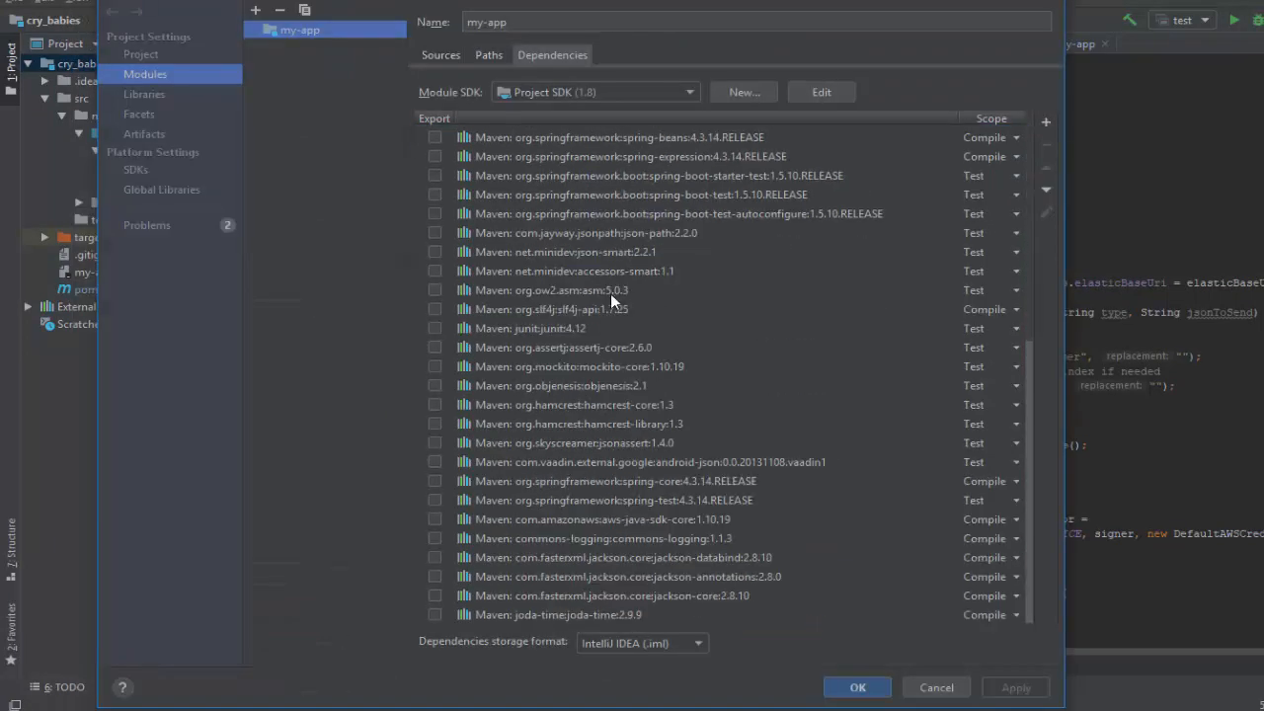
mouse_move(774, 371)
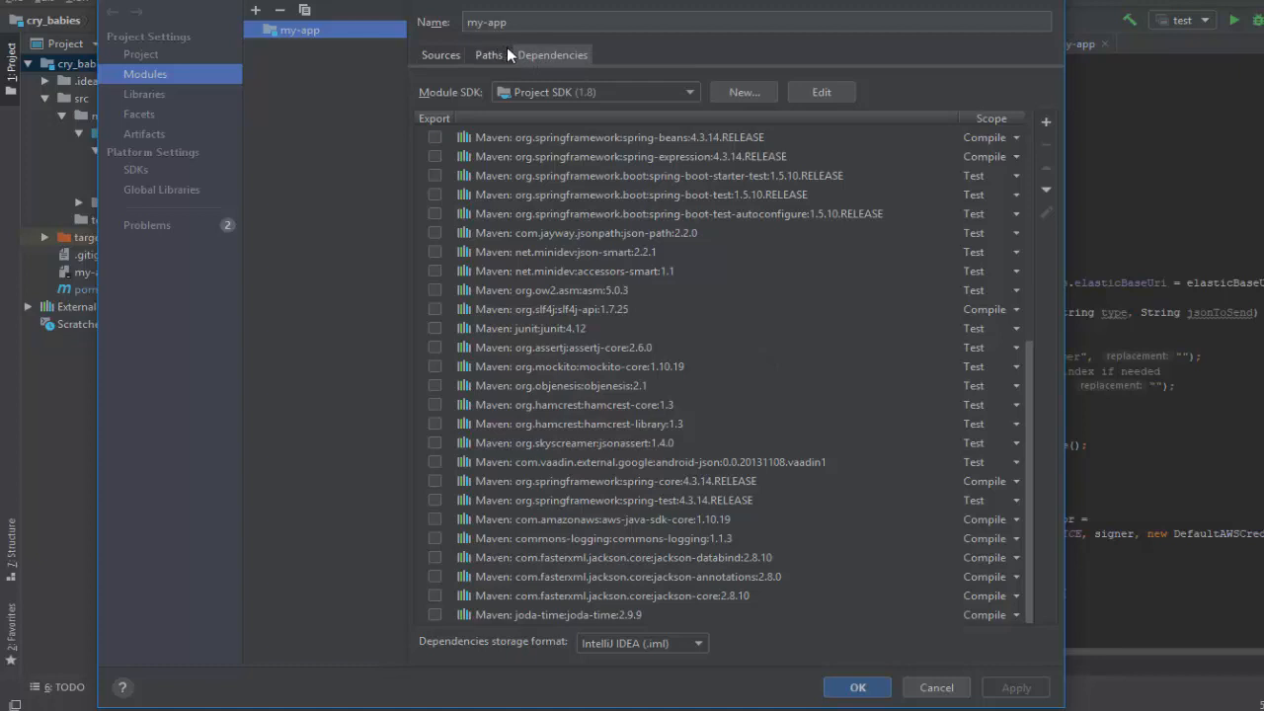
mouse_move(506, 193)
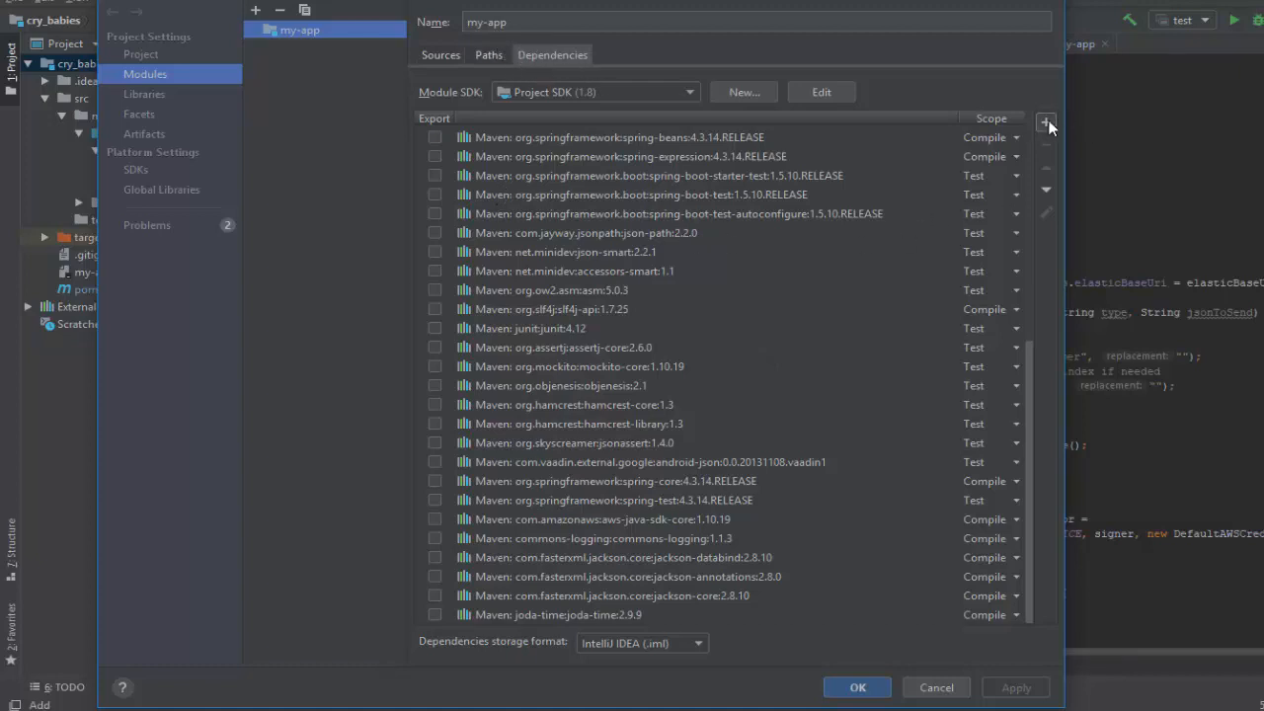
- Attach the interceptor 1.0-SNAPSHOT jar from target as a JAR dependency of the my-app module
left_click(1046, 122)
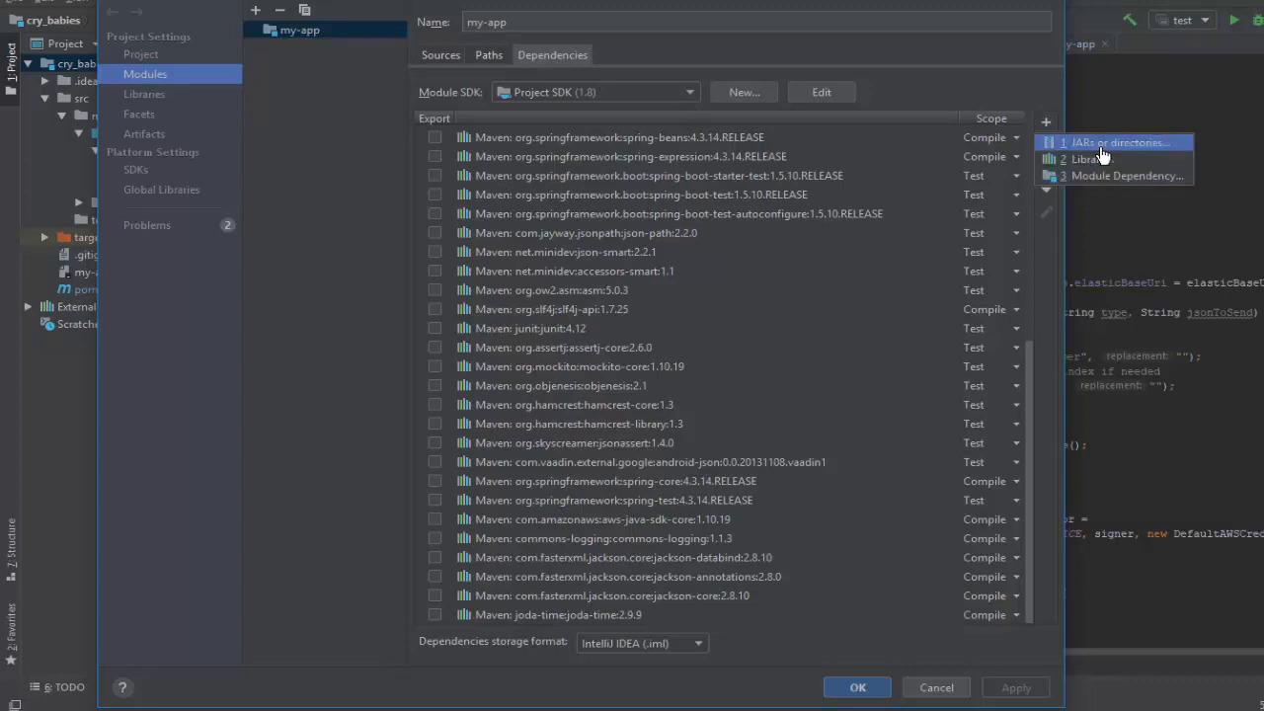
left_click(1120, 142)
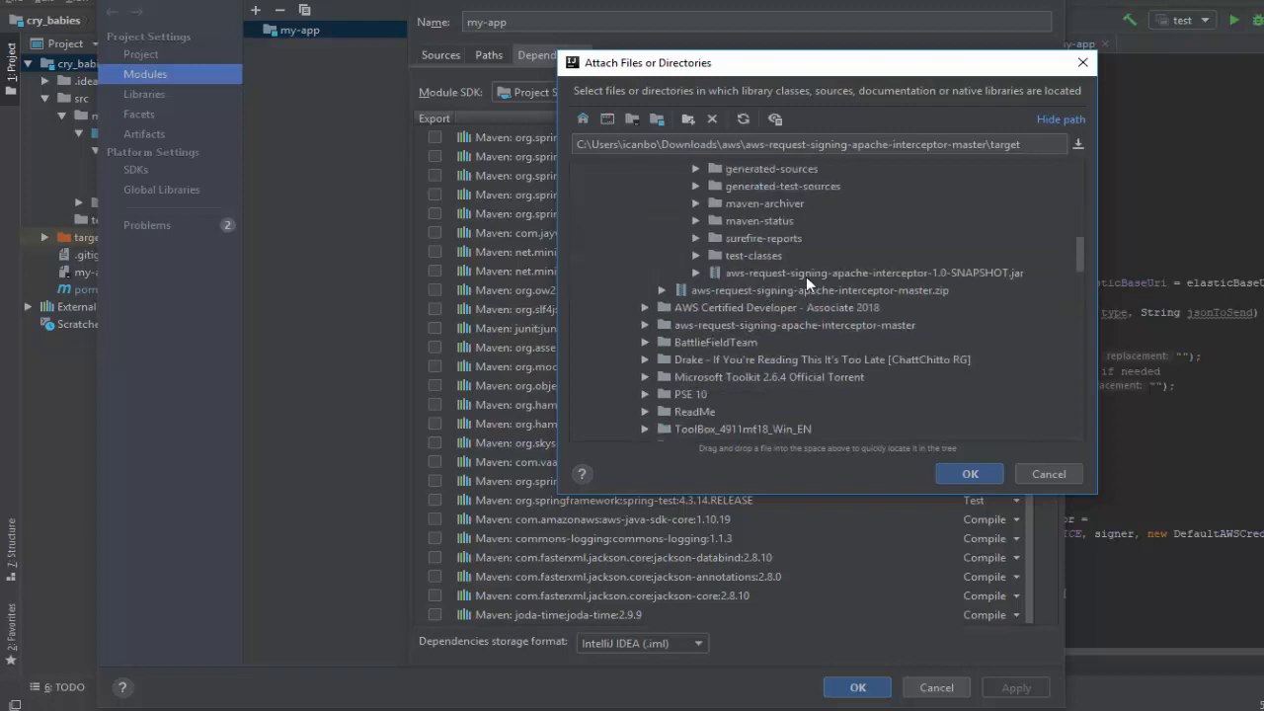
left_click(868, 273)
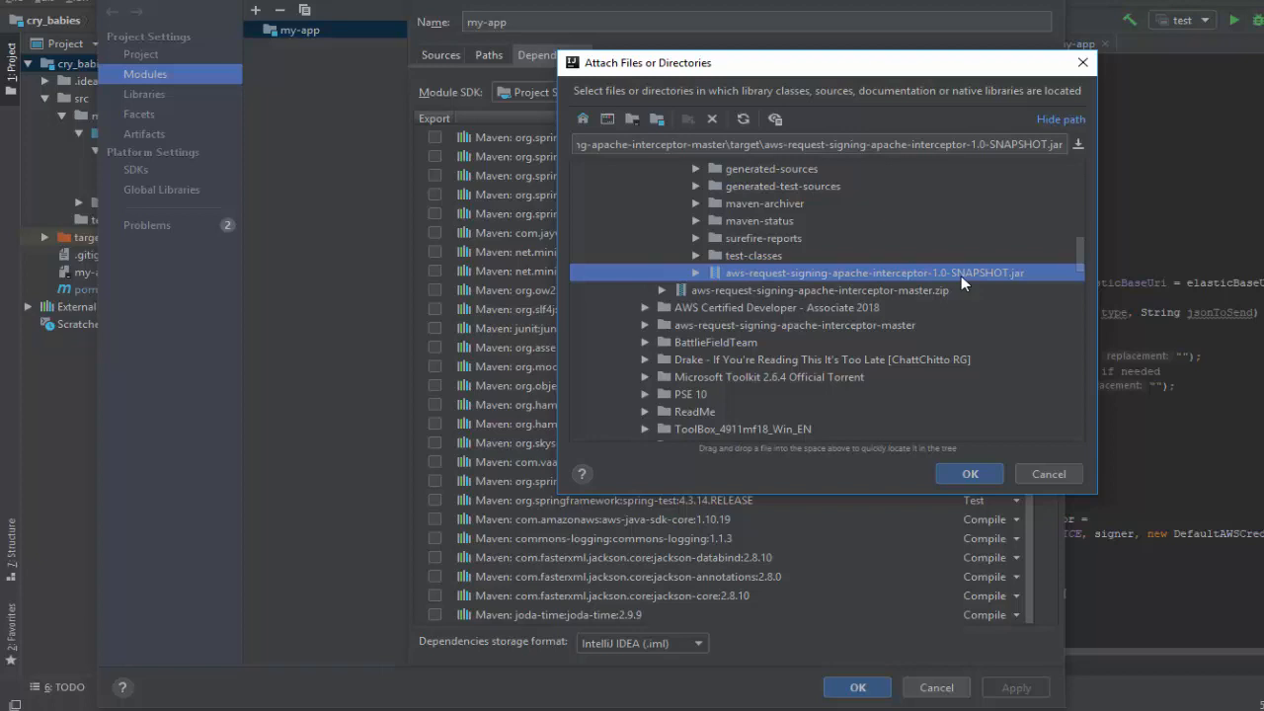
left_click(695, 273)
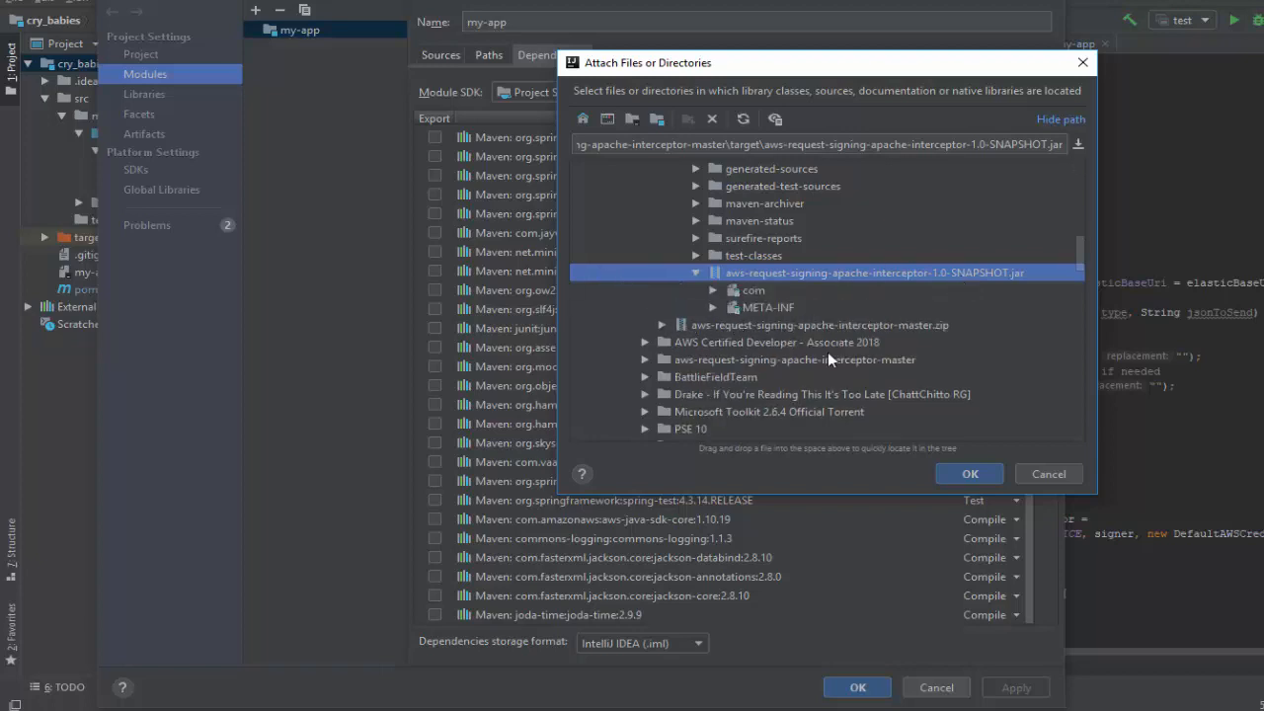
left_click(967, 474)
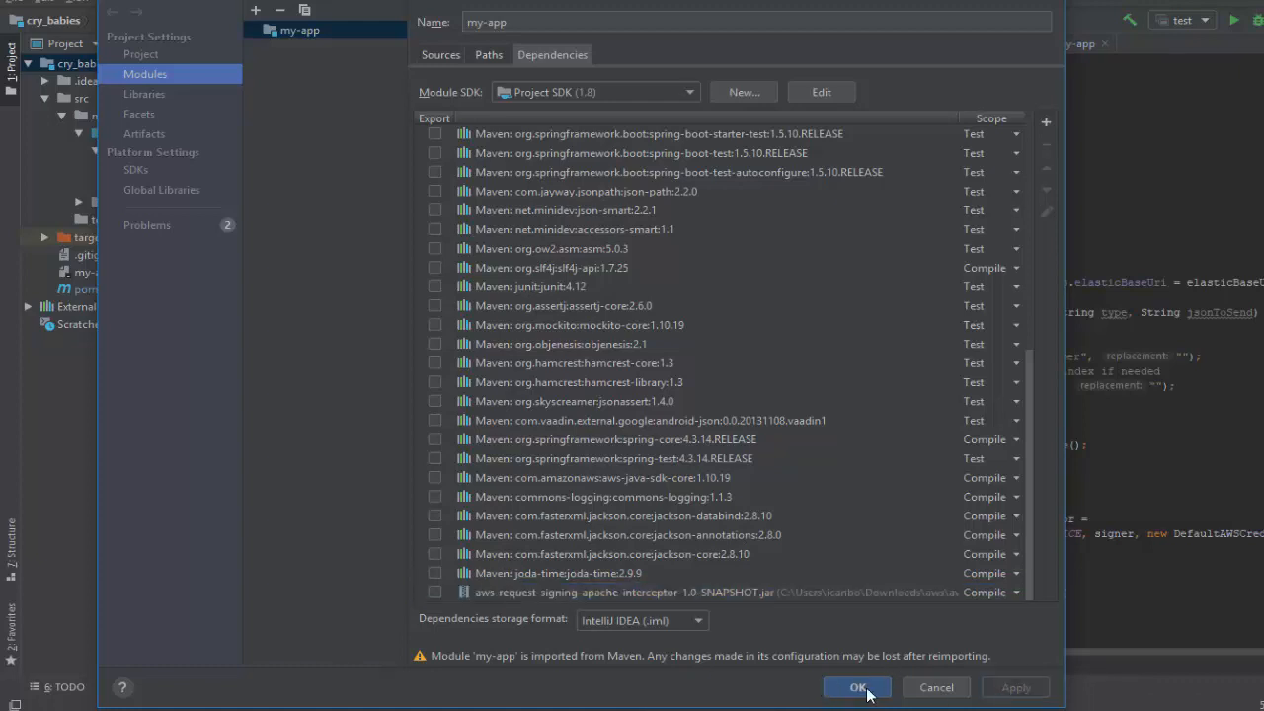
left_click(857, 687)
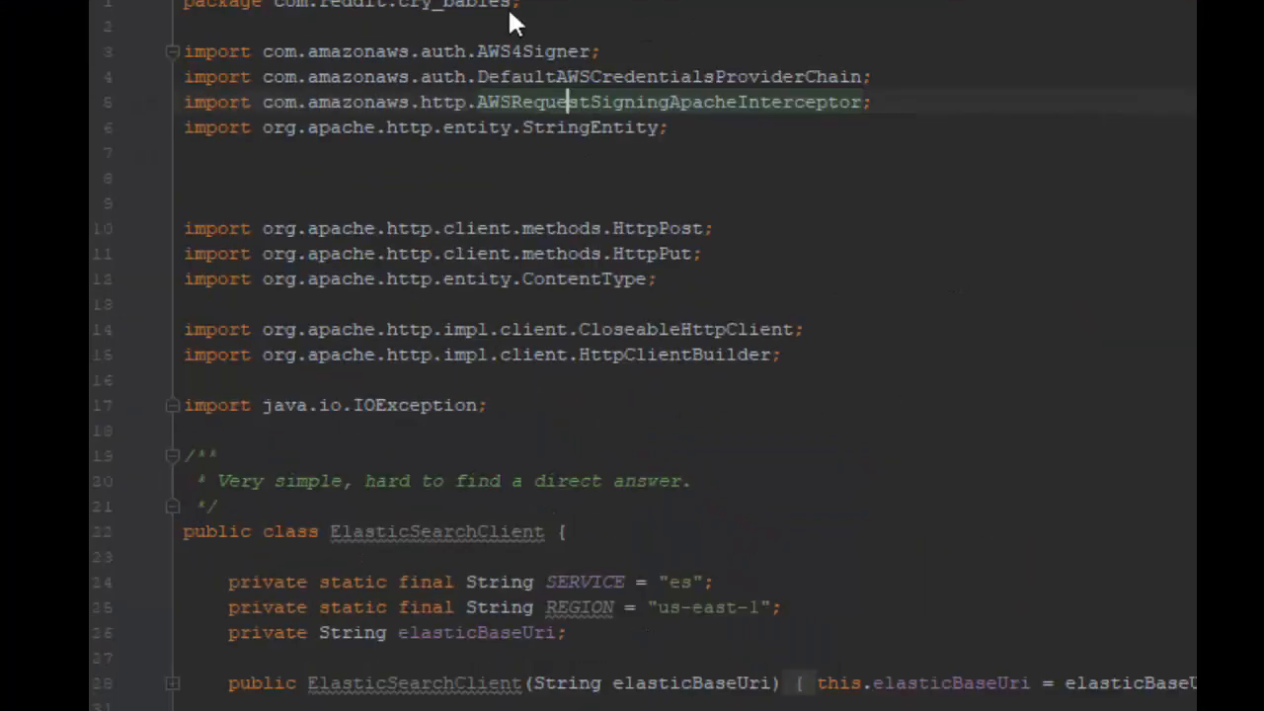
scroll("down", 3)
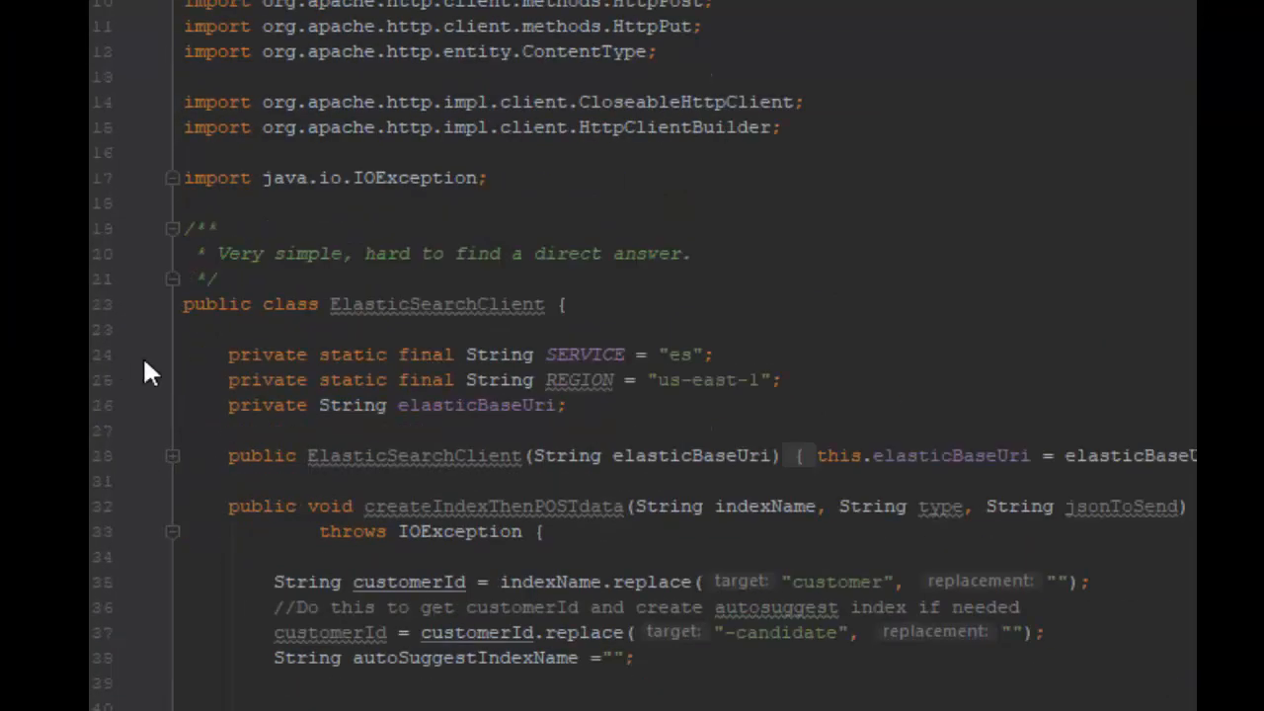
scroll("down", 3)
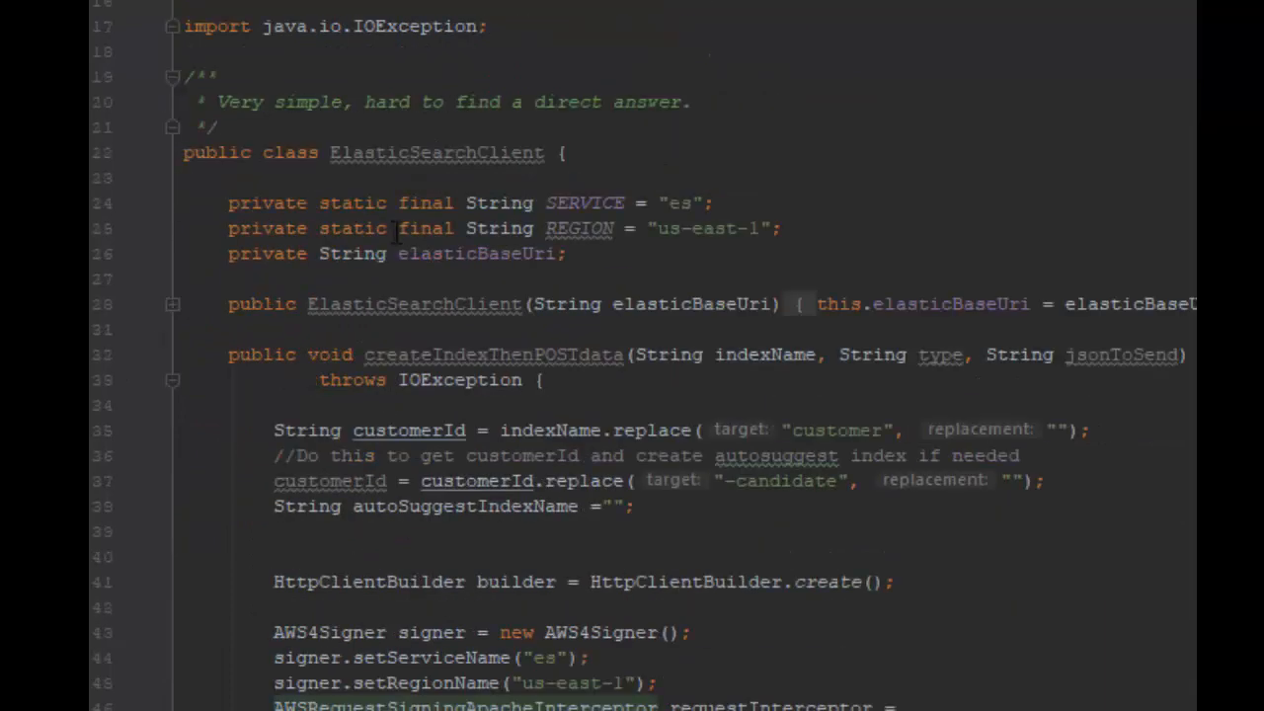
scroll("down", 3)
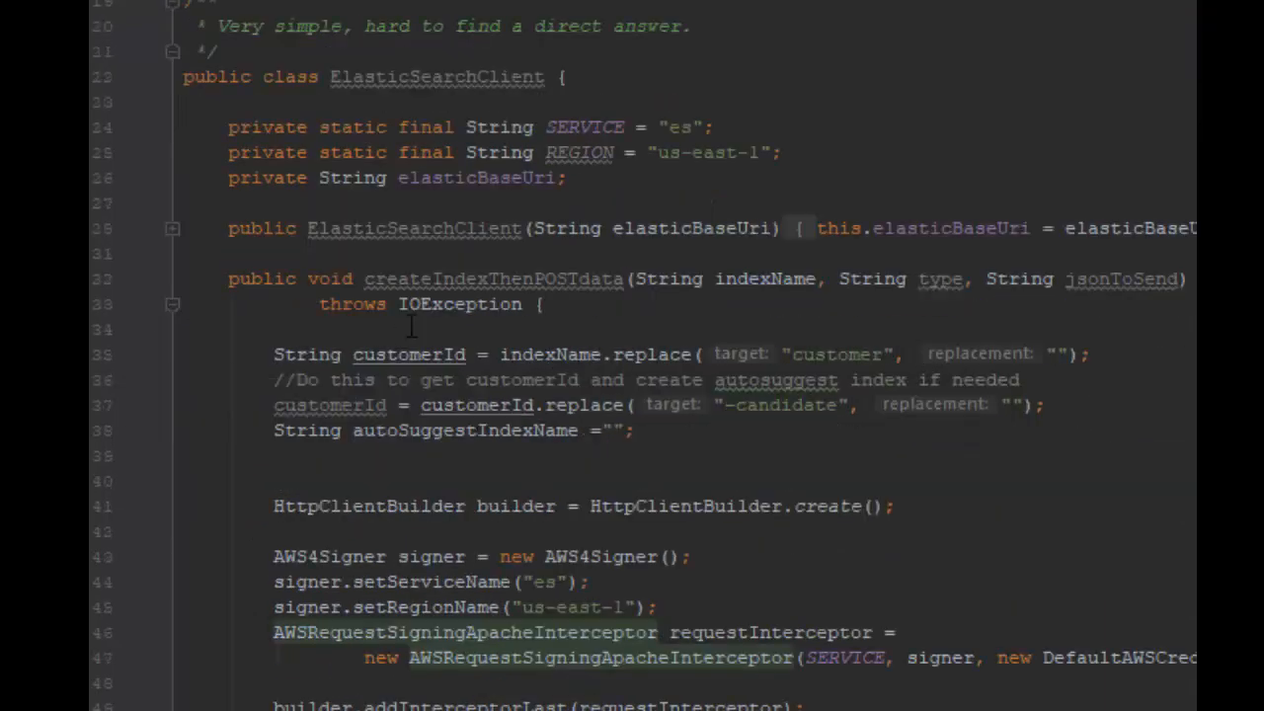
scroll("down", 3)
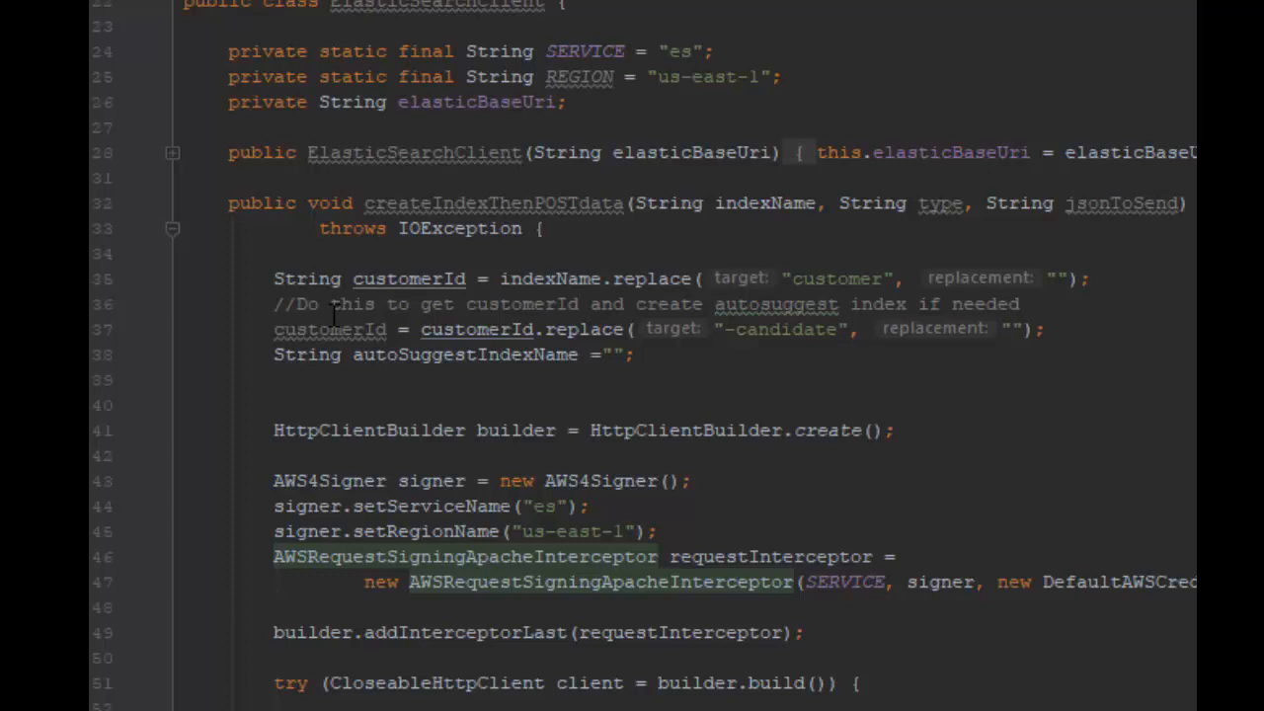
mouse_move(383, 318)
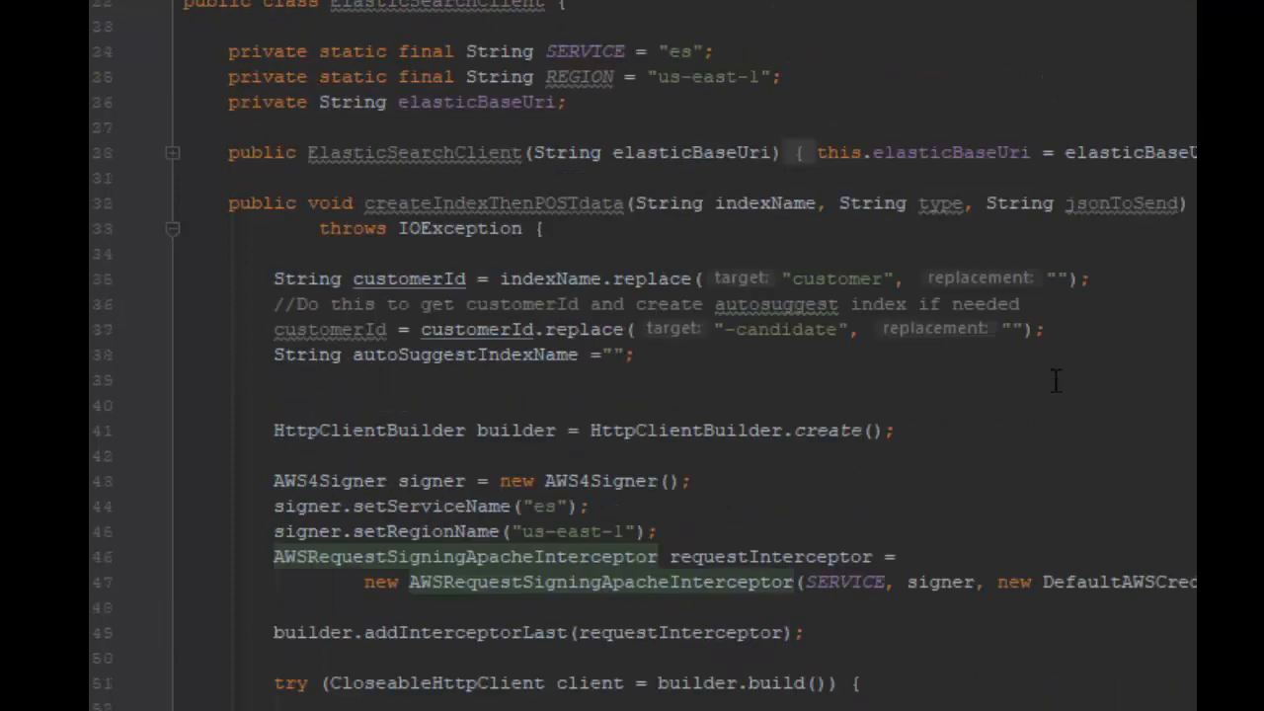
double_click(359, 430)
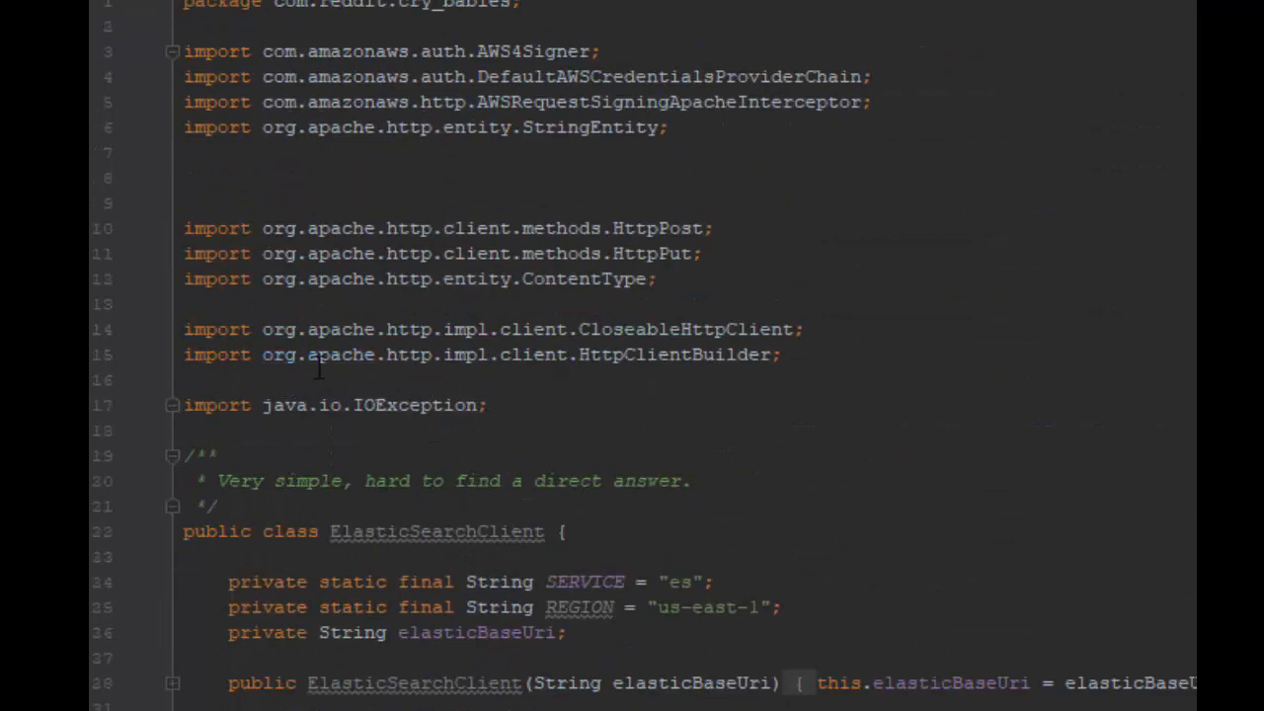
mouse_move(340, 355)
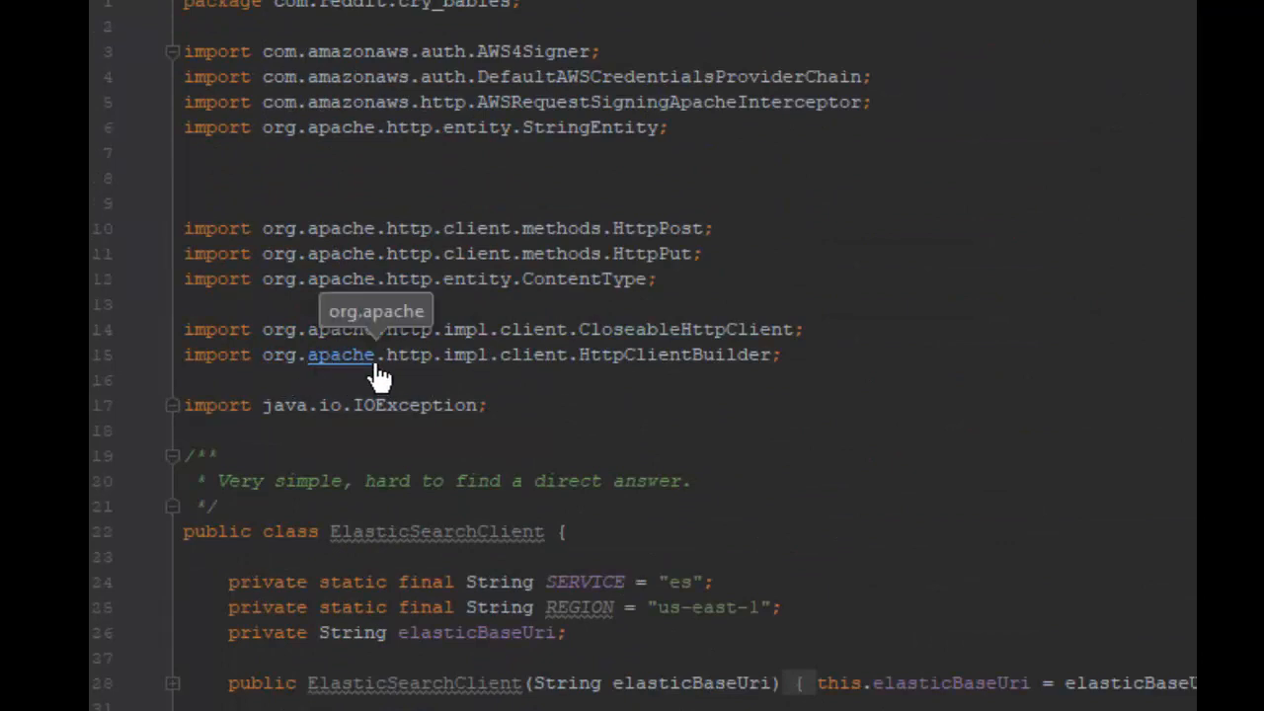
mouse_move(533, 355)
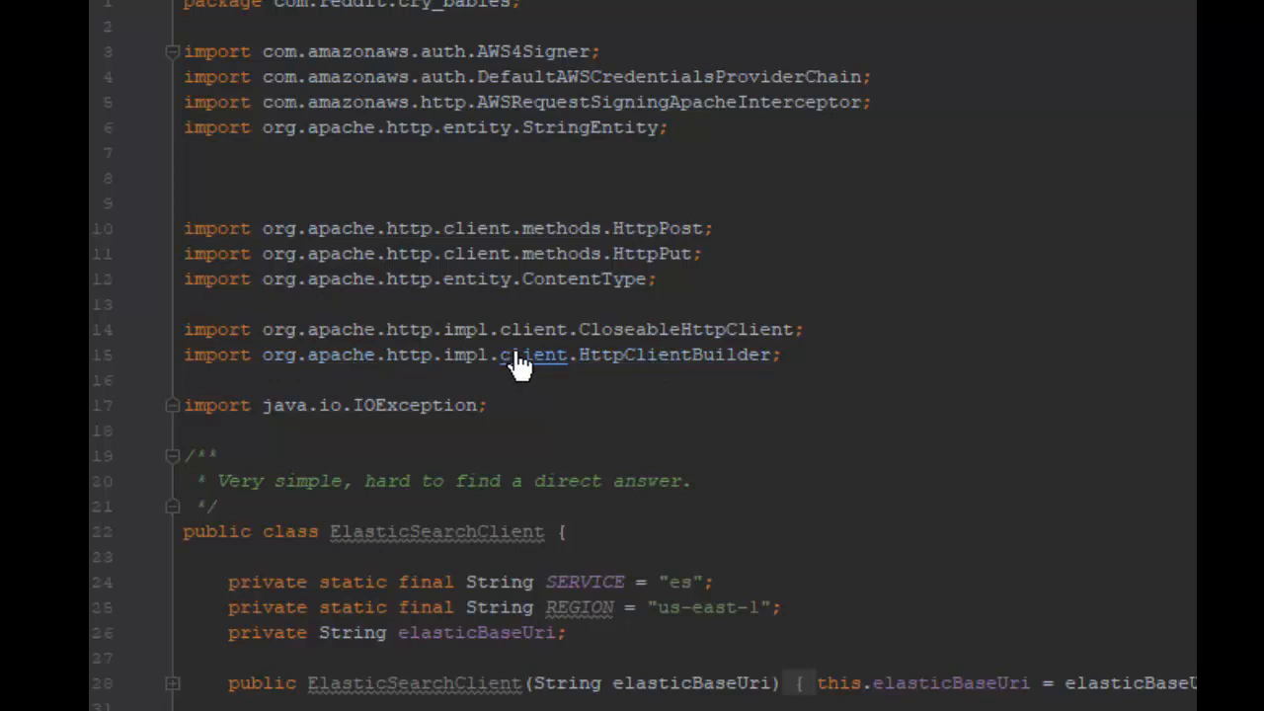
scroll("down", 3)
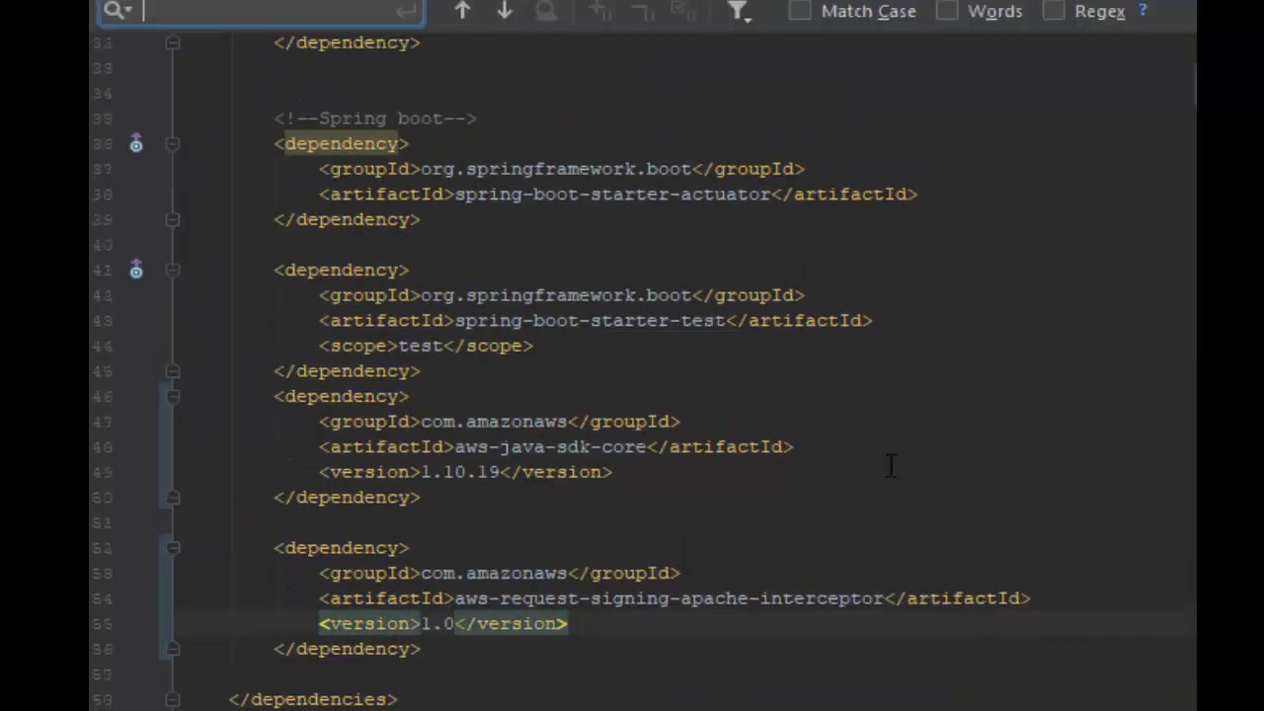
mouse_move(719, 650)
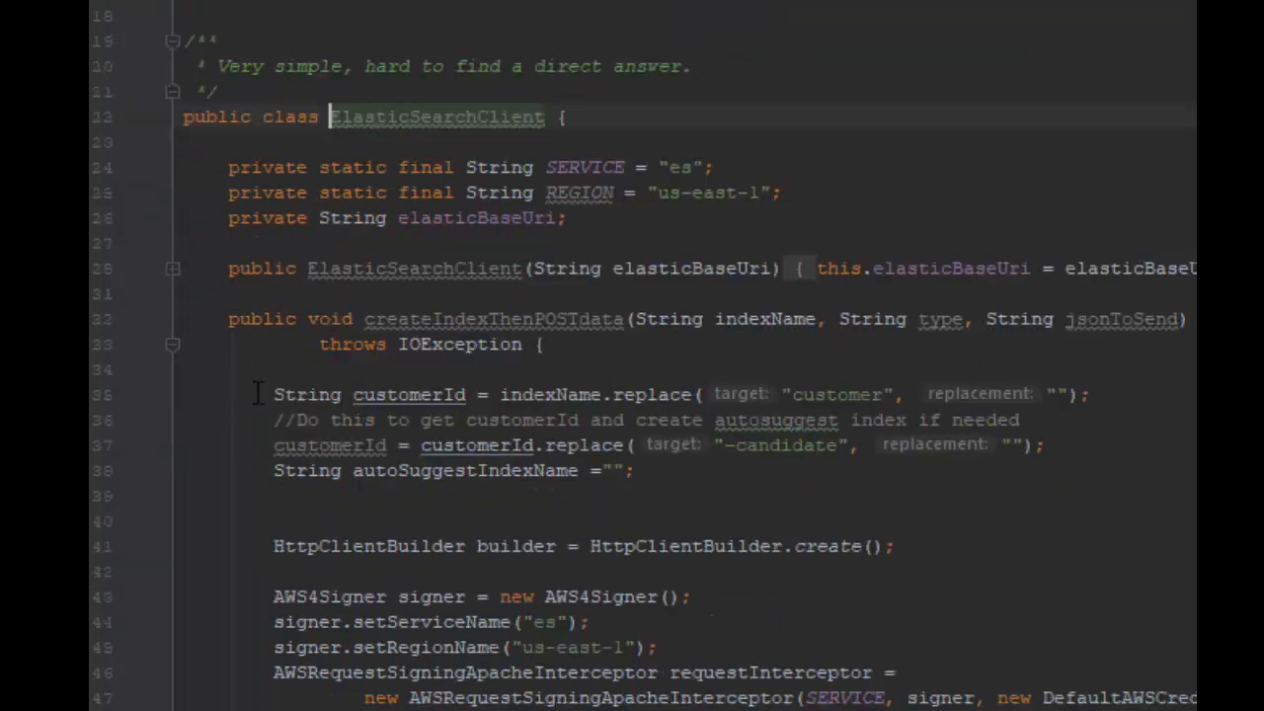
scroll("down", 3)
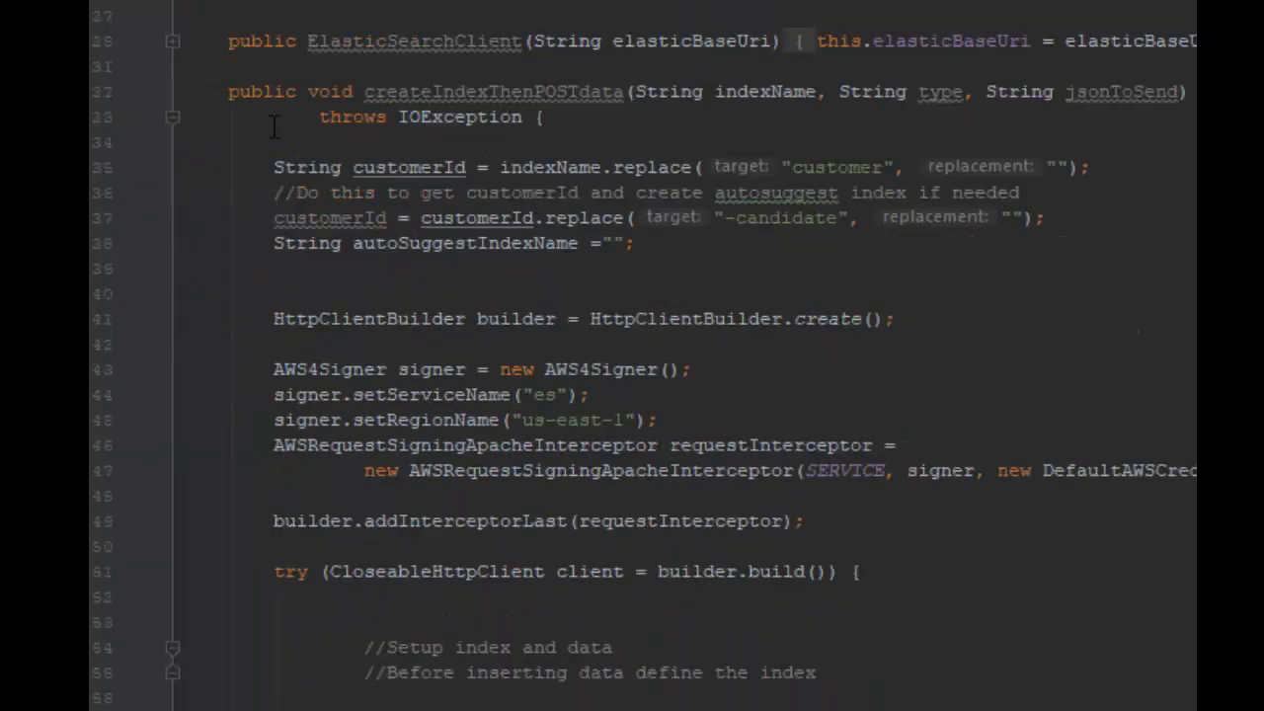
mouse_move(523, 308)
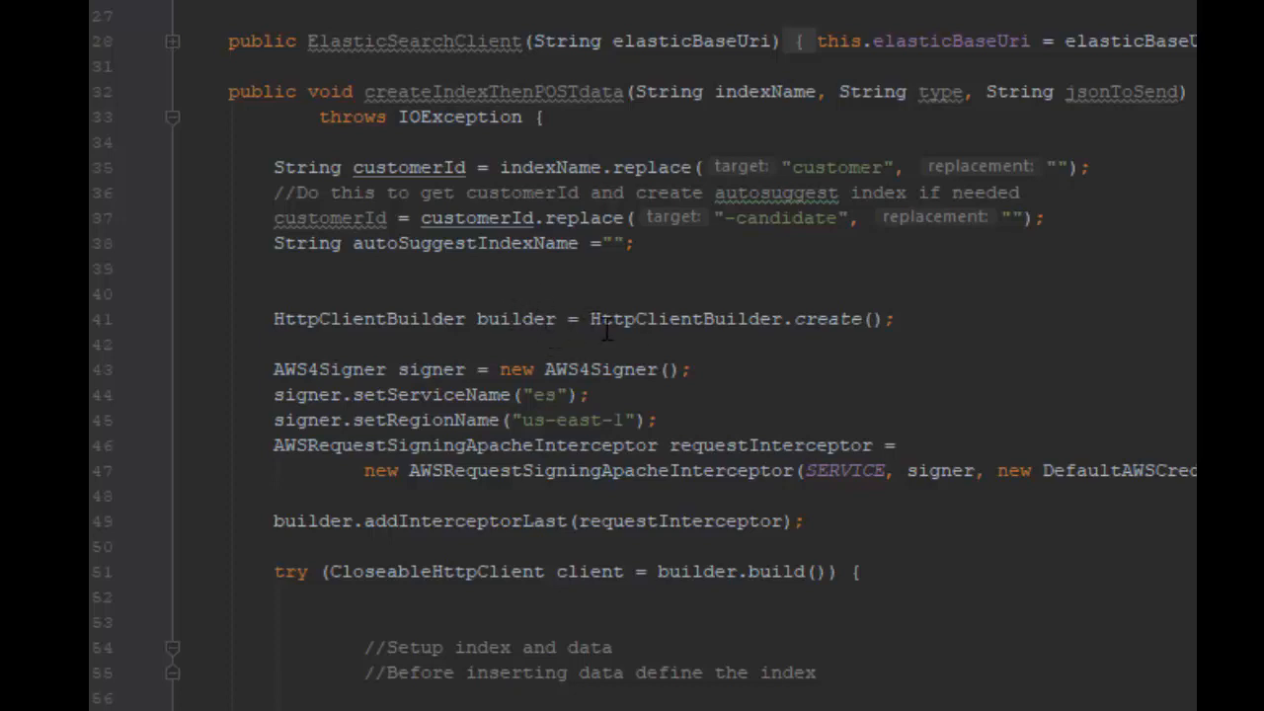
scroll("down", 3)
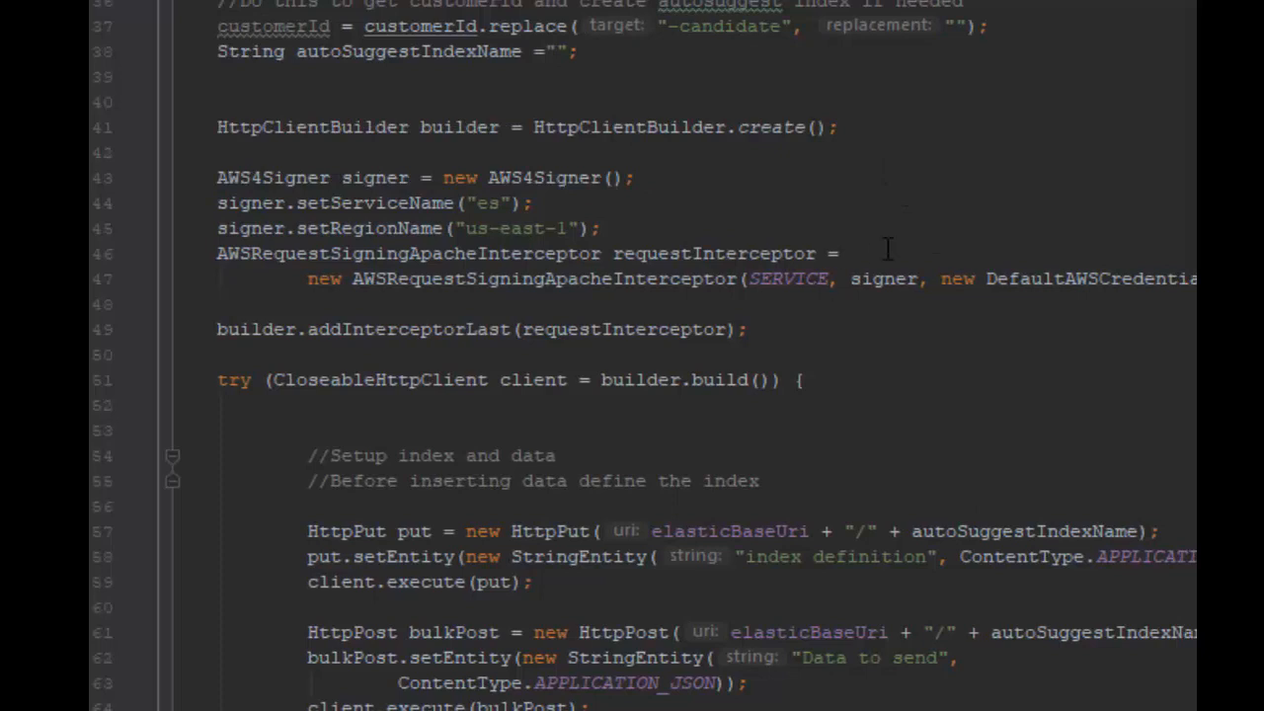
mouse_move(979, 287)
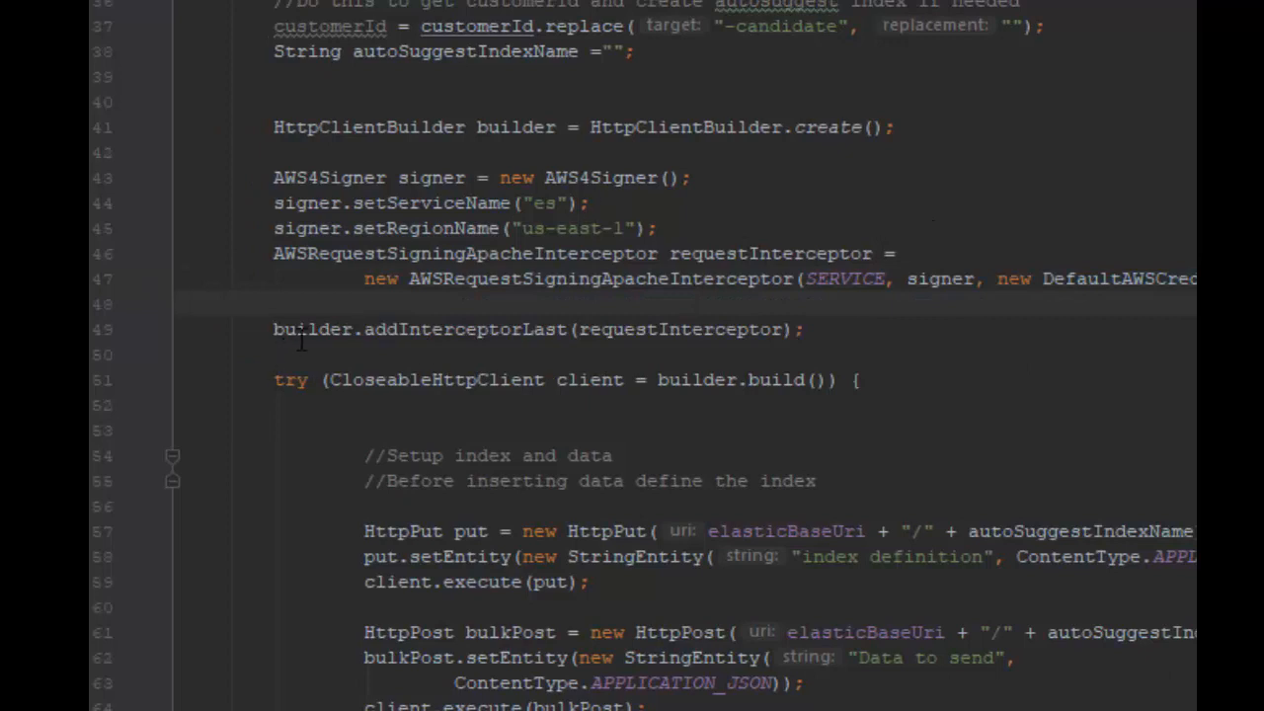
mouse_move(721, 330)
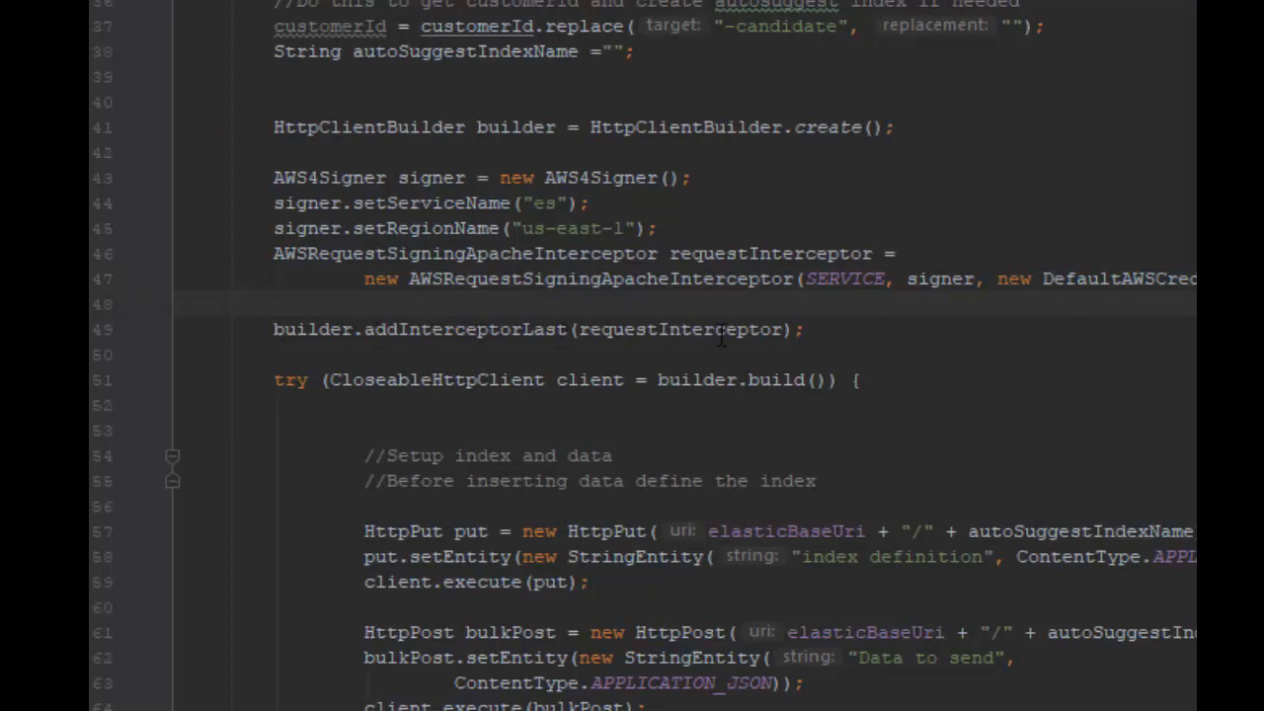
left_click(806, 327)
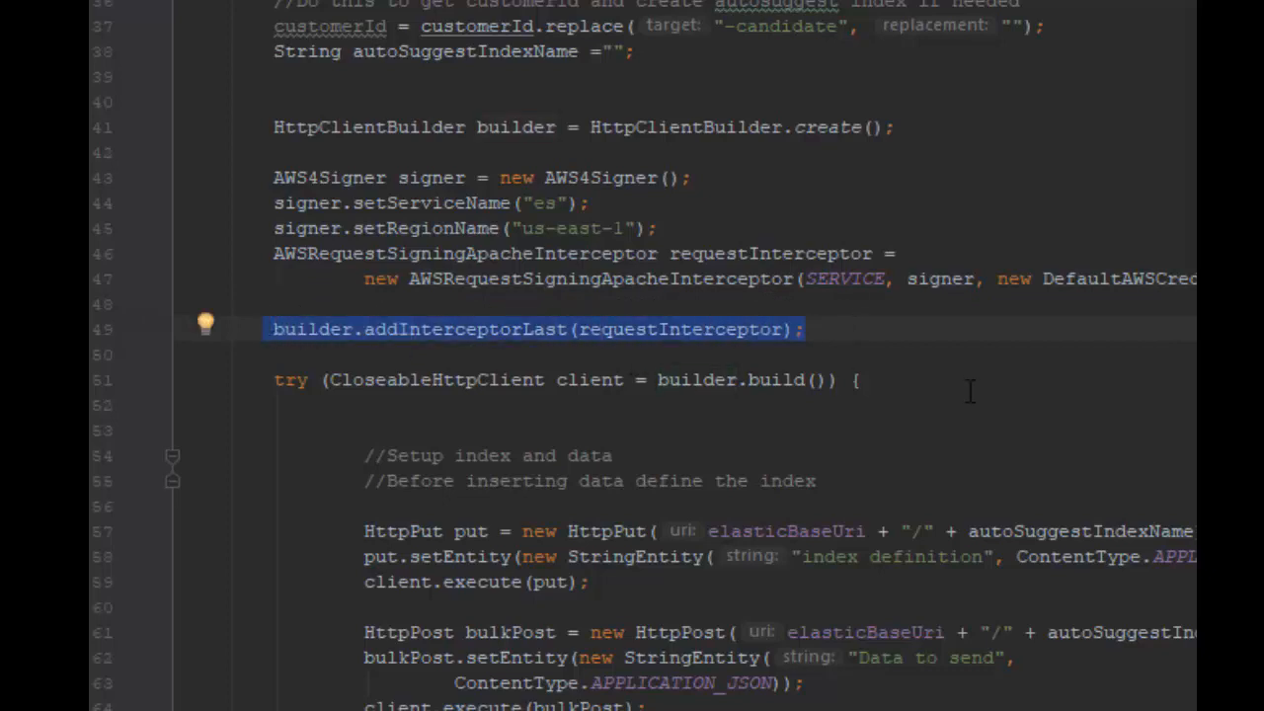
mouse_move(549, 343)
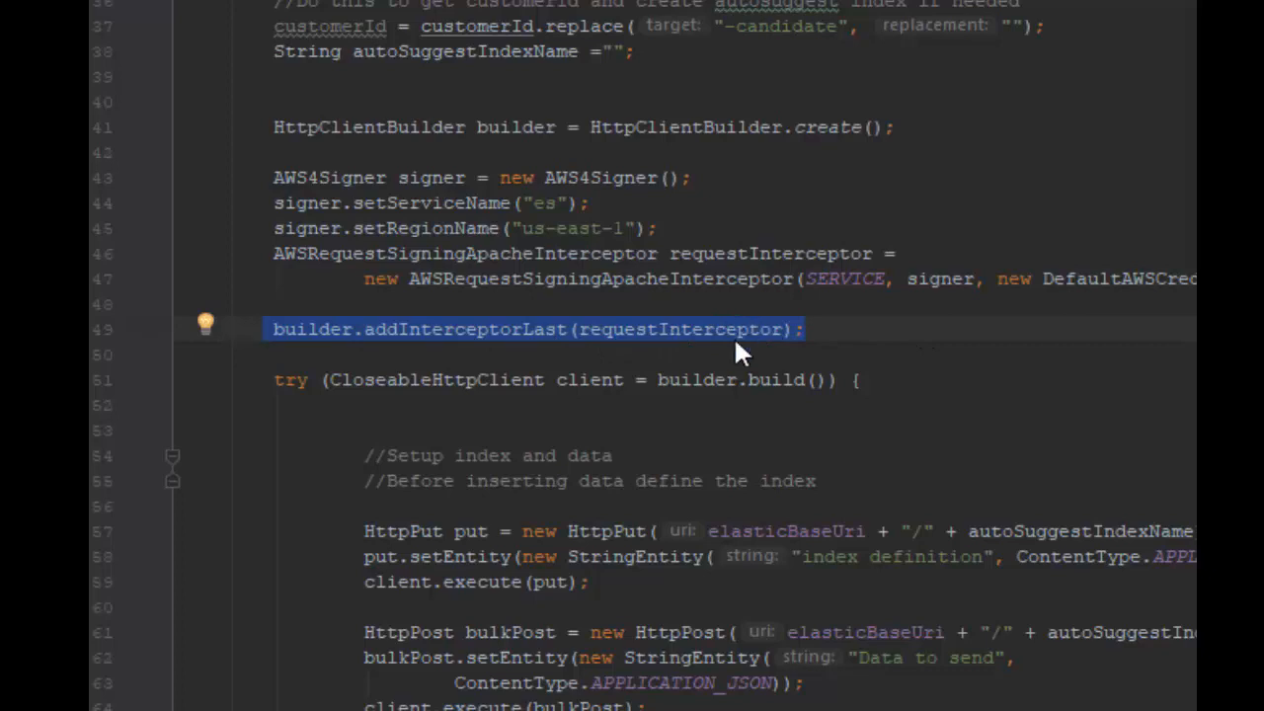
left_click(320, 379)
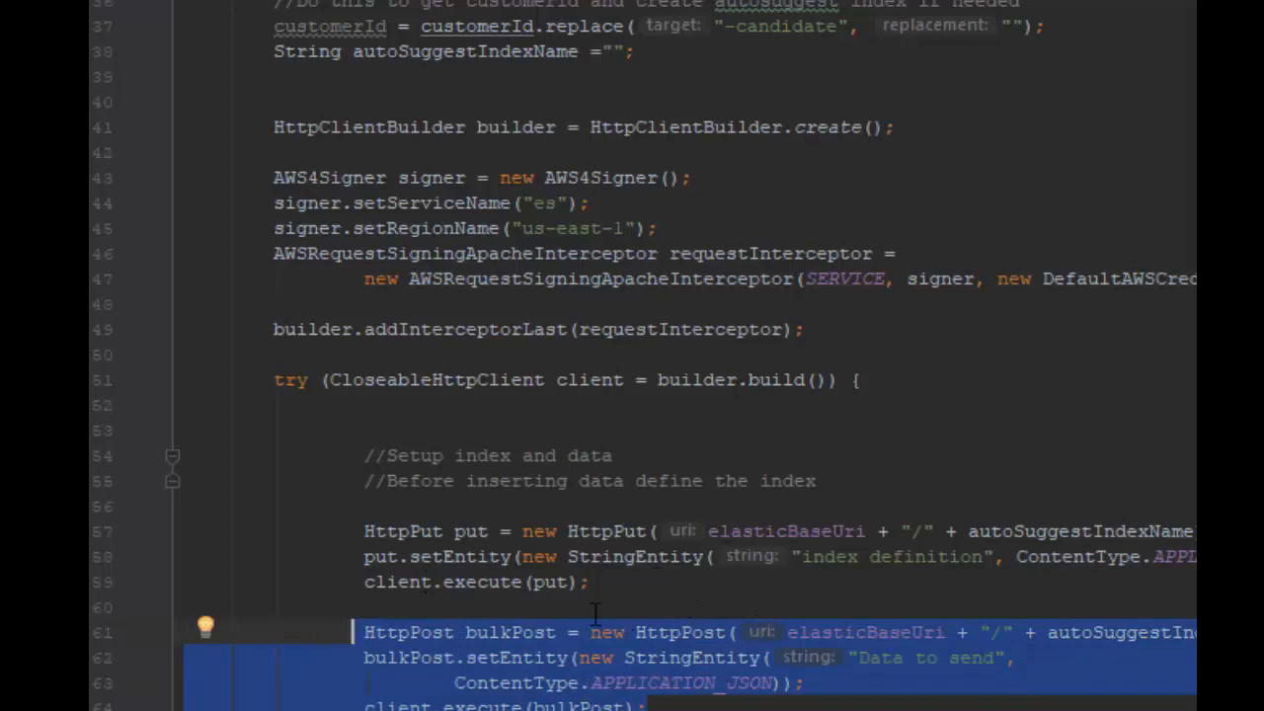
- Review the AWS4Signer and interceptor setup lines in ElasticSearchClient
left_click(624, 658)
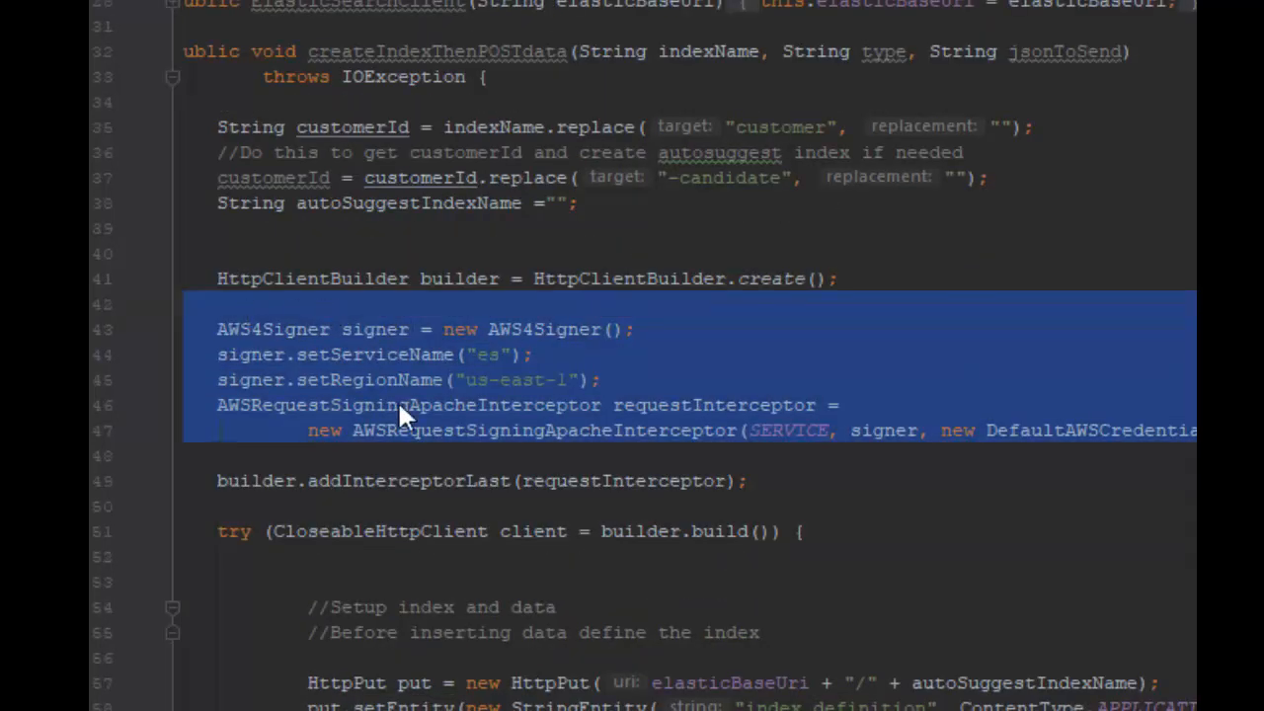
scroll("down", 3)
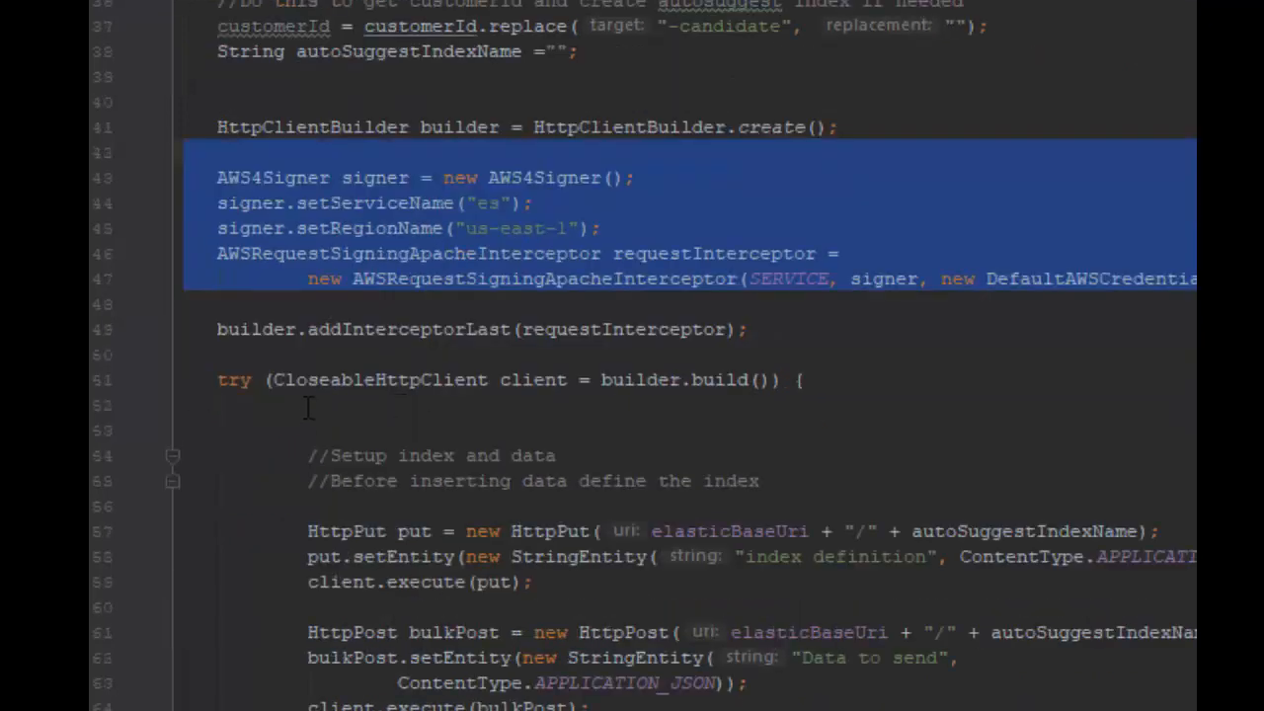
mouse_move(452, 497)
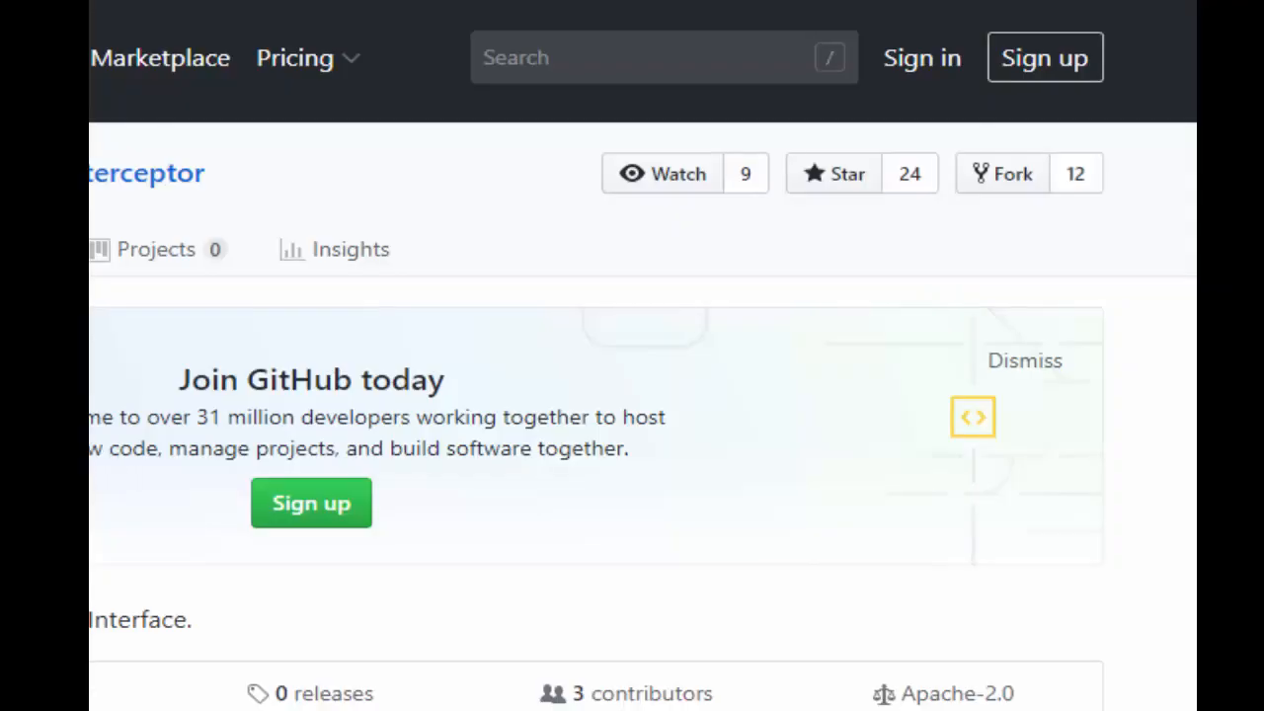
- Check the repository's Clone or download options and return to the file listing
left_click(992, 36)
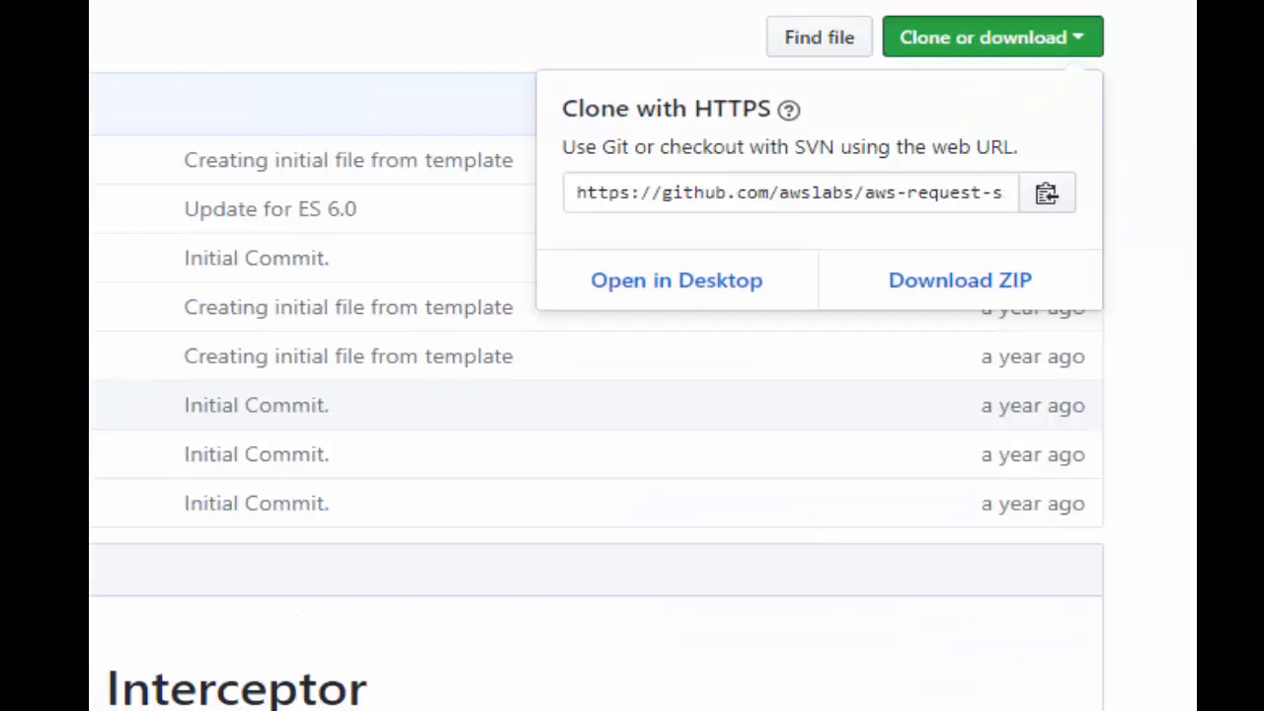
left_click(991, 35)
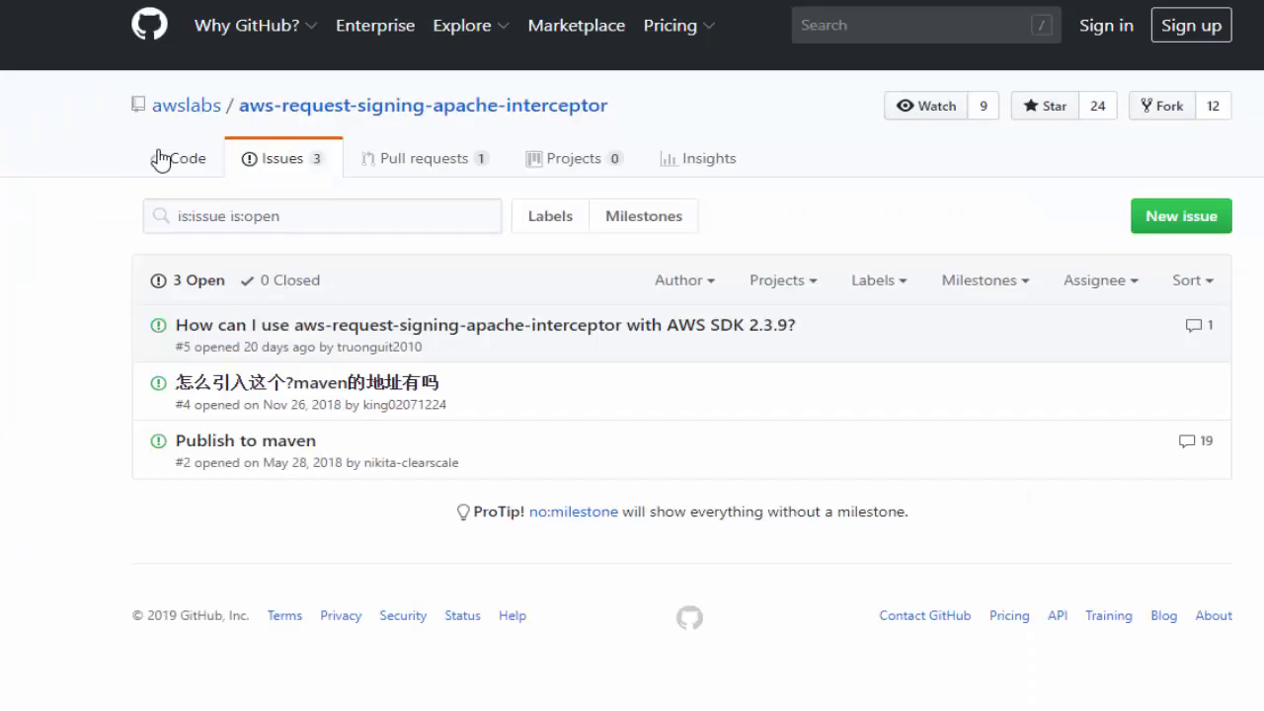
left_click(187, 158)
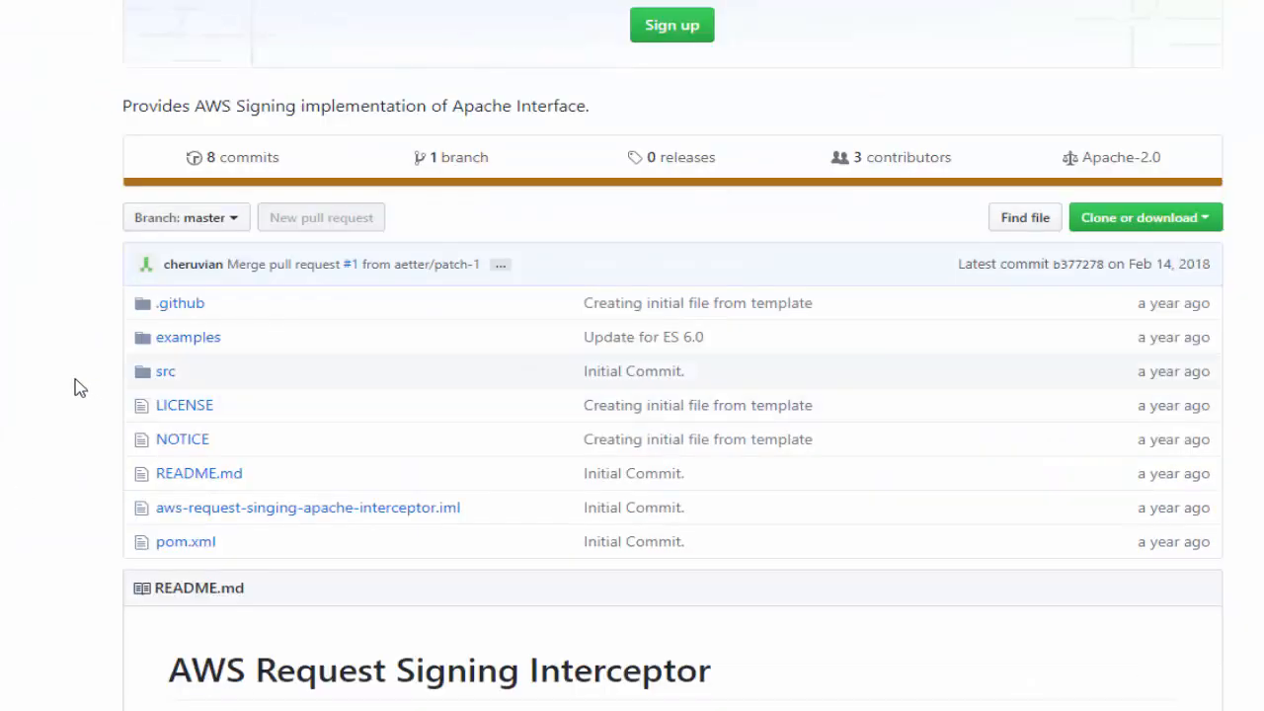
scroll("up", 3)
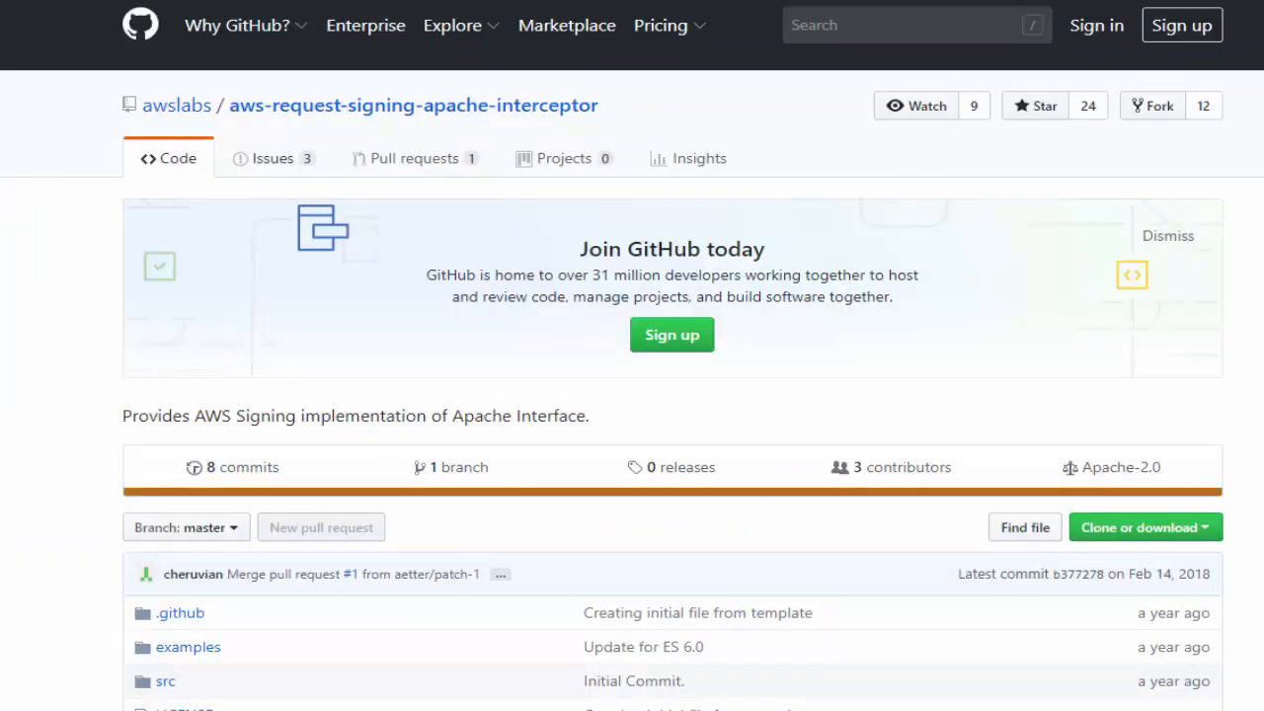
- Glance at the Issues list, then scroll the code page down to the README Usage example
left_click(273, 158)
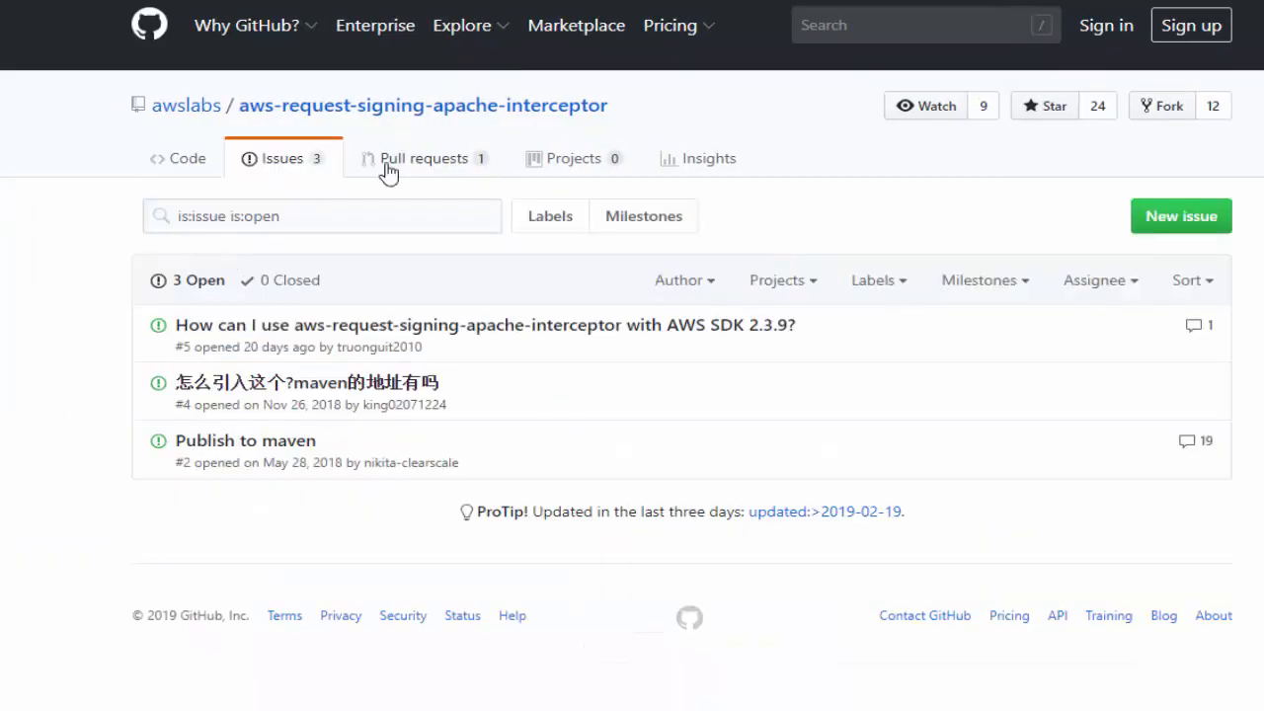
left_click(178, 158)
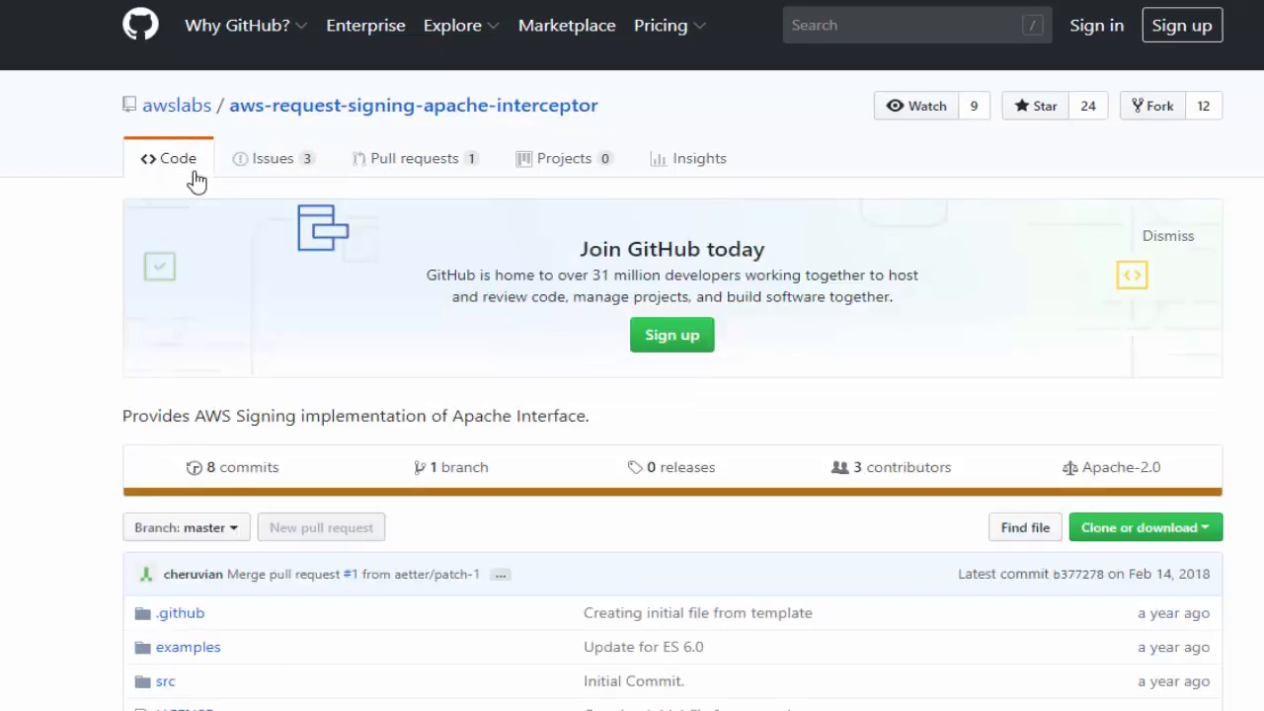
scroll("down", 3)
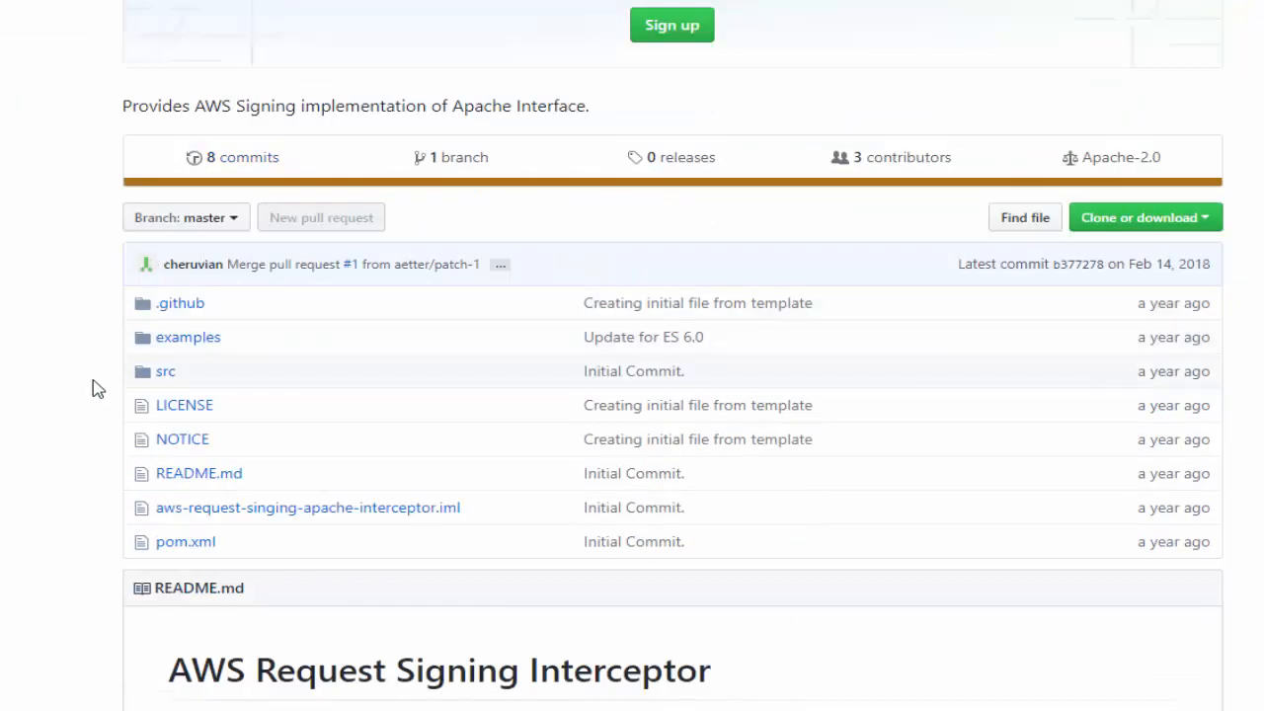
scroll("down", 3)
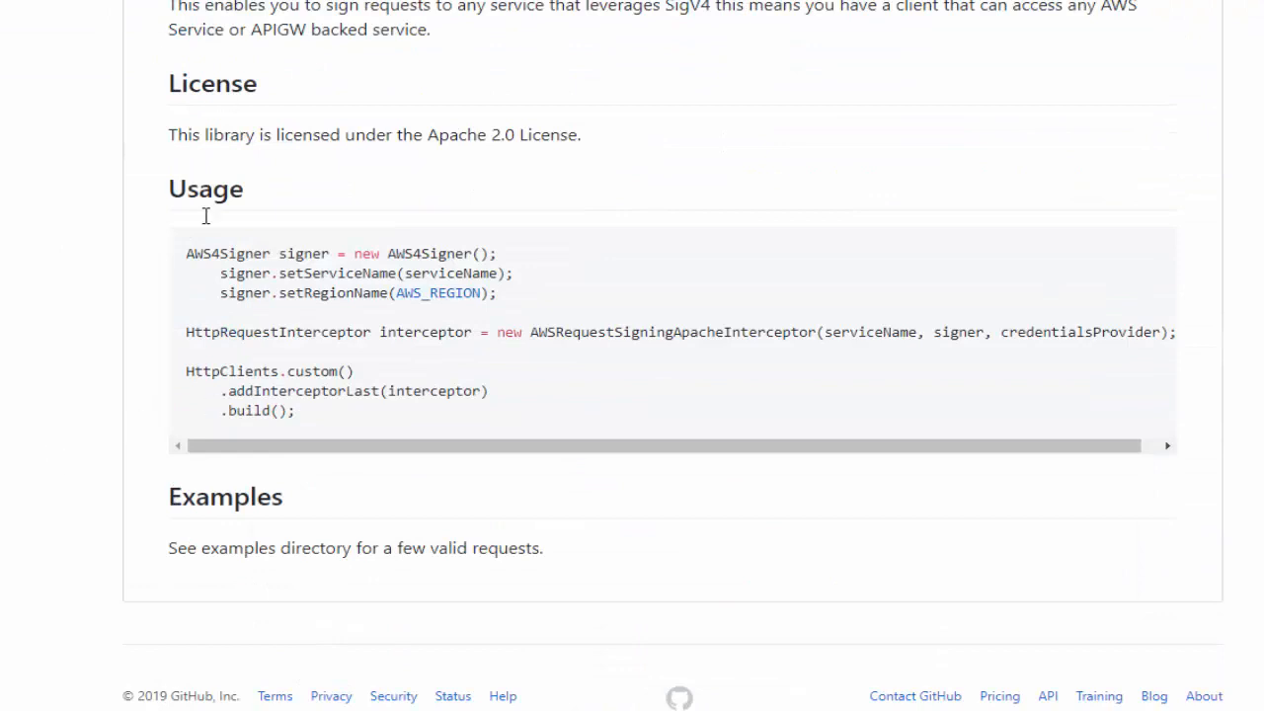
mouse_move(577, 636)
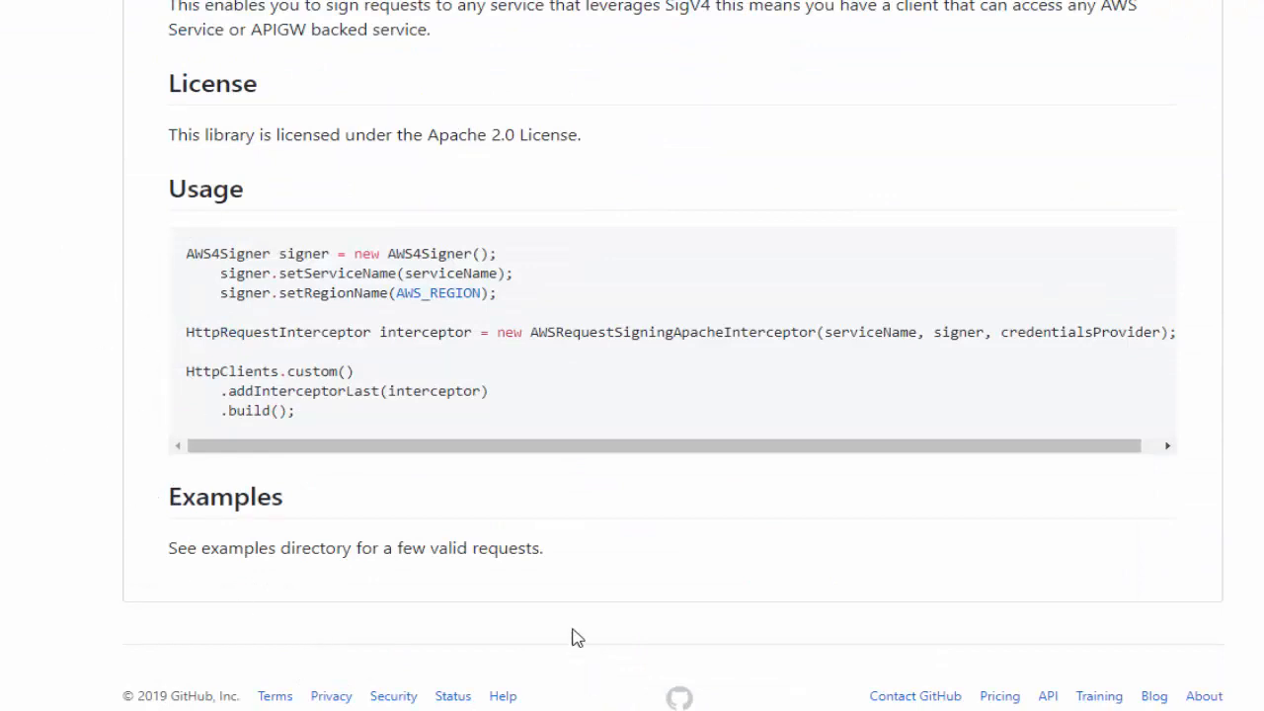
mouse_move(504, 492)
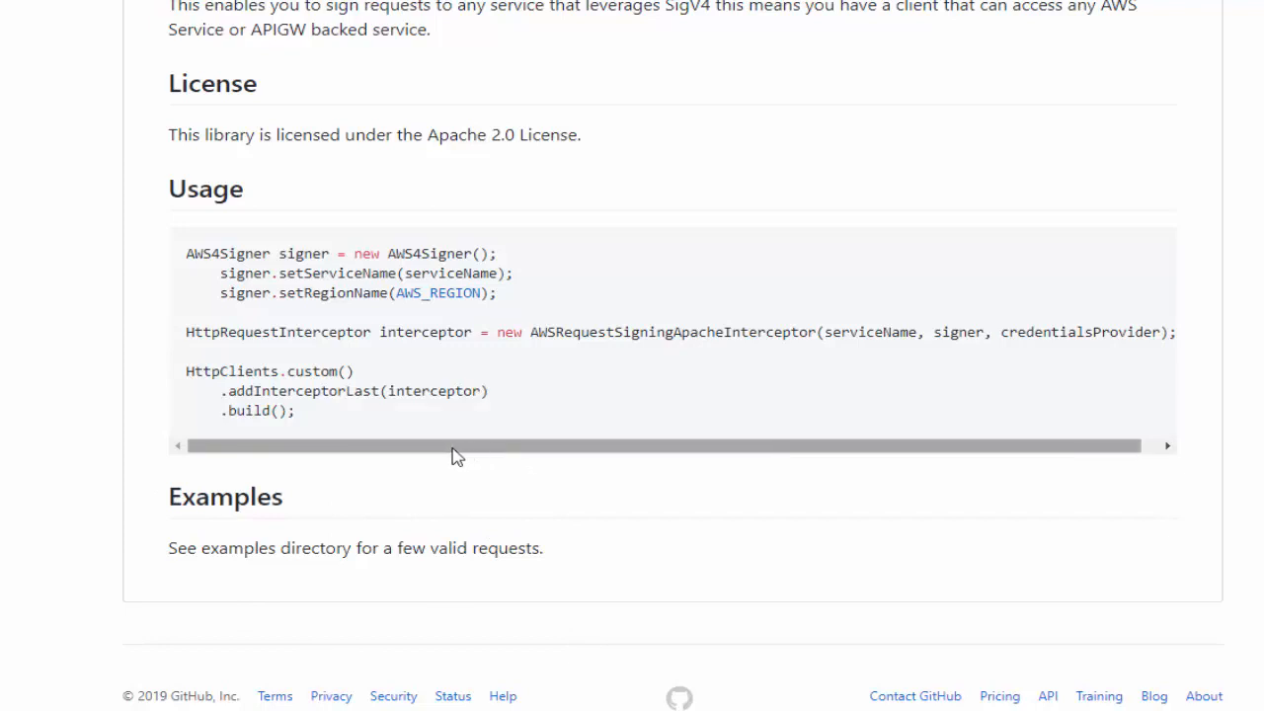
mouse_move(443, 454)
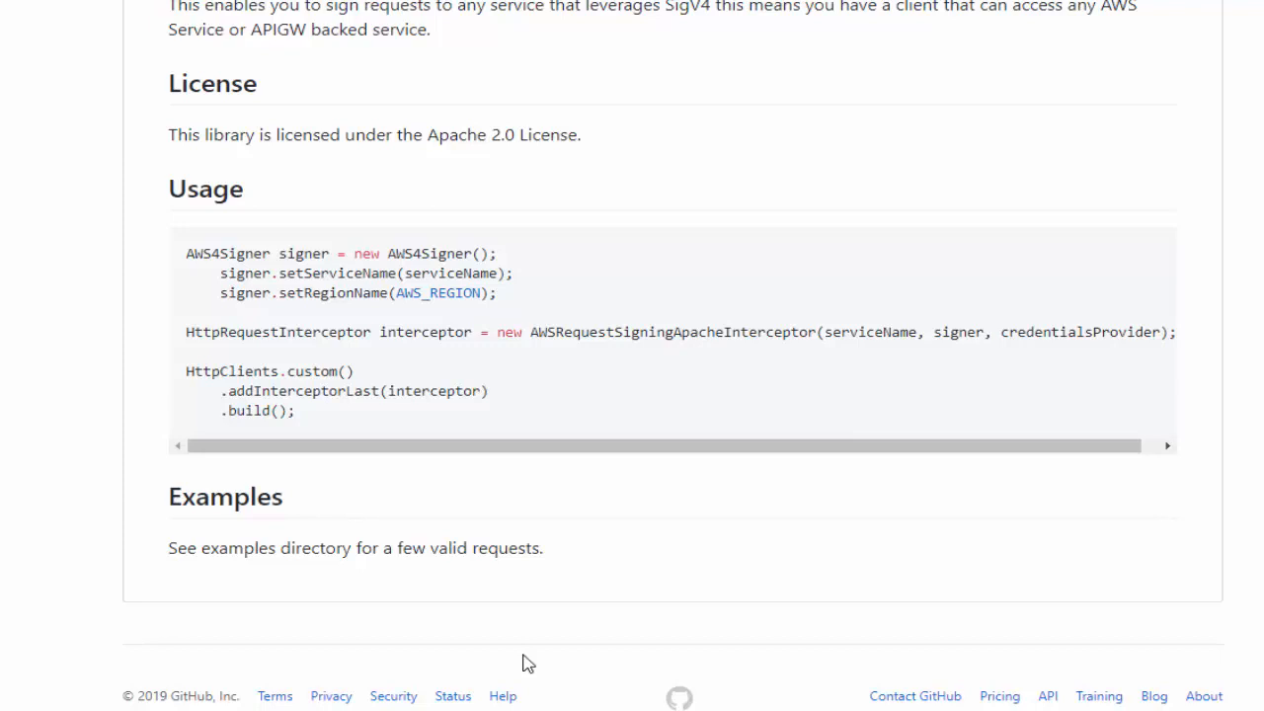
mouse_move(521, 660)
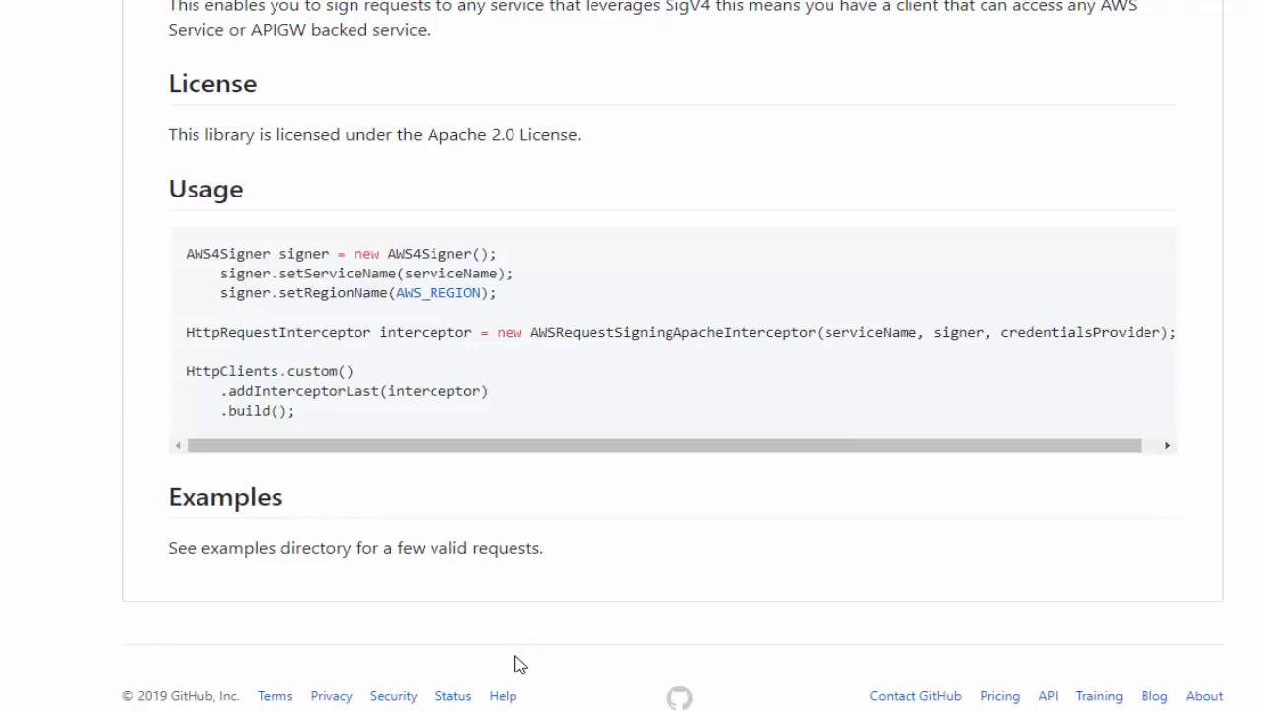
mouse_move(510, 664)
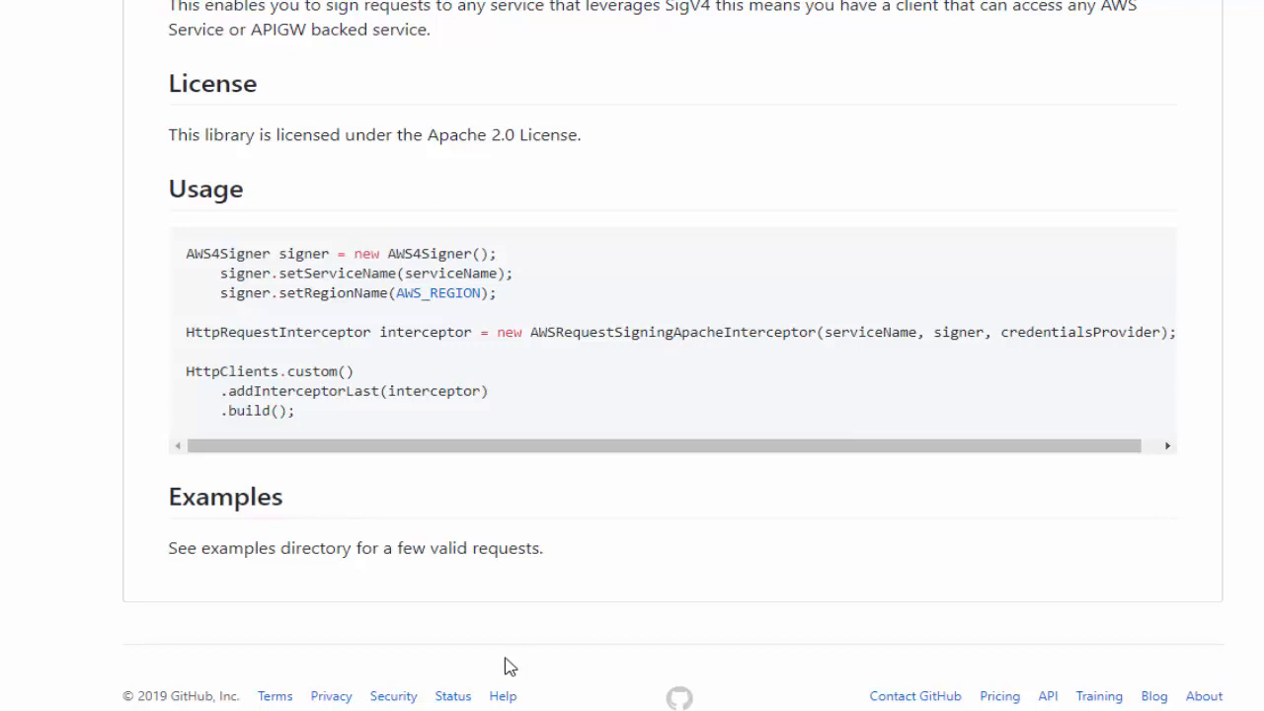
mouse_move(510, 685)
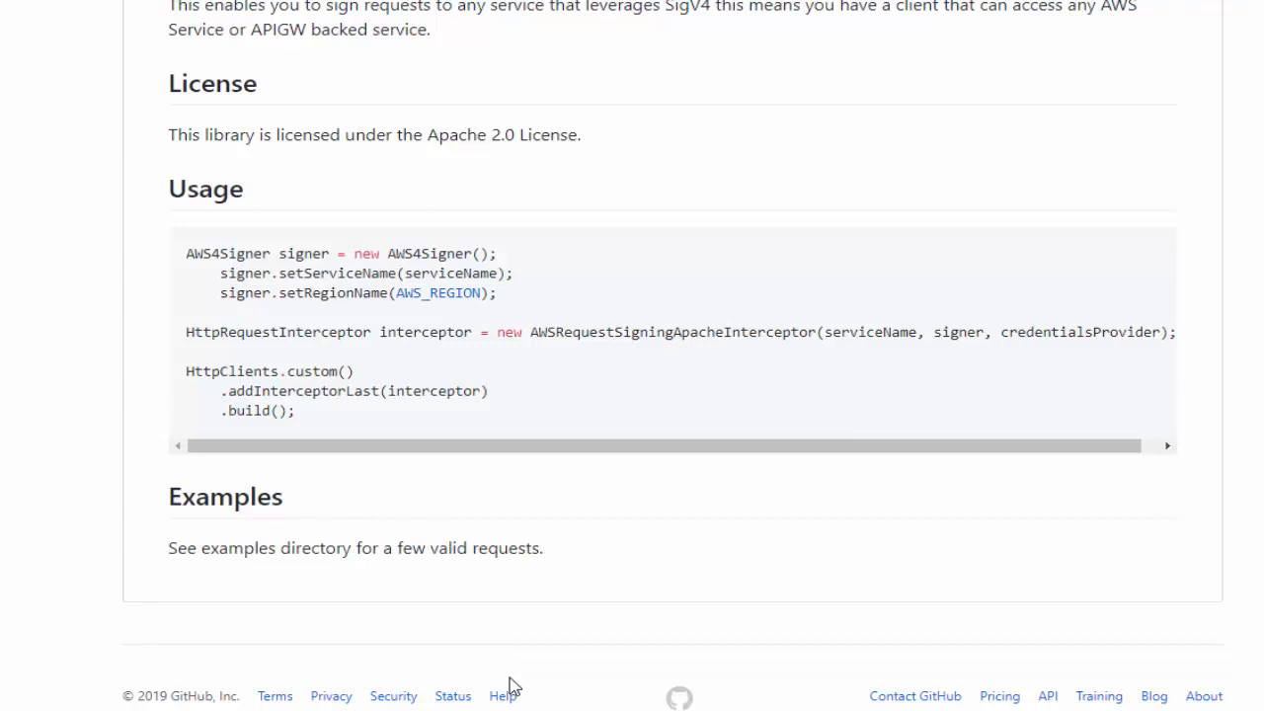